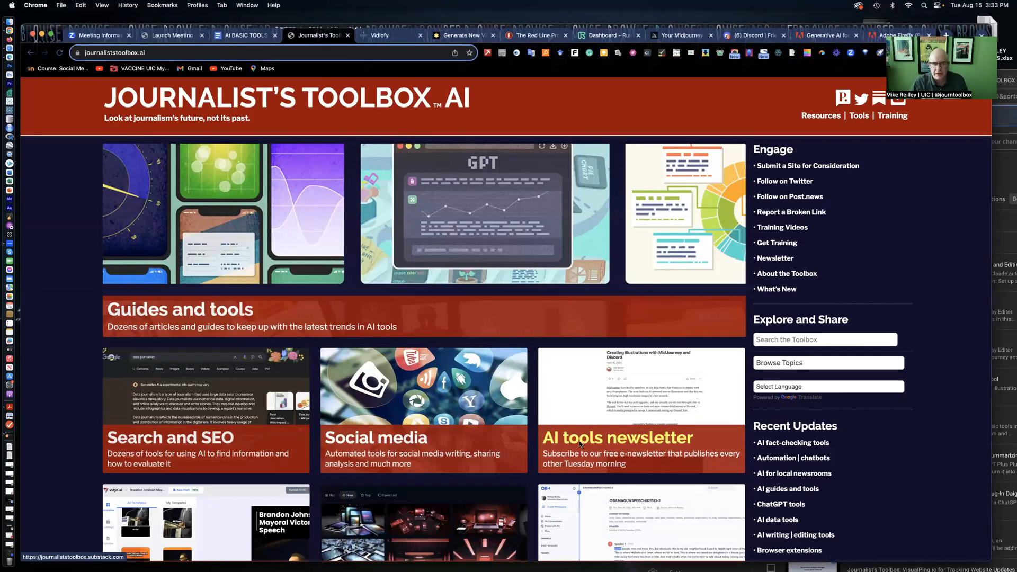
{"action": "mouse_move", "coordinate": [475, 441]}
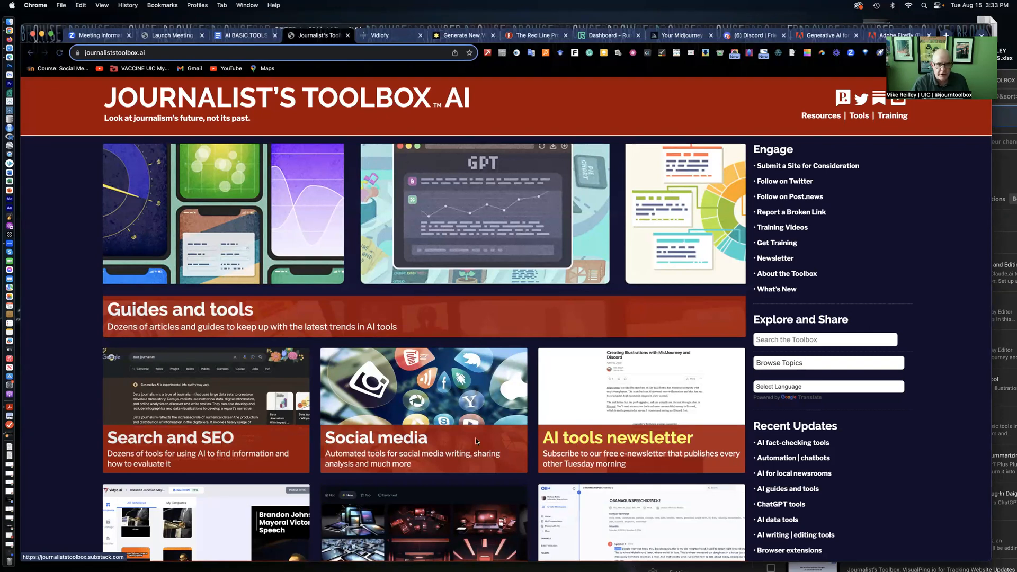
{"action": "mouse_move", "coordinate": [173, 379]}
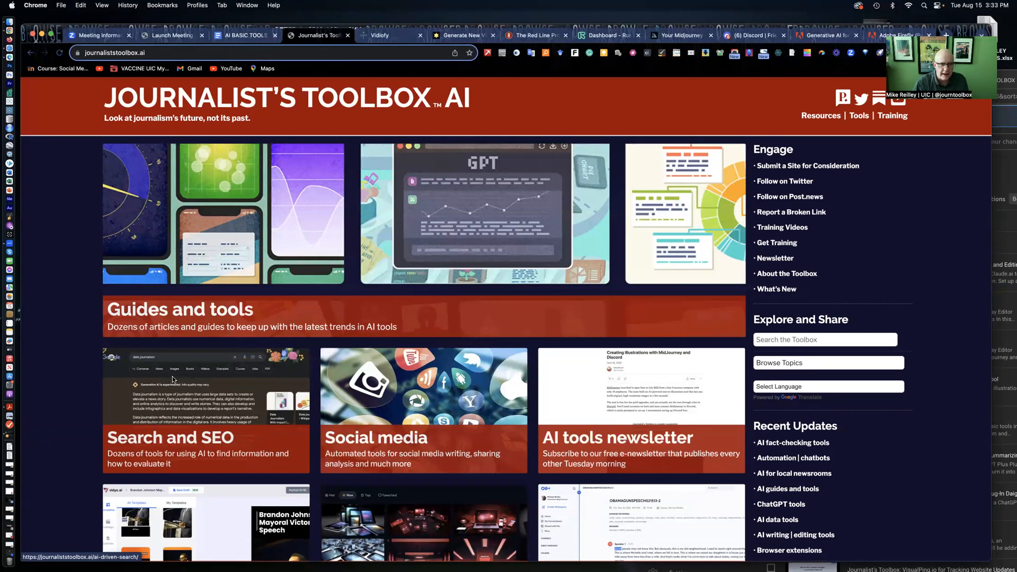
Scroll through the Journalist's Toolbox guides and tools cards down to the Video creation card
{"action": "scroll", "scroll_direction": "down", "scroll_amount": 3}
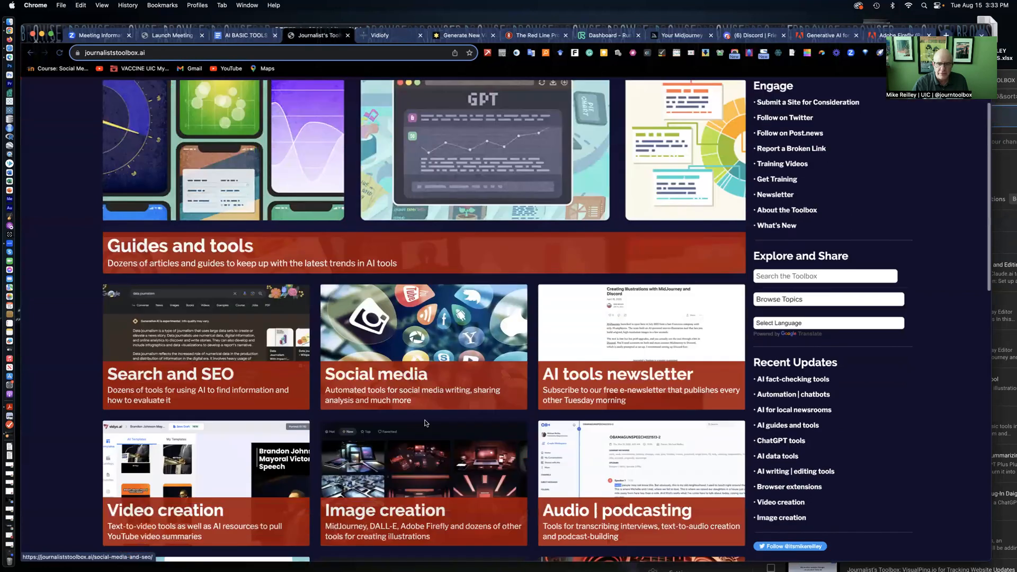
{"action": "scroll", "scroll_direction": "down", "scroll_amount": 3}
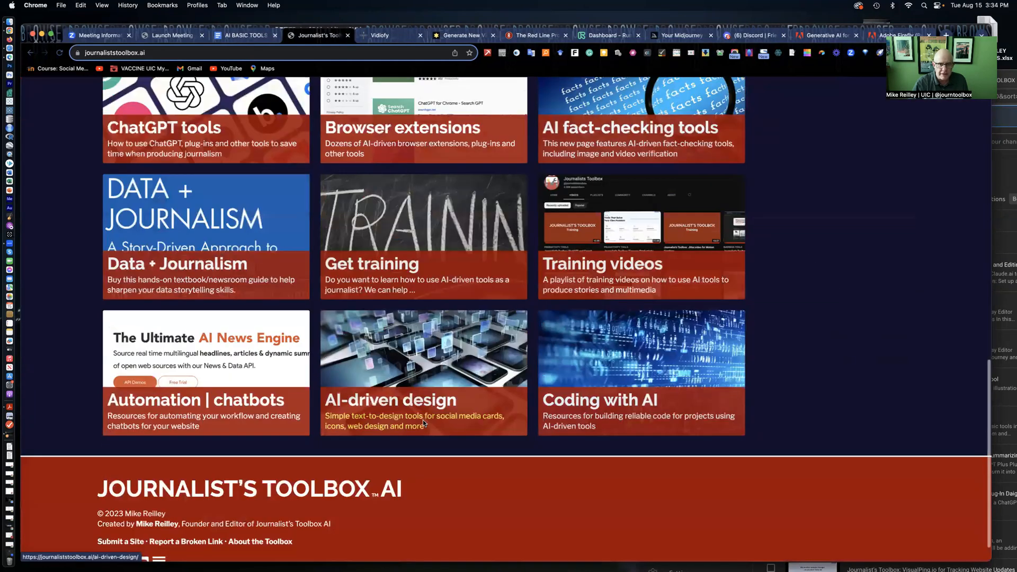
{"action": "scroll", "scroll_direction": "up", "scroll_amount": 3}
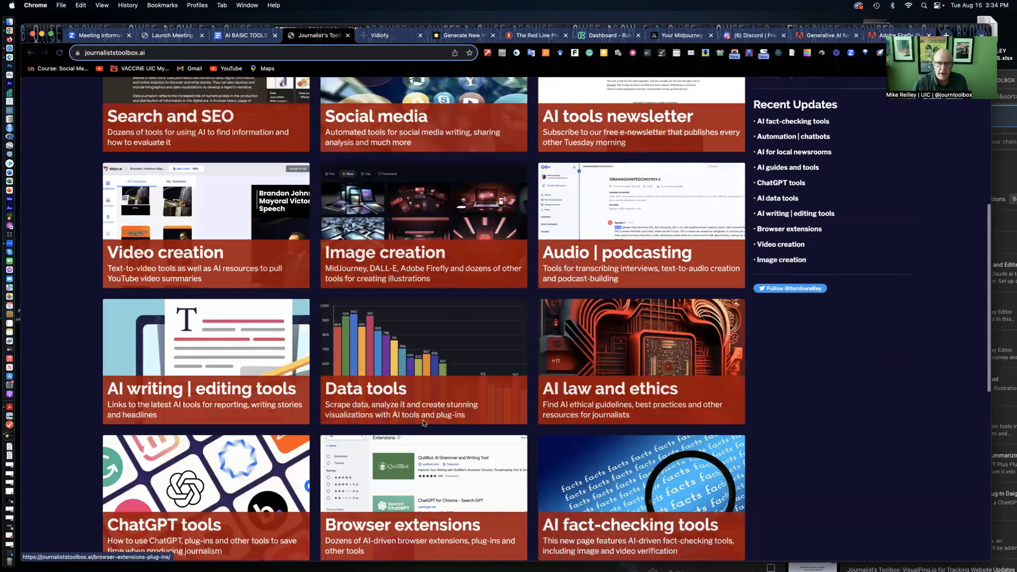
{"action": "scroll", "scroll_direction": "up", "scroll_amount": 3}
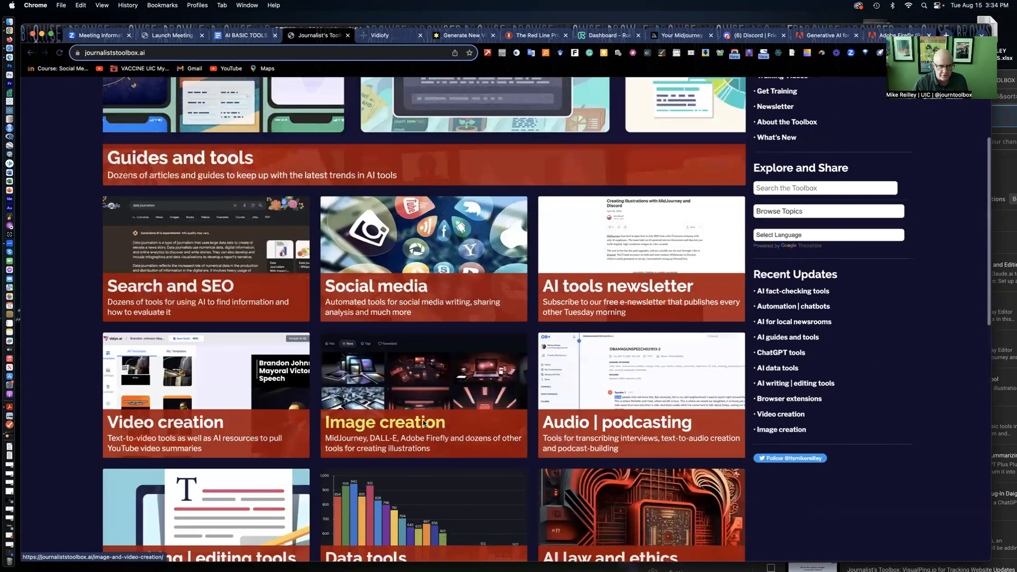
{"action": "scroll", "scroll_direction": "down", "scroll_amount": 3}
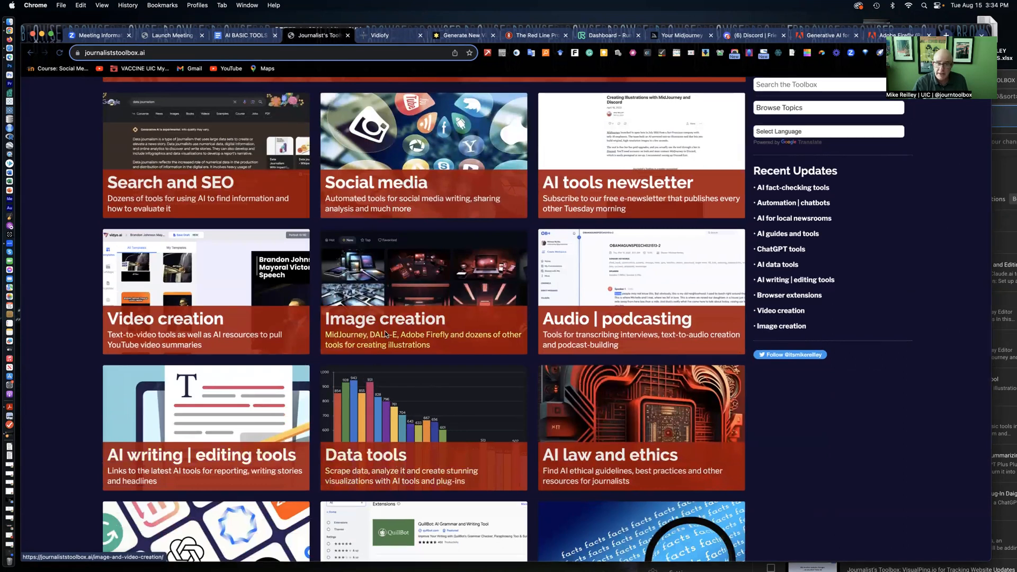
{"action": "mouse_move", "coordinate": [165, 319]}
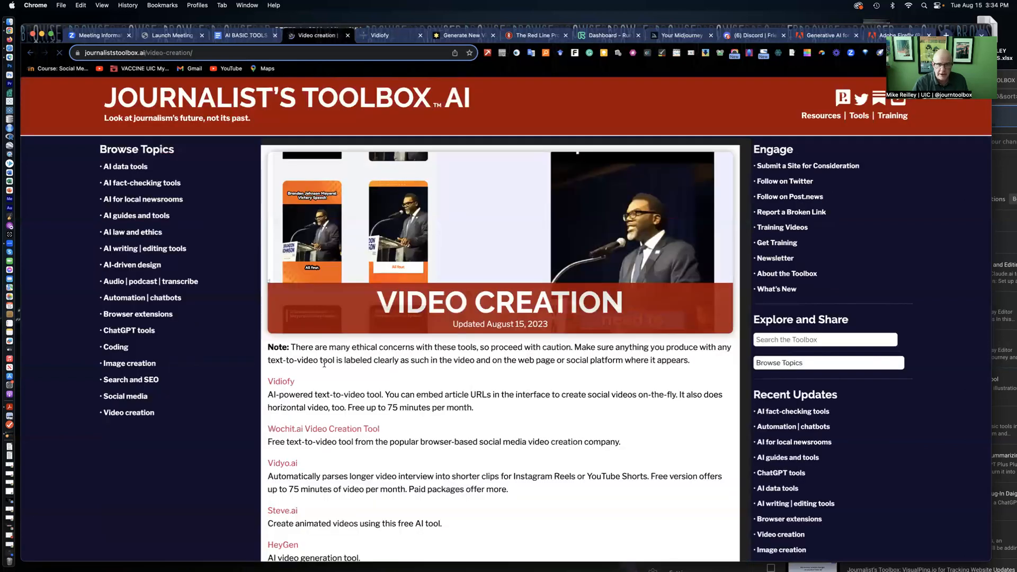
{"action": "scroll", "scroll_direction": "down", "scroll_amount": 3}
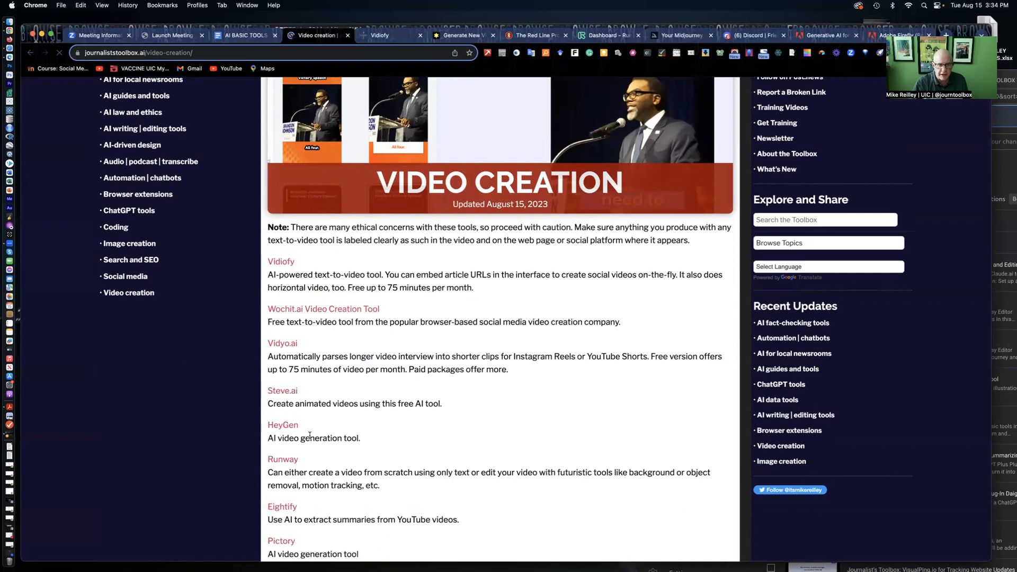
{"action": "scroll", "scroll_direction": "down", "scroll_amount": 3}
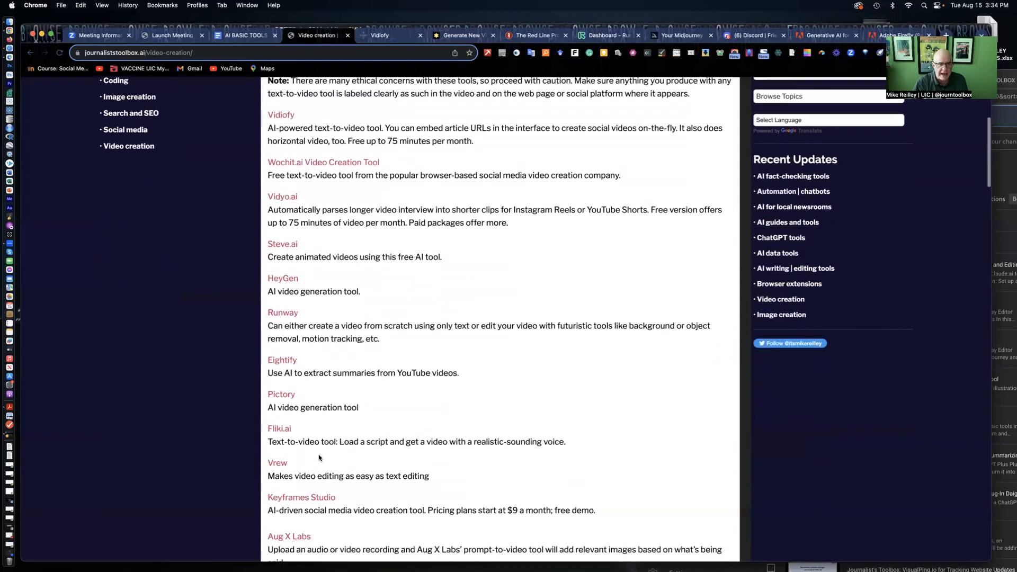
{"action": "scroll", "scroll_direction": "down", "scroll_amount": 3}
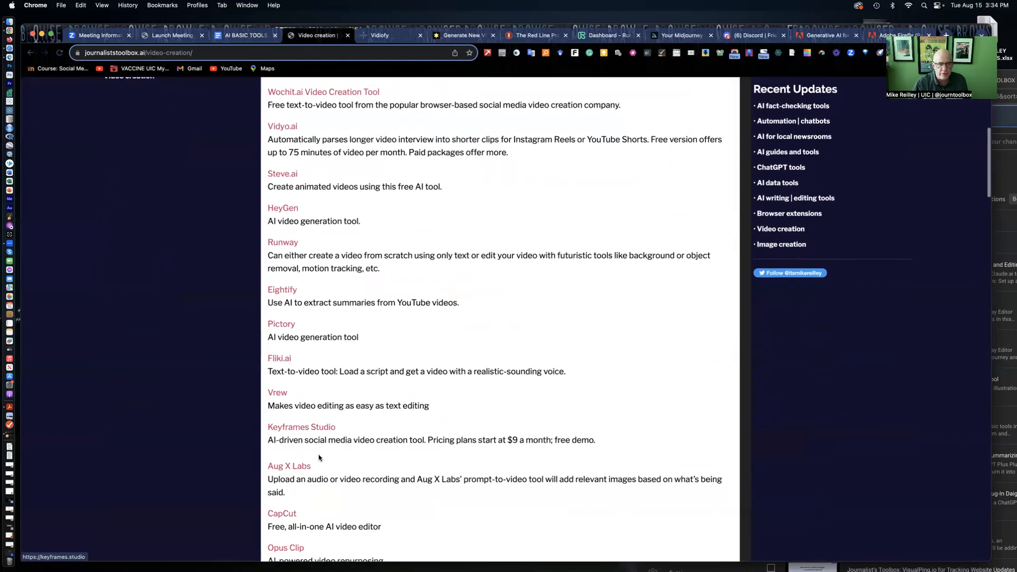
{"action": "scroll", "scroll_direction": "down", "scroll_amount": 3}
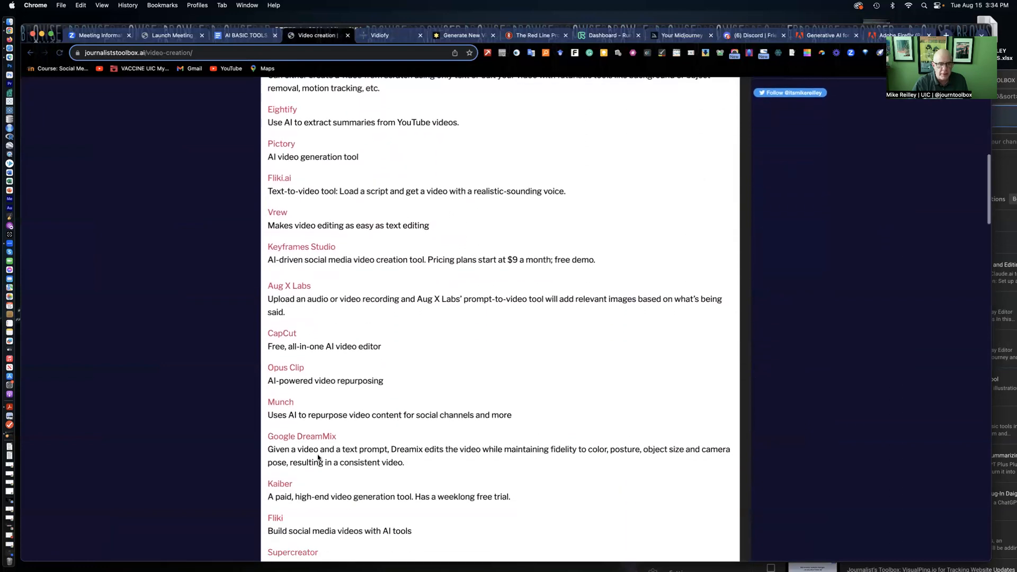
{"action": "scroll", "scroll_direction": "down", "scroll_amount": 3}
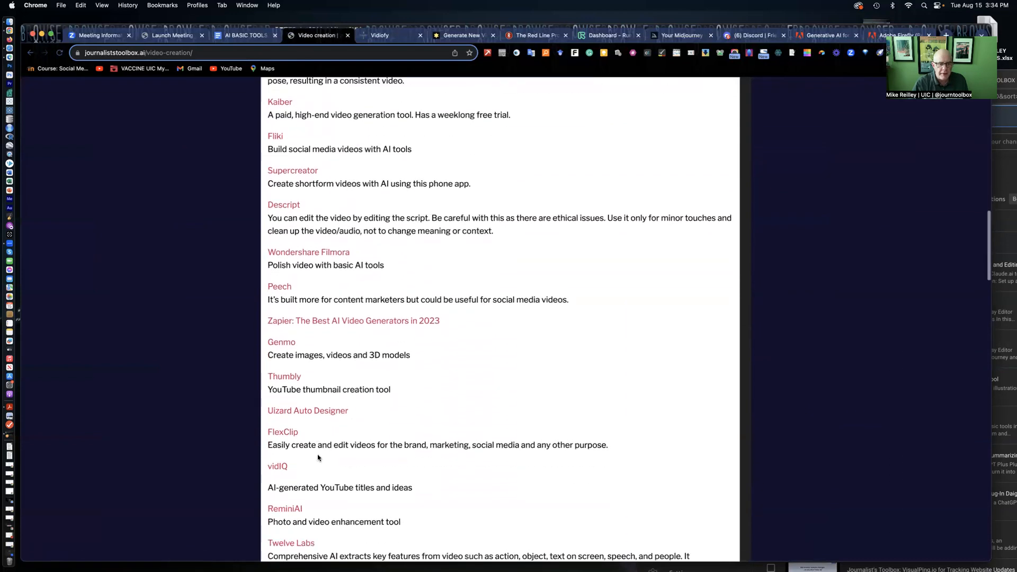
{"action": "scroll", "scroll_direction": "down", "scroll_amount": 3}
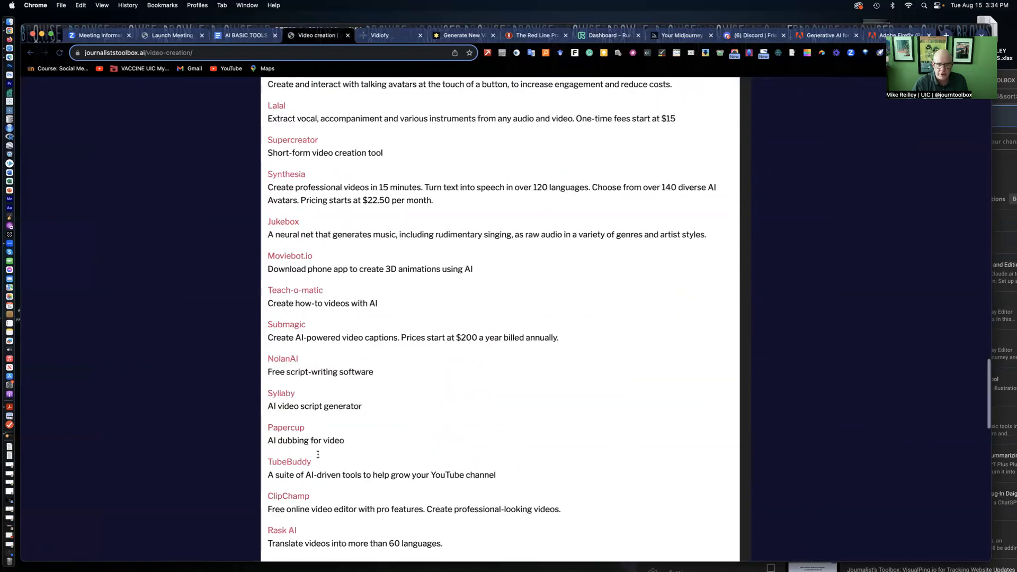
{"action": "scroll", "scroll_direction": "up", "scroll_amount": 3}
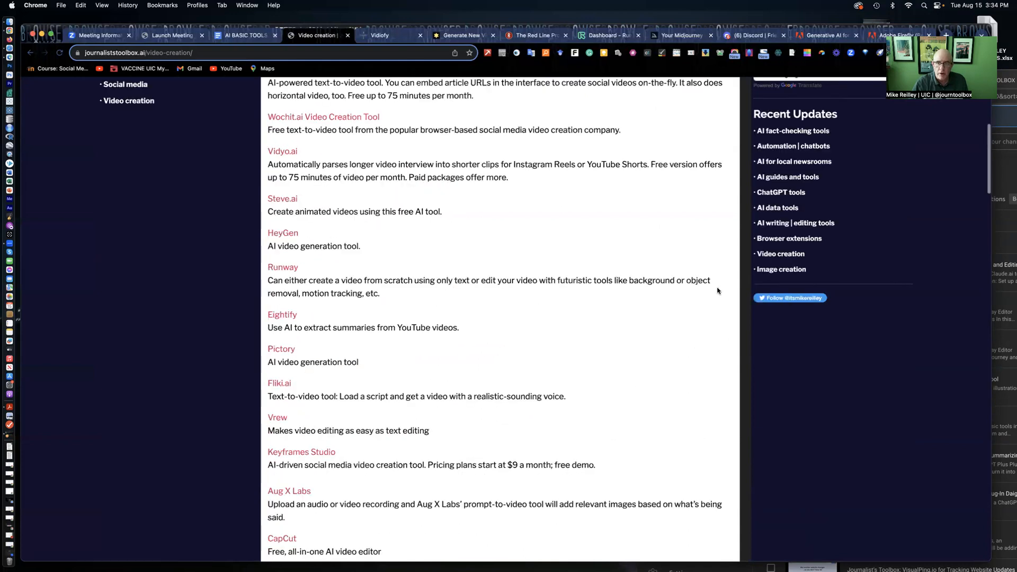
{"action": "scroll", "scroll_direction": "up", "scroll_amount": 3}
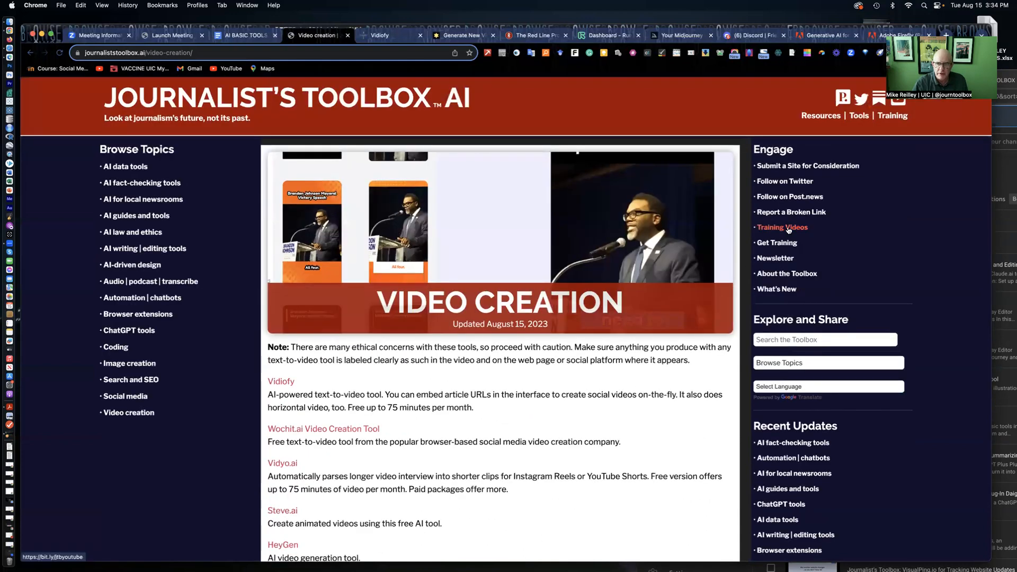
Browse the Journalists Toolbox channel's full Videos grid of training videos
{"action": "left_click", "coordinate": [782, 227]}
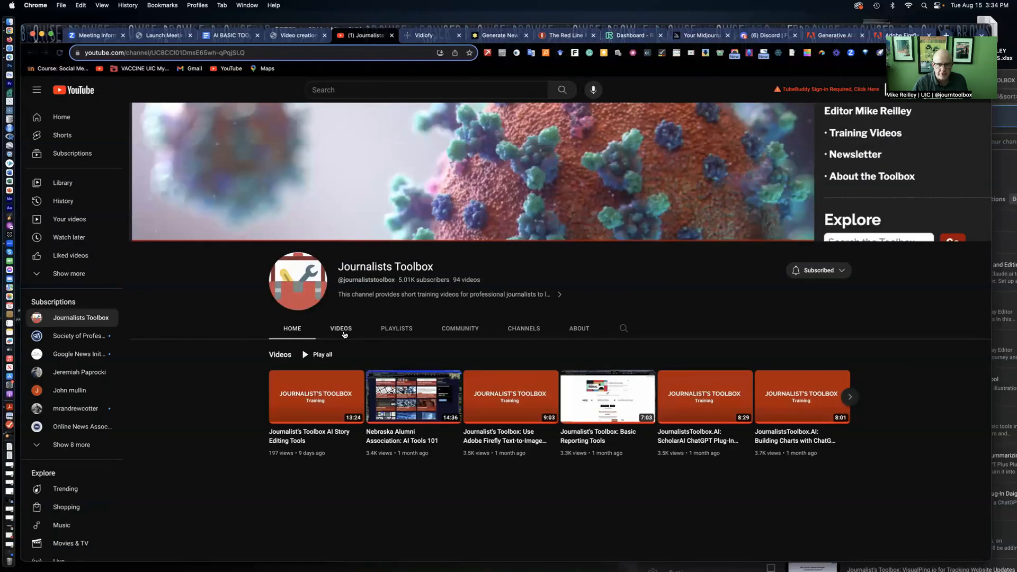
{"action": "left_click", "coordinate": [341, 329]}
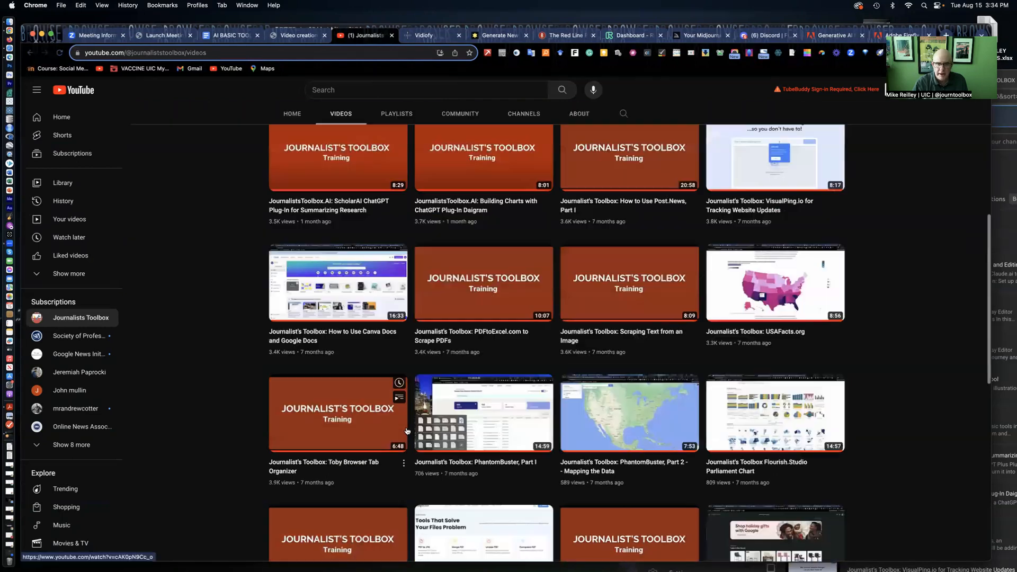
{"action": "scroll", "scroll_direction": "up", "scroll_amount": 3}
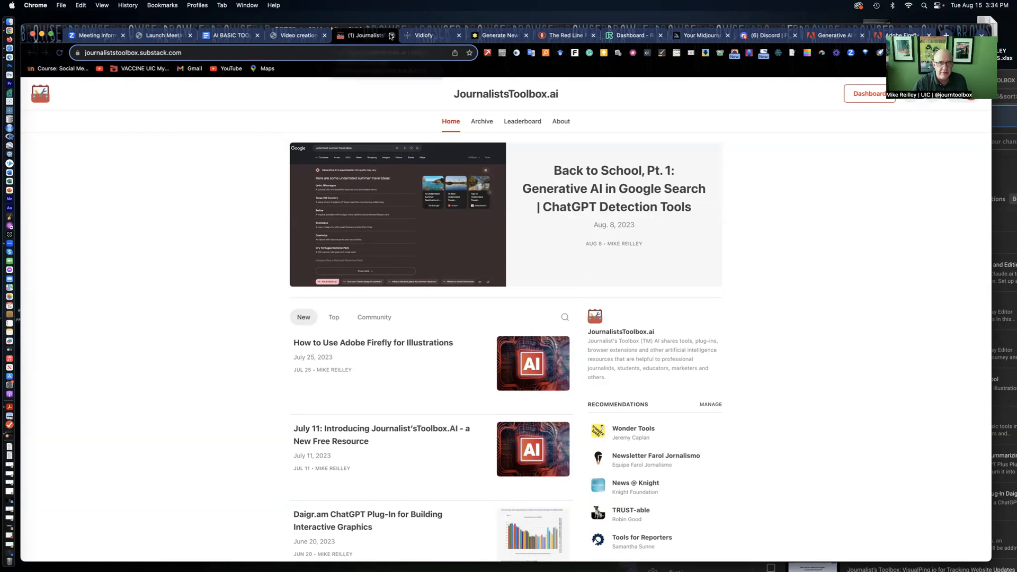
Close the newsletter tab and switch to the Vidiofy website tab
{"action": "left_click", "coordinate": [392, 35]}
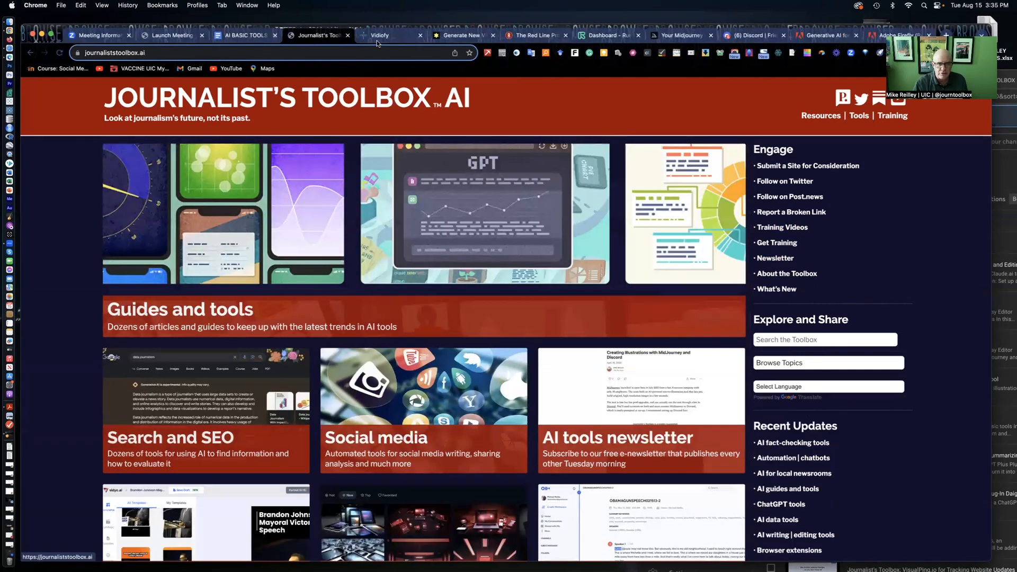
{"action": "left_click", "coordinate": [389, 35]}
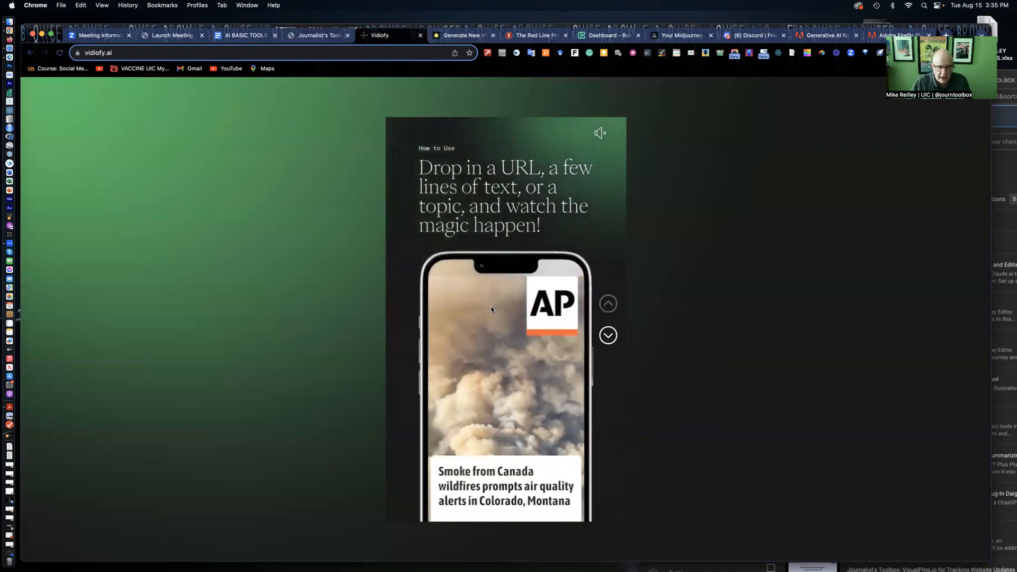
Page through Vidiofy's demo slides on translation, templates and article-to-video
{"action": "left_click", "coordinate": [608, 335]}
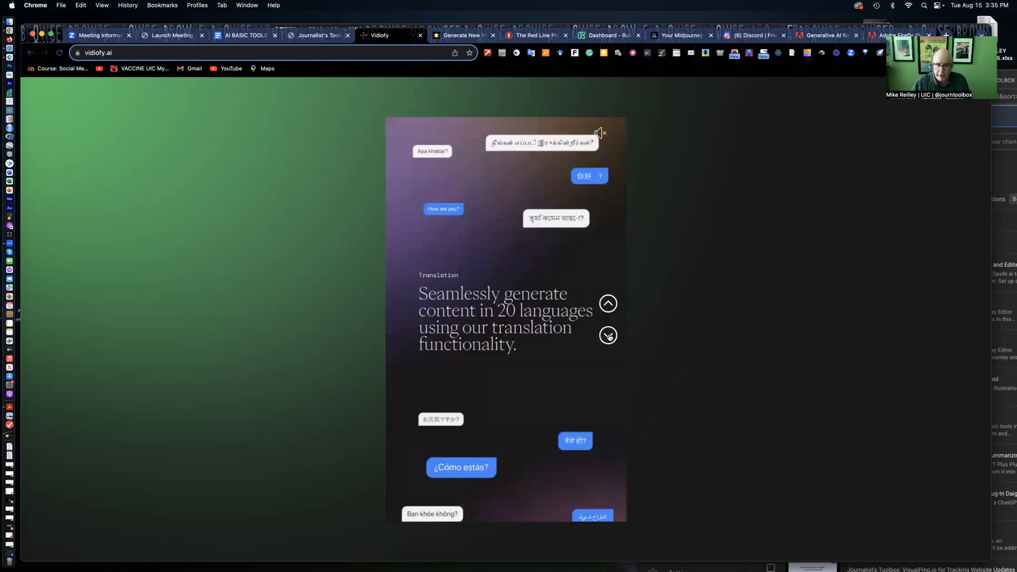
{"action": "left_click", "coordinate": [609, 303]}
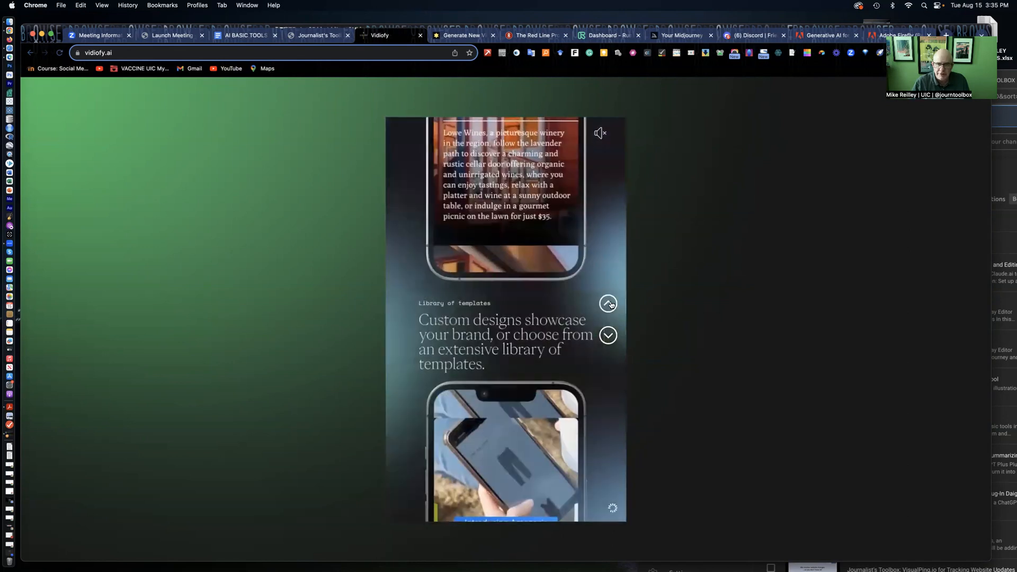
{"action": "left_click", "coordinate": [609, 304]}
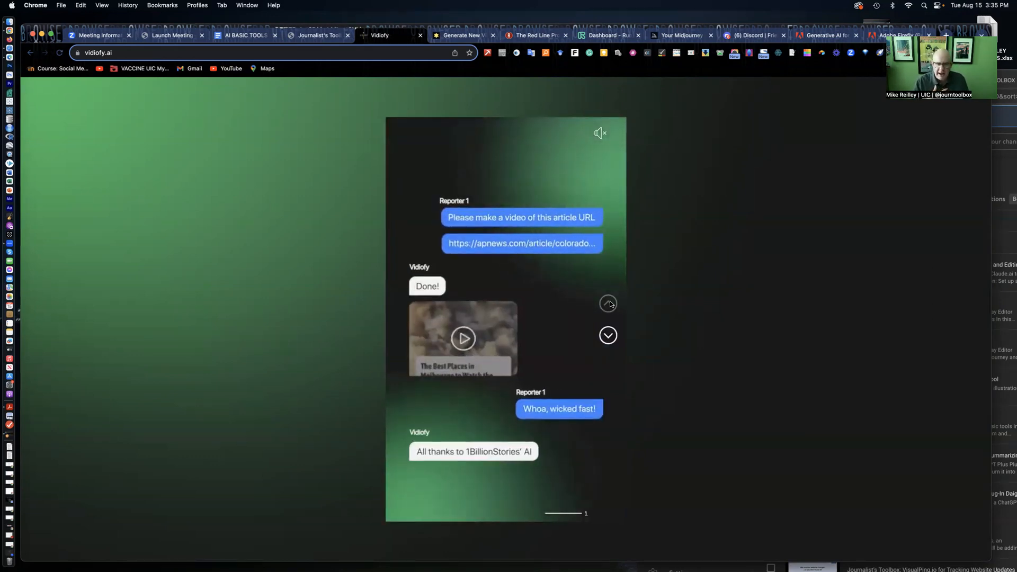
{"action": "left_click", "coordinate": [609, 303]}
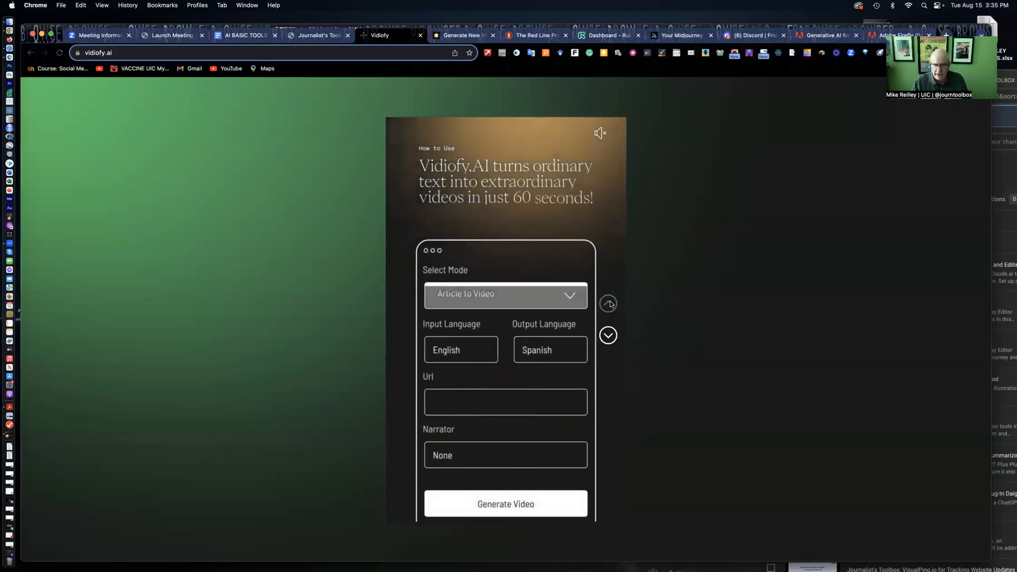
Enter an AP News URL in the demo's Url field and start Generate New Video
{"action": "type", "text": "https://apnews.co"}
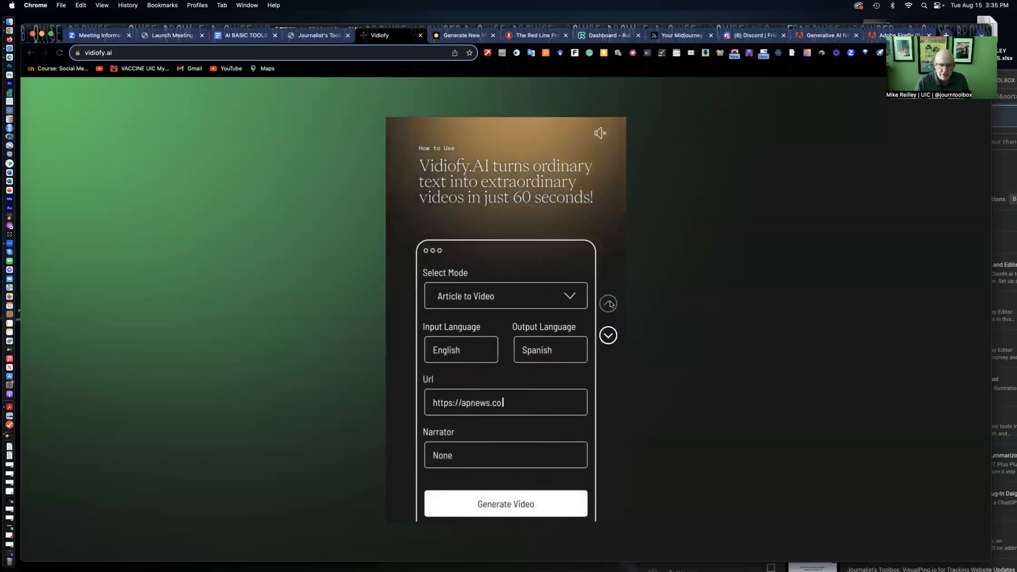
{"action": "left_click", "coordinate": [506, 504]}
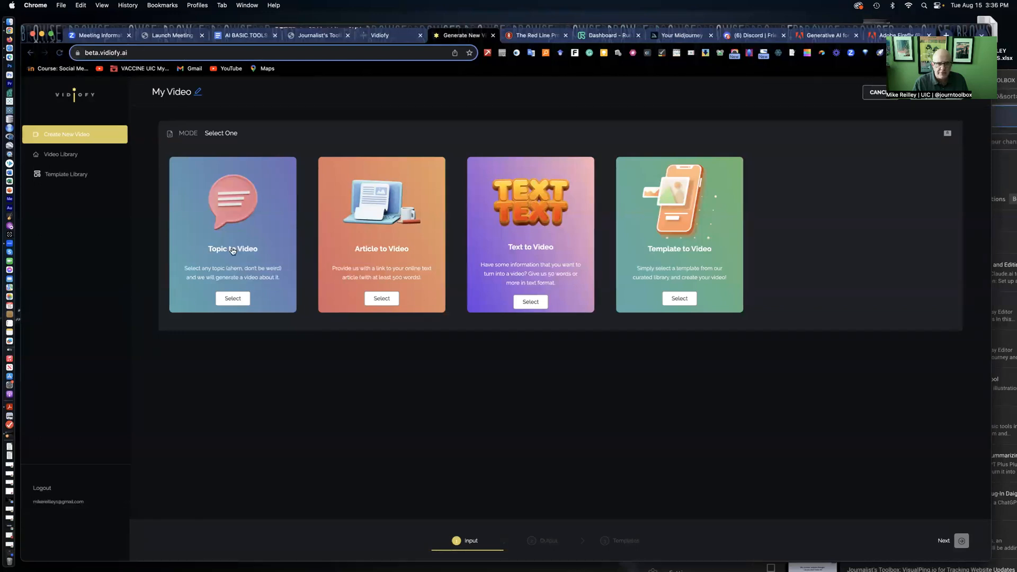
{"action": "mouse_move", "coordinate": [201, 299]}
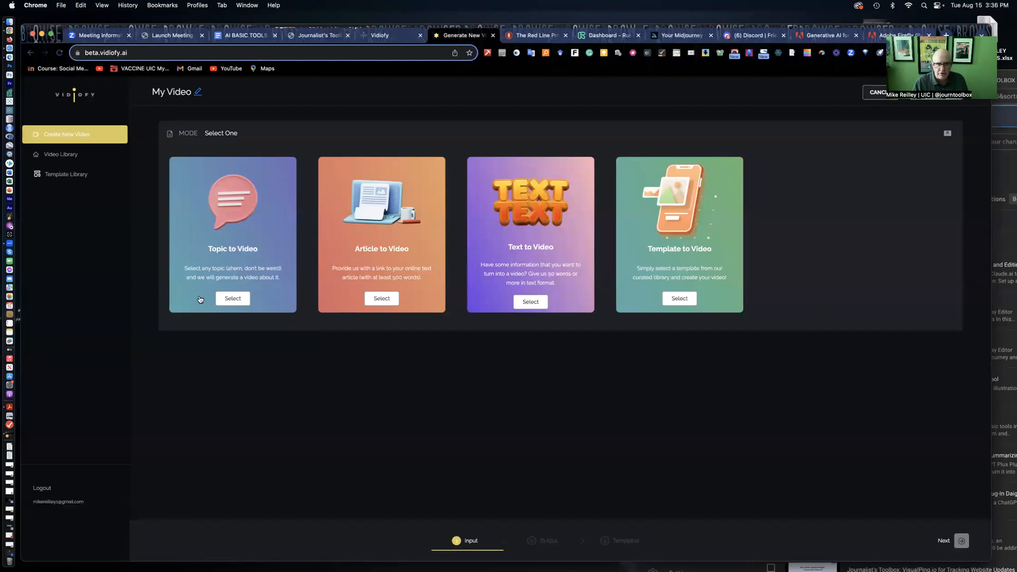
{"action": "mouse_move", "coordinate": [378, 228]}
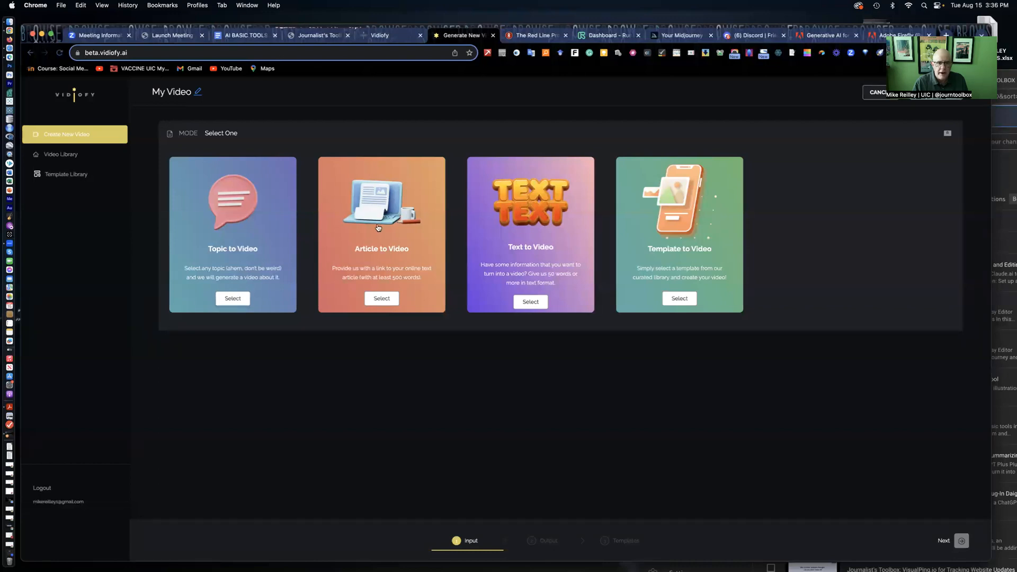
{"action": "mouse_move", "coordinate": [386, 254]}
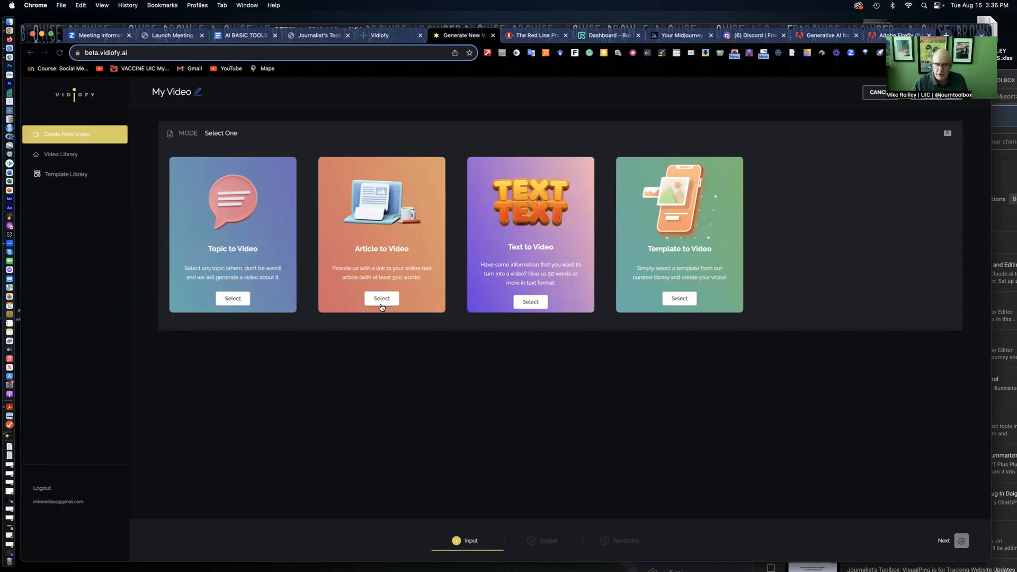
{"action": "mouse_move", "coordinate": [357, 246]}
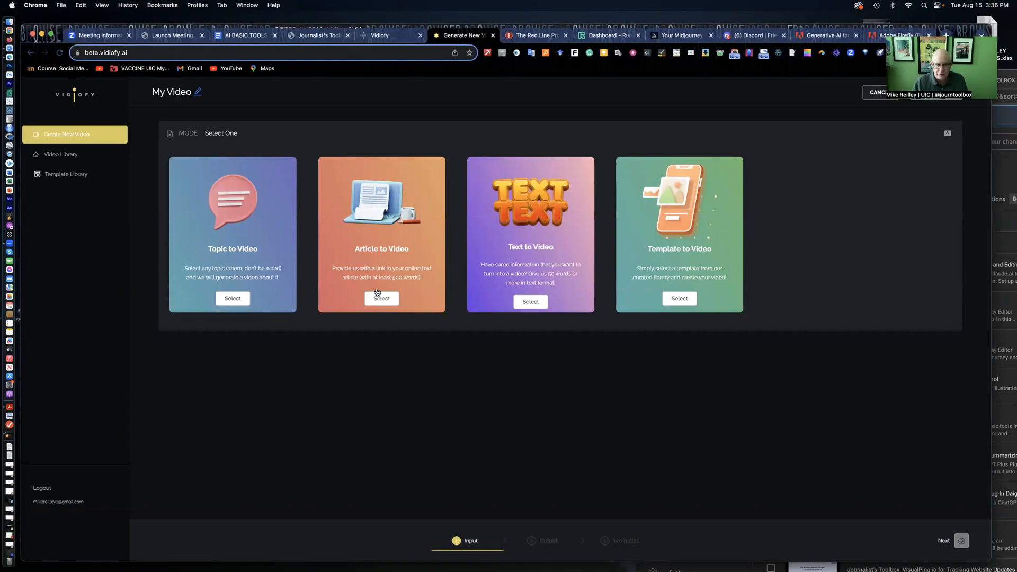
{"action": "mouse_move", "coordinate": [361, 225]}
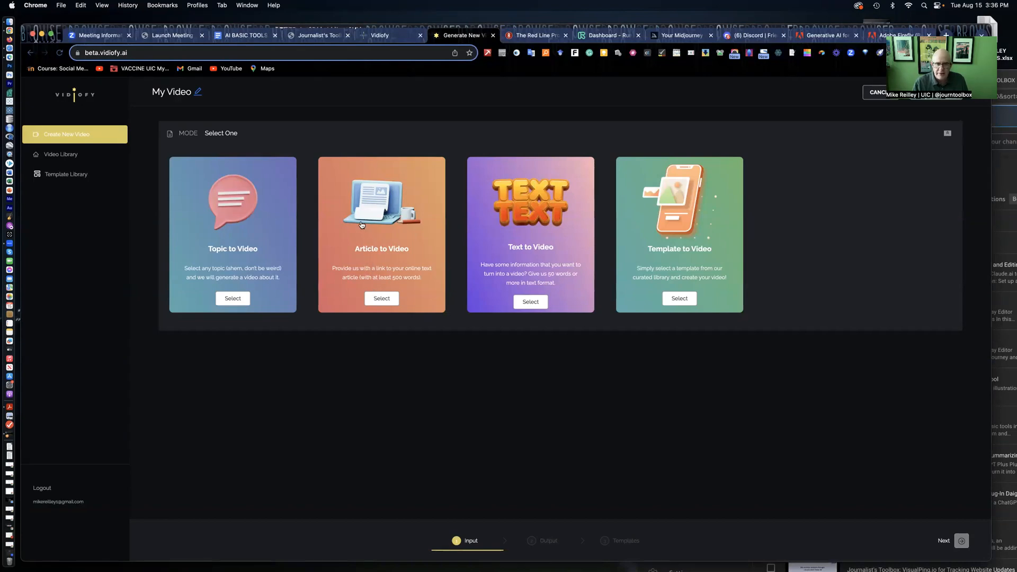
{"action": "mouse_move", "coordinate": [350, 308]}
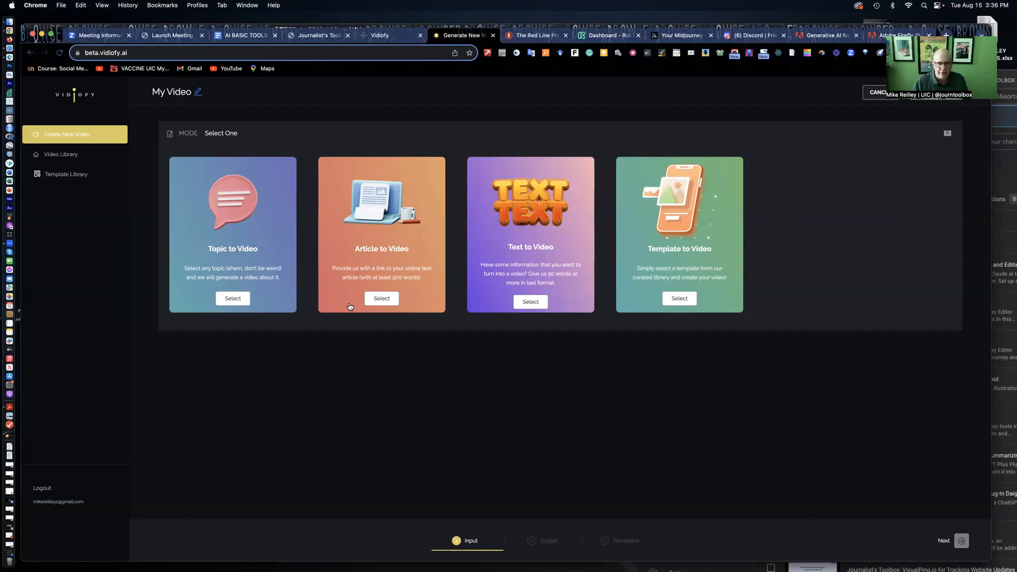
{"action": "mouse_move", "coordinate": [399, 282]}
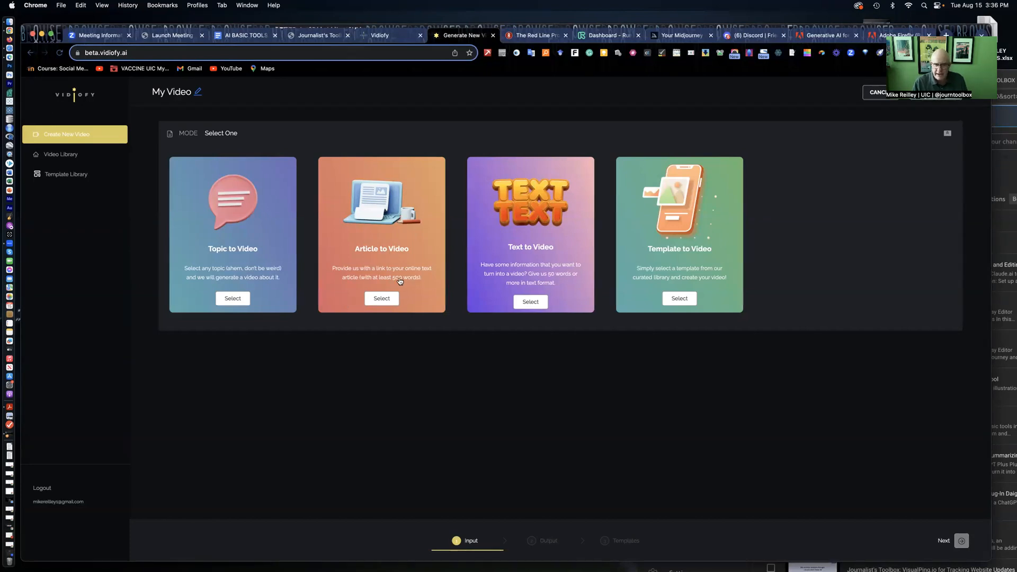
{"action": "mouse_move", "coordinate": [412, 280]}
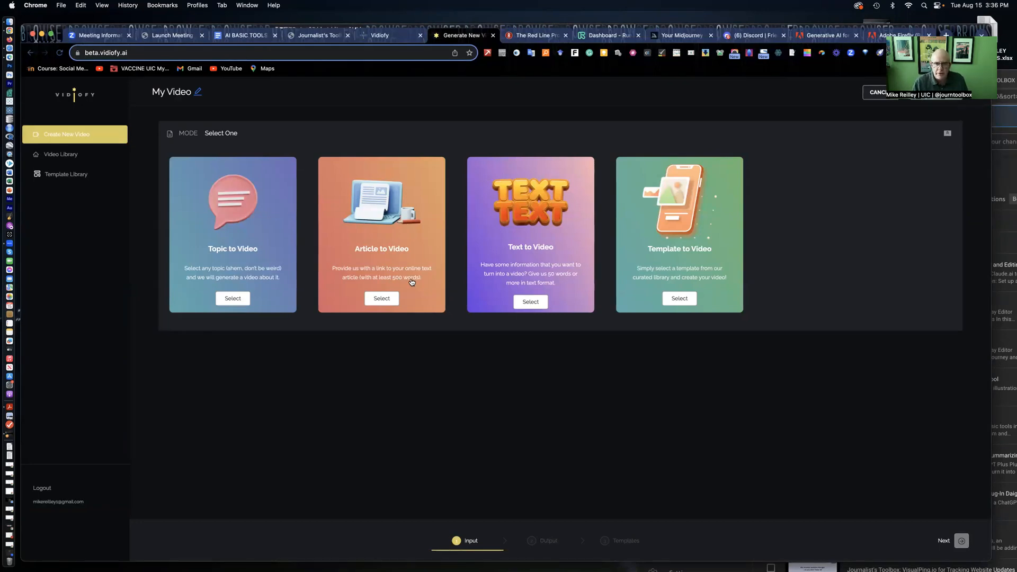
{"action": "mouse_move", "coordinate": [515, 270]}
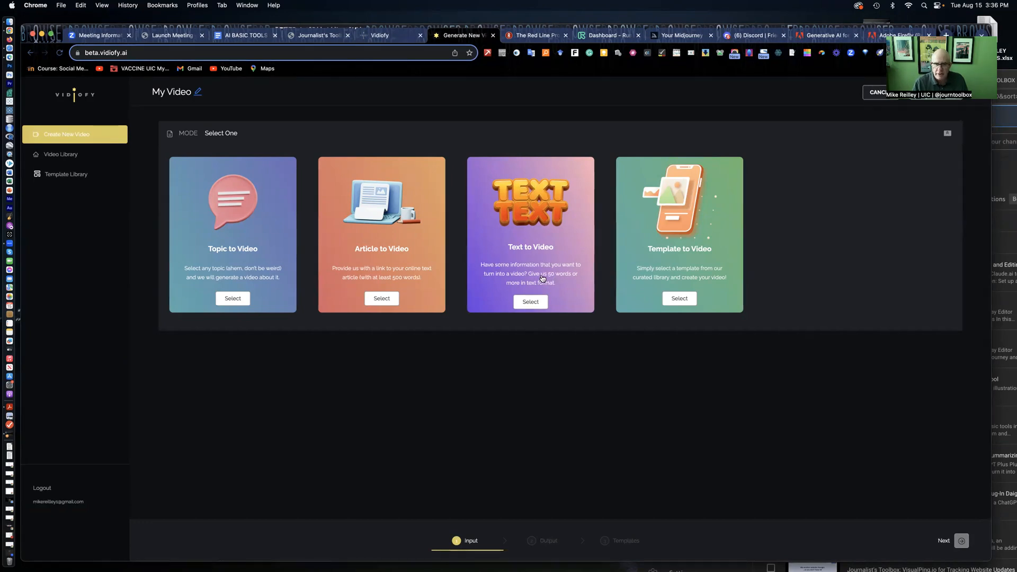
{"action": "mouse_move", "coordinate": [547, 148]}
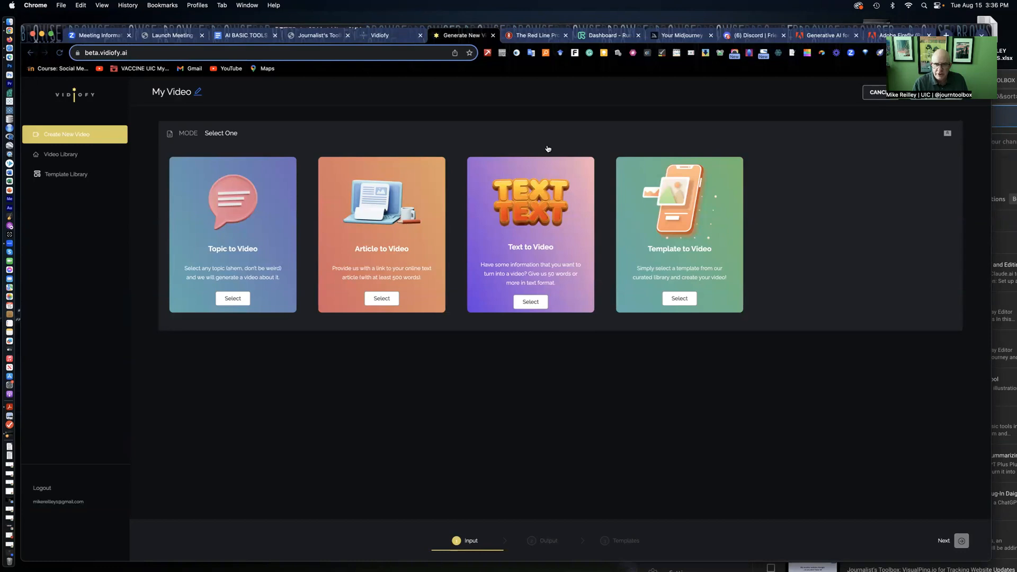
{"action": "mouse_move", "coordinate": [602, 287]}
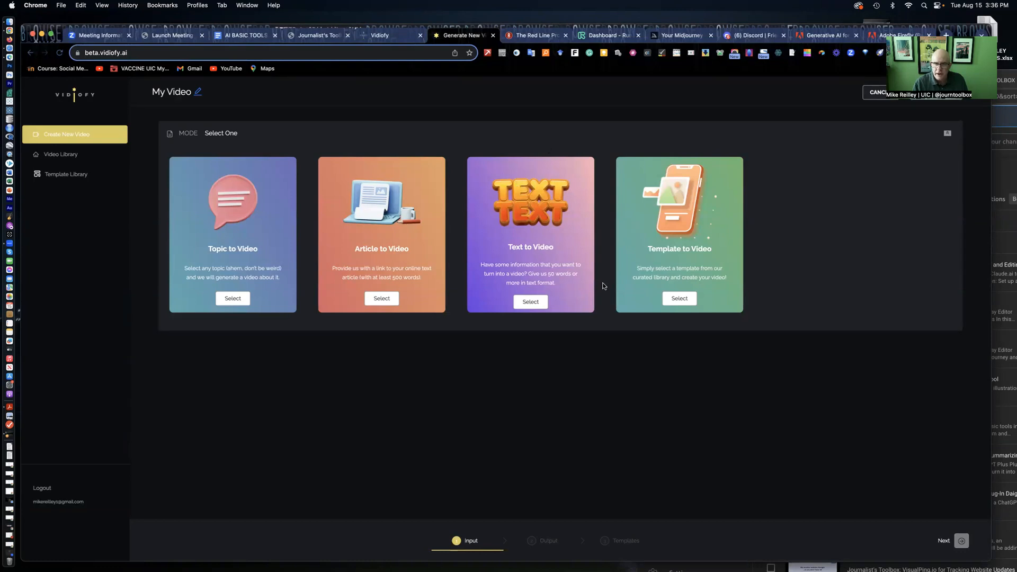
{"action": "mouse_move", "coordinate": [698, 282]}
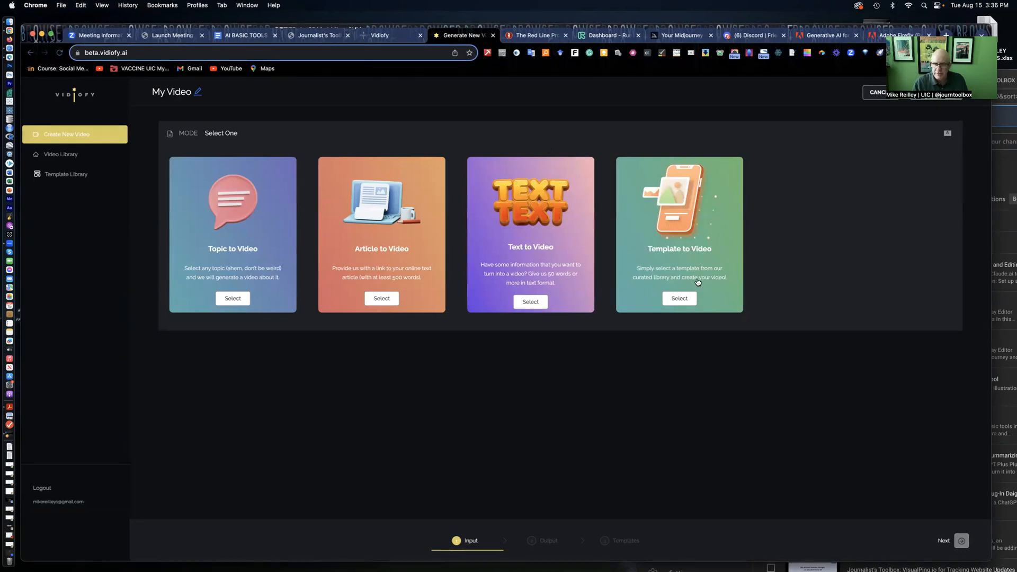
{"action": "mouse_move", "coordinate": [386, 287]}
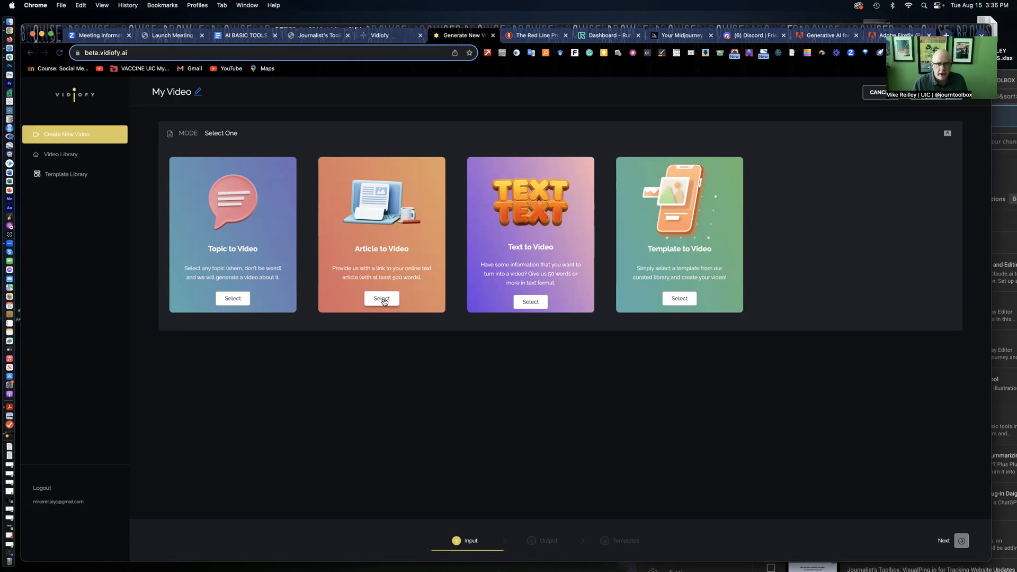
Select the Article to Video creation mode
{"action": "left_click", "coordinate": [381, 300]}
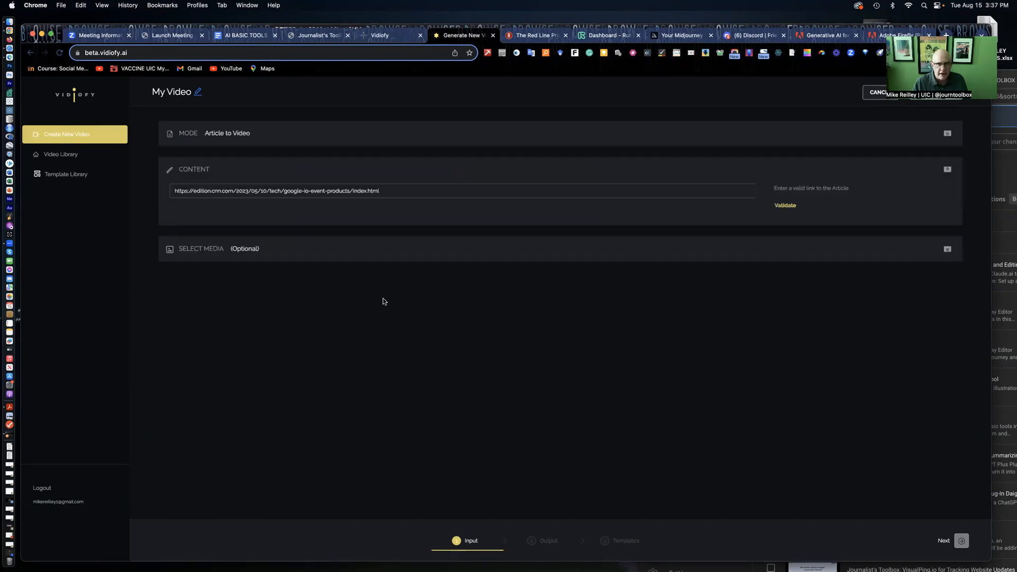
On the Red Line Project site, open the Lincoln Yards Impact story via Read more
{"action": "left_click", "coordinate": [532, 35]}
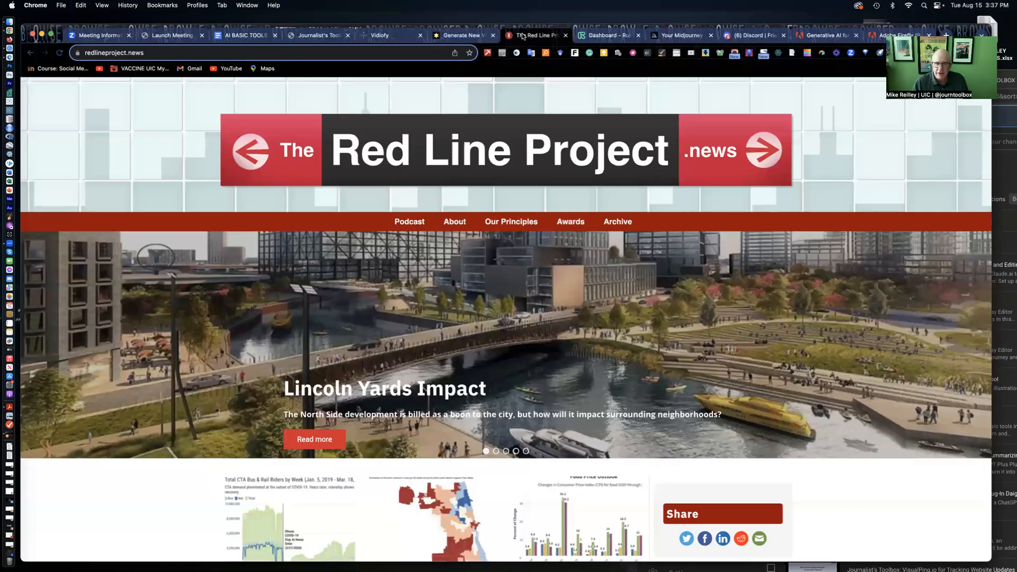
{"action": "scroll", "scroll_direction": "down", "scroll_amount": 3}
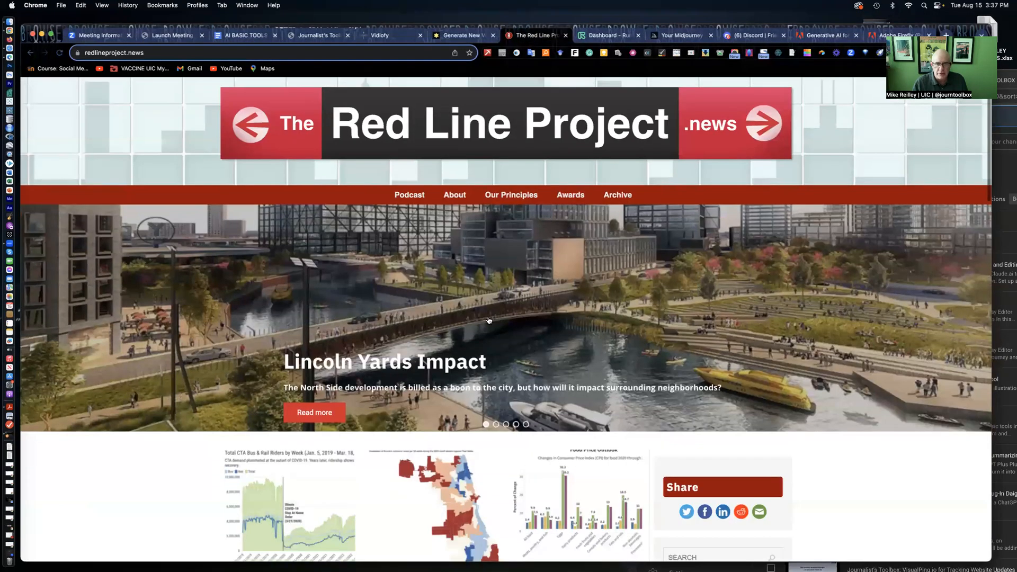
{"action": "scroll", "scroll_direction": "down", "scroll_amount": 3}
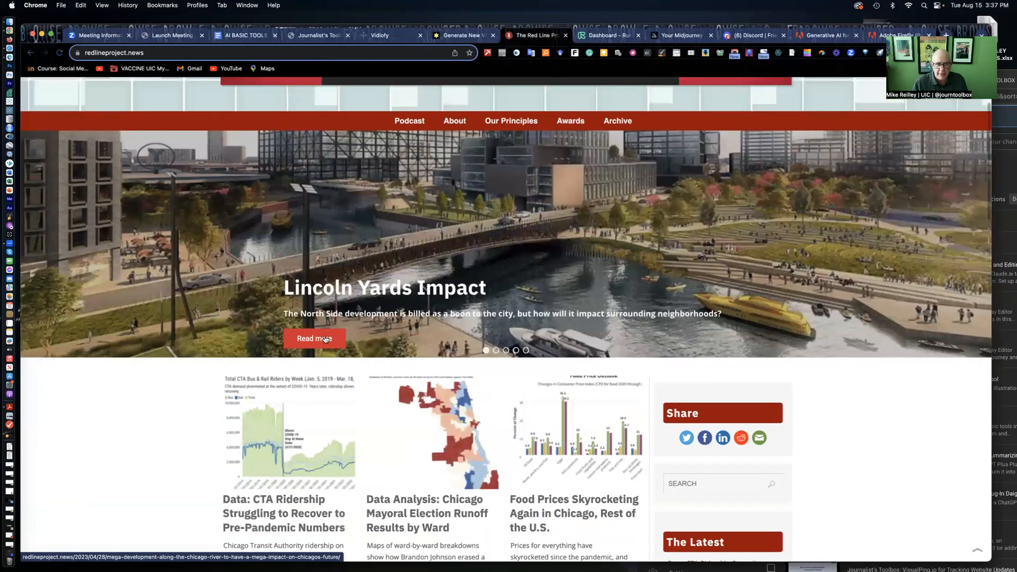
{"action": "left_click", "coordinate": [314, 338]}
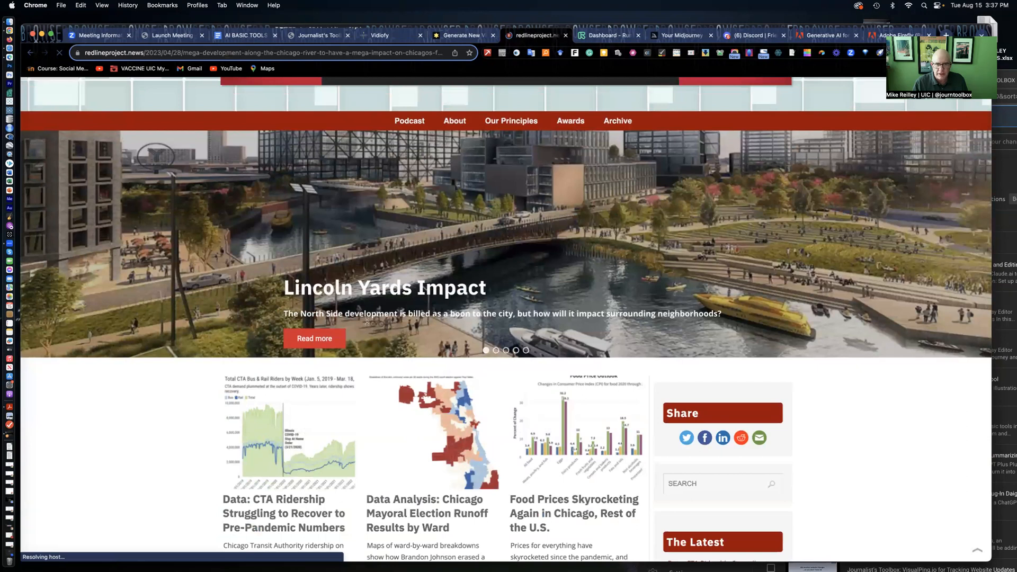
{"action": "left_click", "coordinate": [314, 338]}
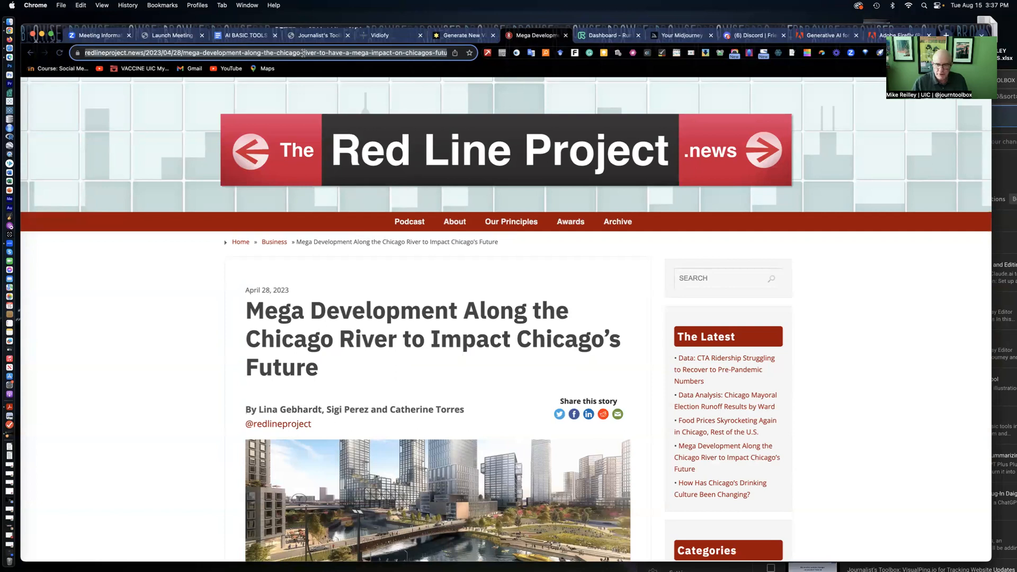
{"action": "mouse_move", "coordinate": [412, 282]}
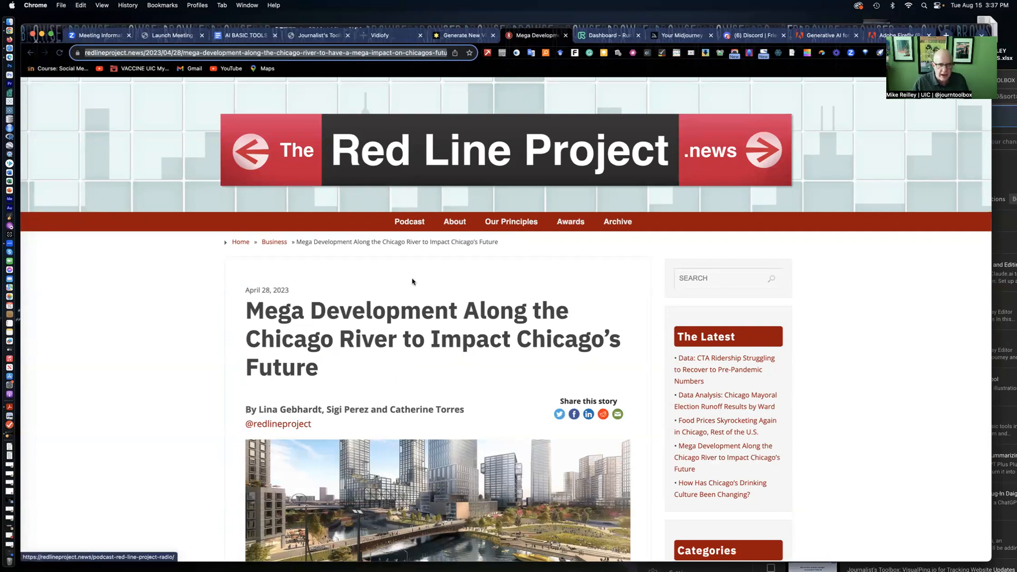
Read through the Chicago River mega-development article and return to the Vidiofy tab
{"action": "scroll", "scroll_direction": "down", "scroll_amount": 3}
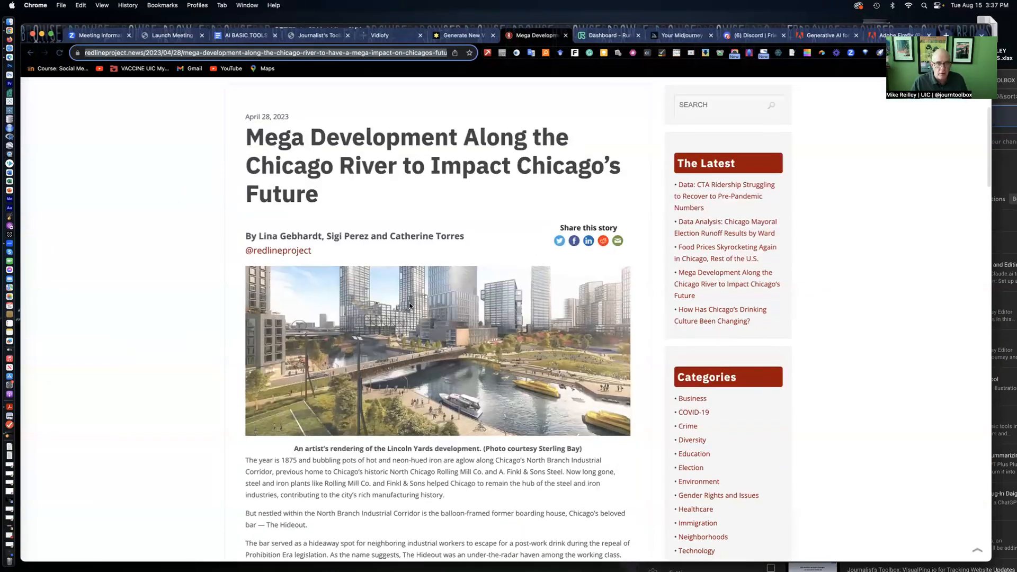
{"action": "mouse_move", "coordinate": [374, 276]}
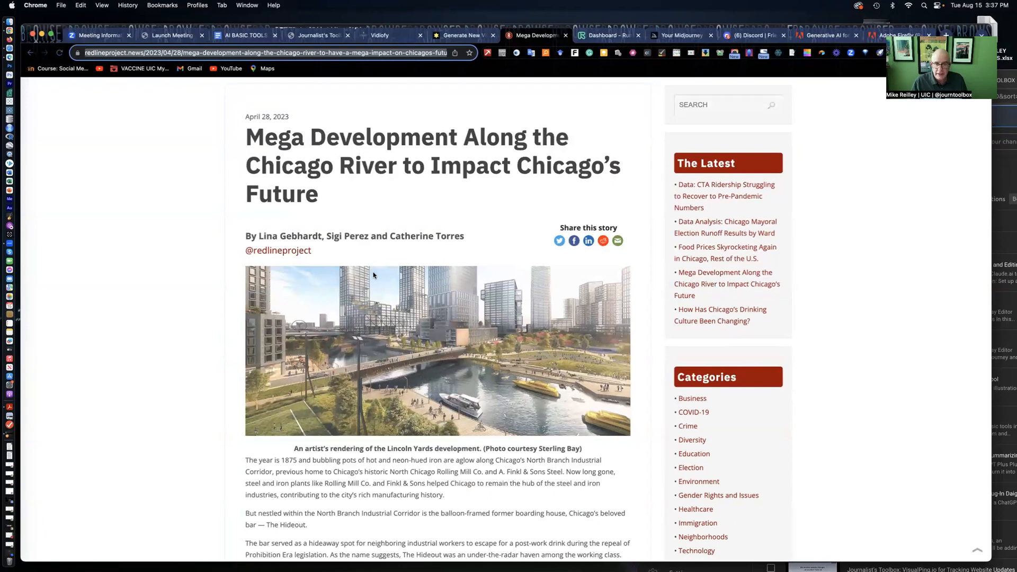
{"action": "mouse_move", "coordinate": [414, 222]}
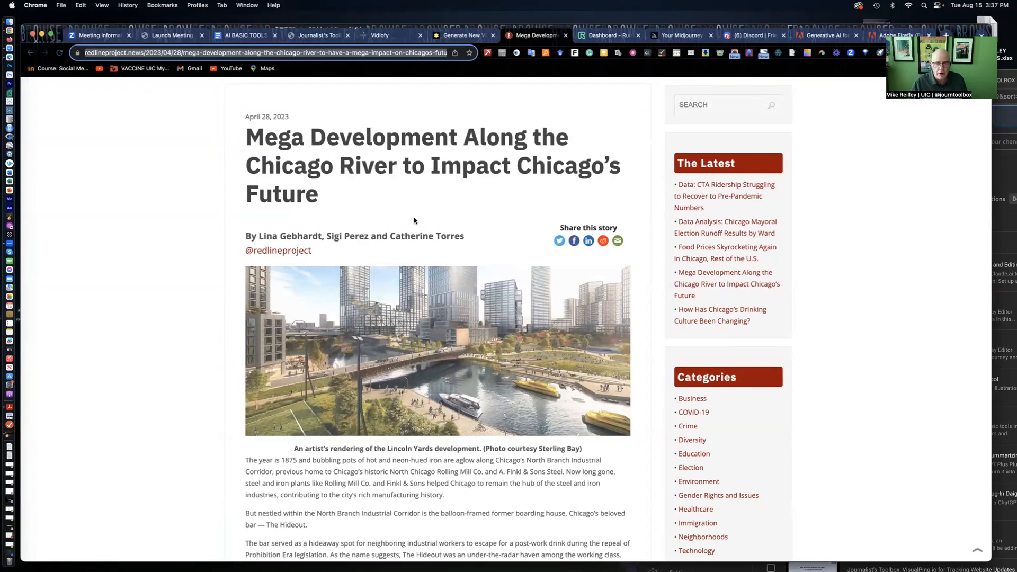
{"action": "scroll", "scroll_direction": "down", "scroll_amount": 3}
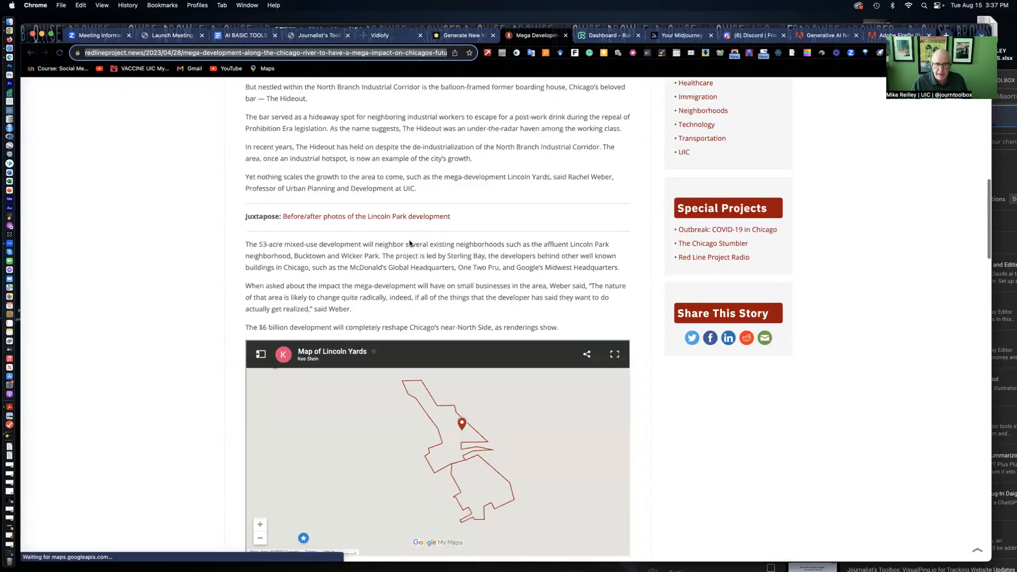
{"action": "scroll", "scroll_direction": "down", "scroll_amount": 3}
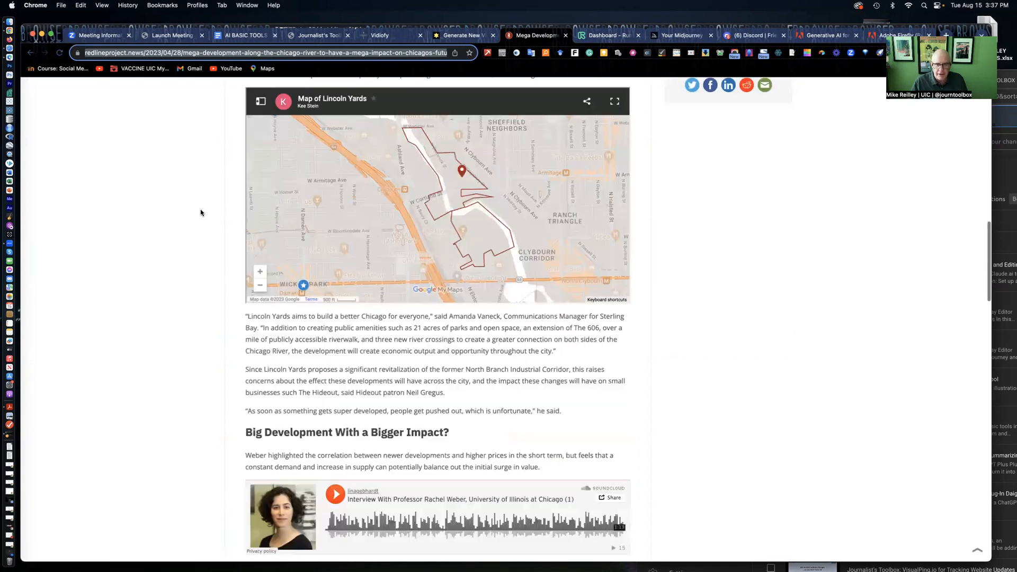
{"action": "scroll", "scroll_direction": "down", "scroll_amount": 3}
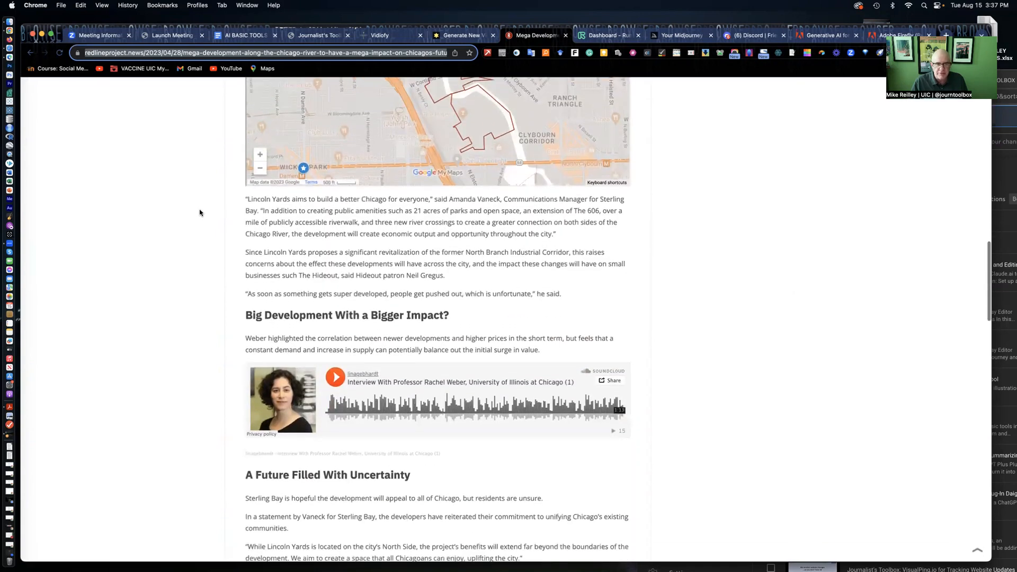
{"action": "scroll", "scroll_direction": "up", "scroll_amount": 3}
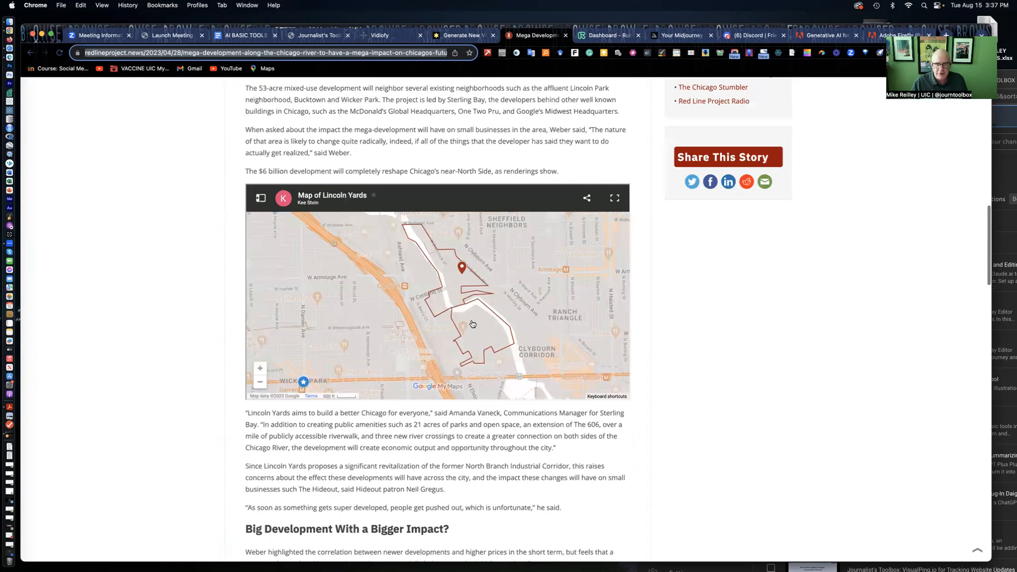
{"action": "scroll", "scroll_direction": "up", "scroll_amount": 3}
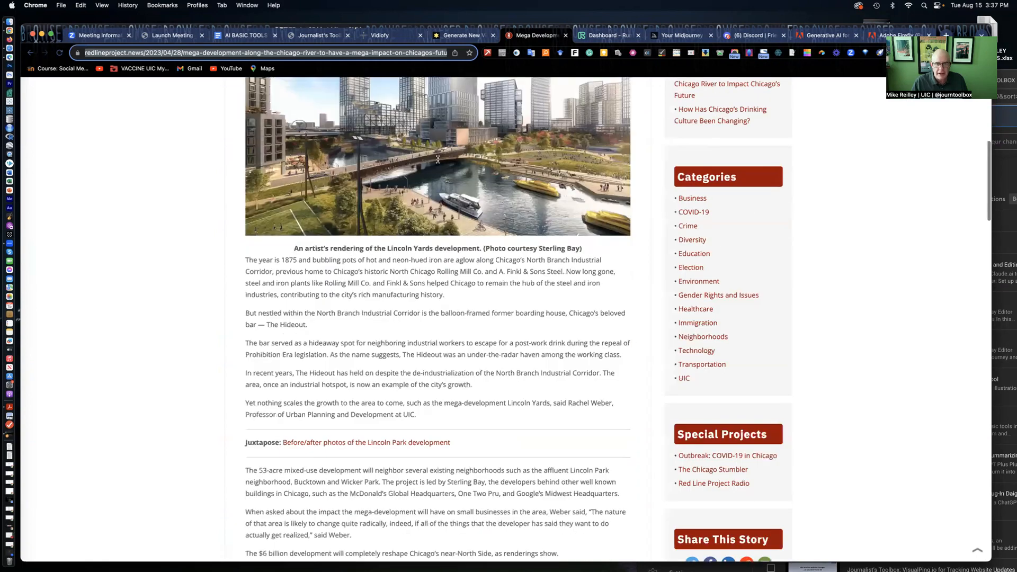
{"action": "scroll", "scroll_direction": "down", "scroll_amount": 3}
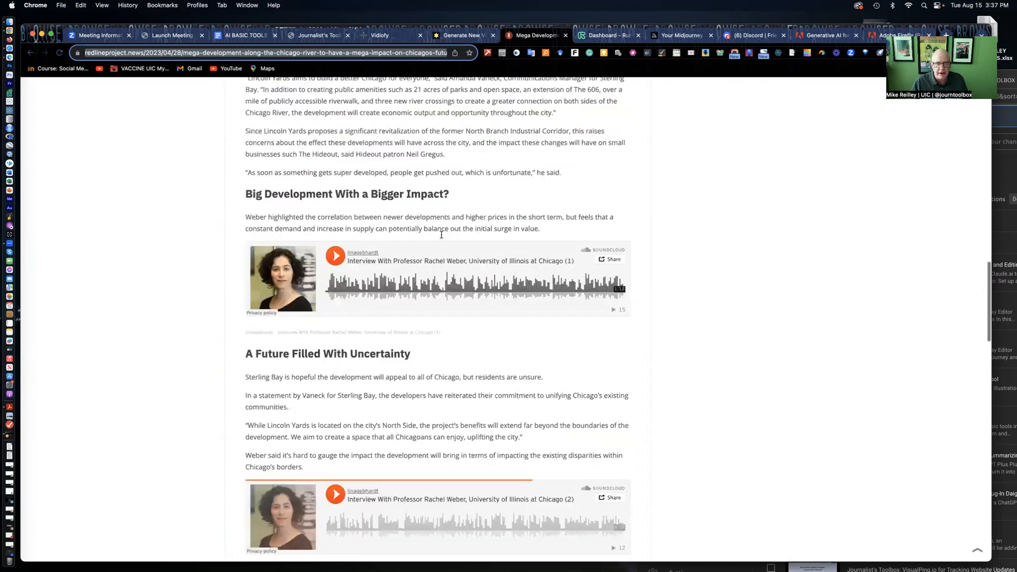
{"action": "scroll", "scroll_direction": "down", "scroll_amount": 3}
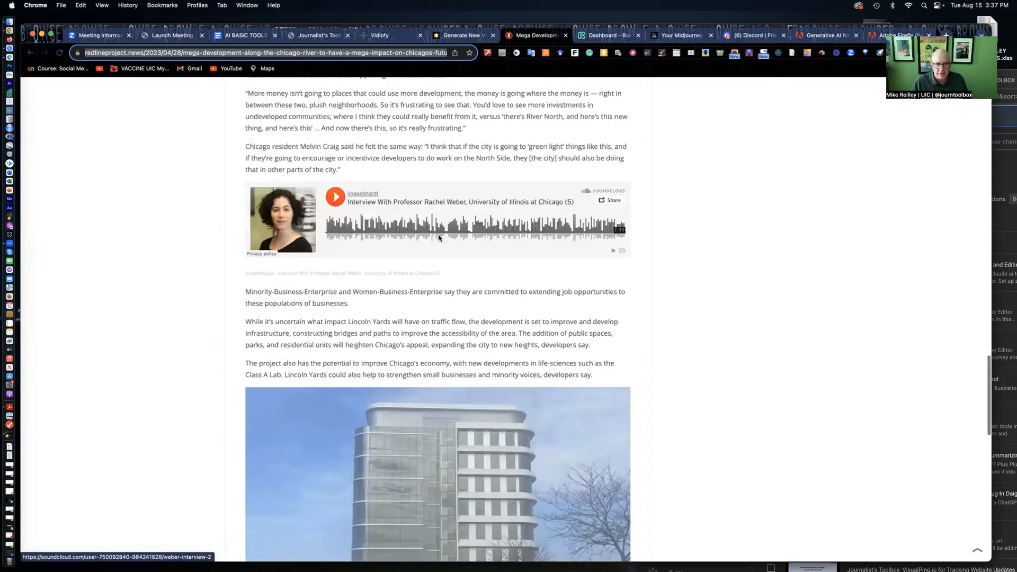
{"action": "scroll", "scroll_direction": "down", "scroll_amount": 3}
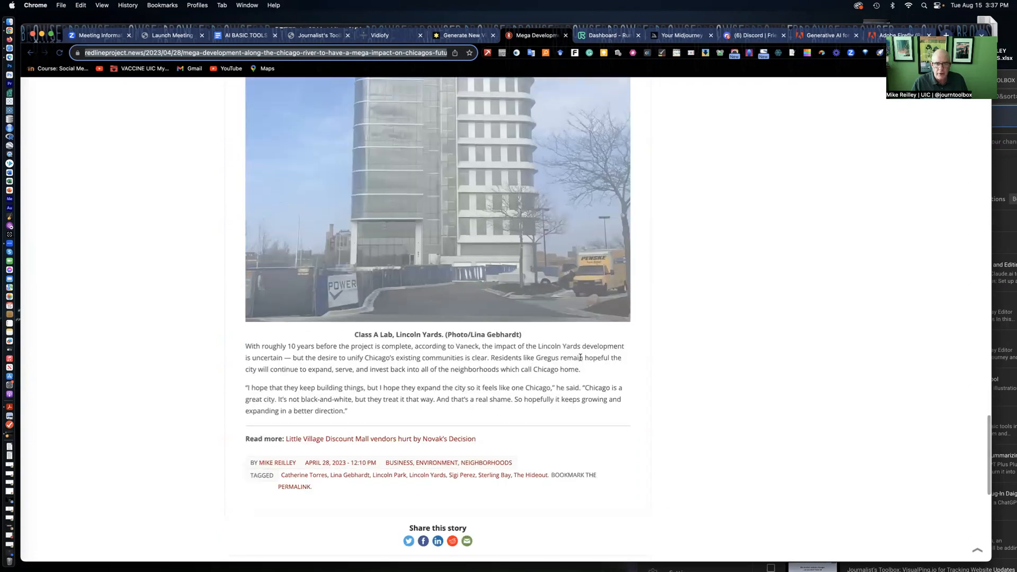
{"action": "scroll", "scroll_direction": "down", "scroll_amount": 3}
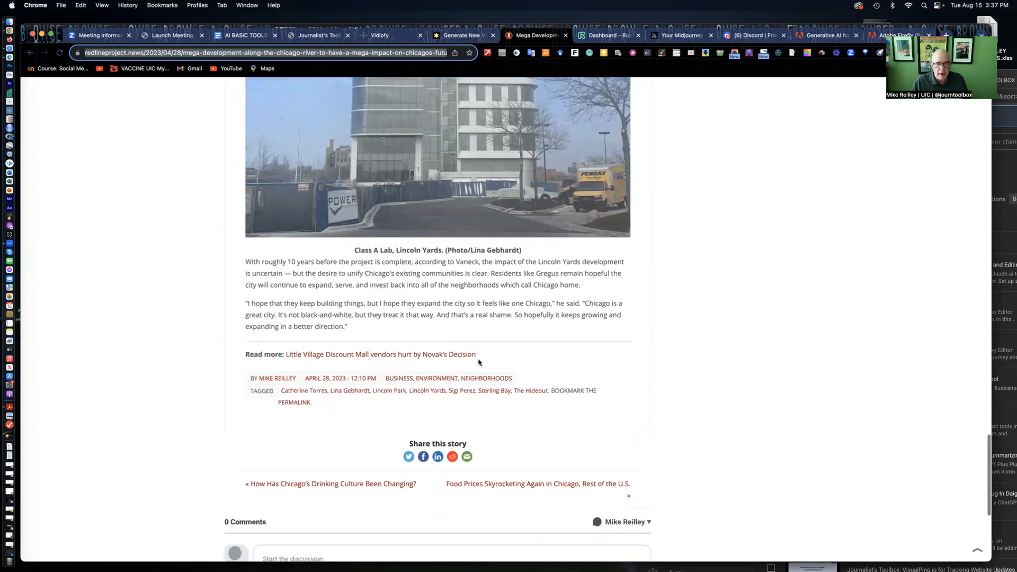
{"action": "scroll", "scroll_direction": "up", "scroll_amount": 3}
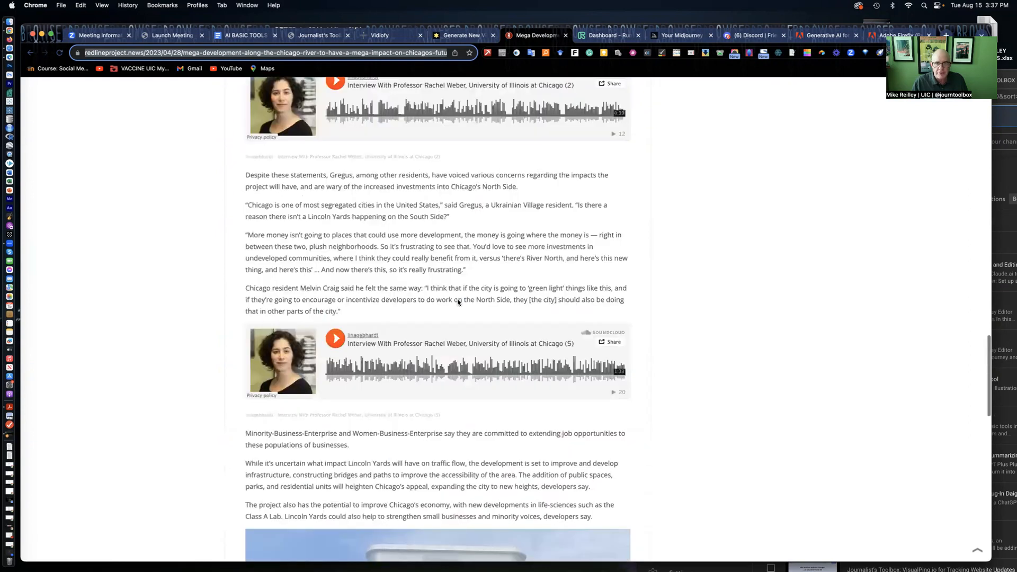
{"action": "scroll", "scroll_direction": "up", "scroll_amount": 3}
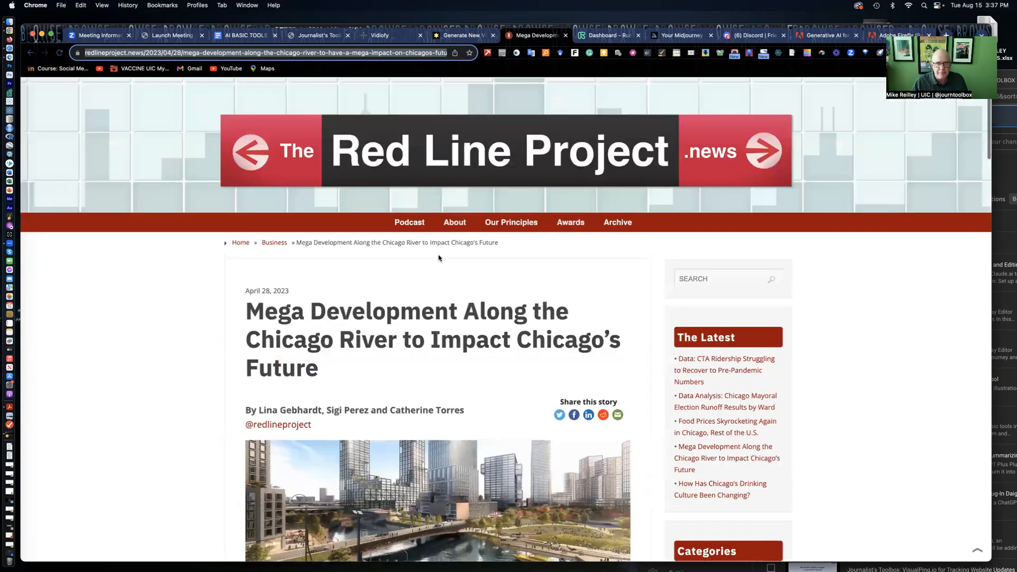
{"action": "left_click", "coordinate": [461, 35]}
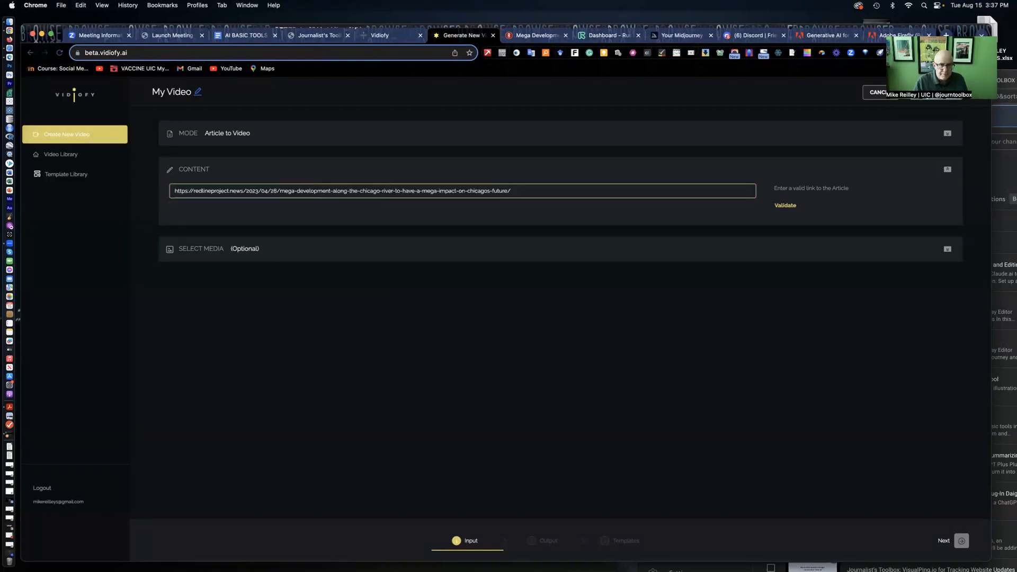
{"action": "mouse_move", "coordinate": [611, 225]}
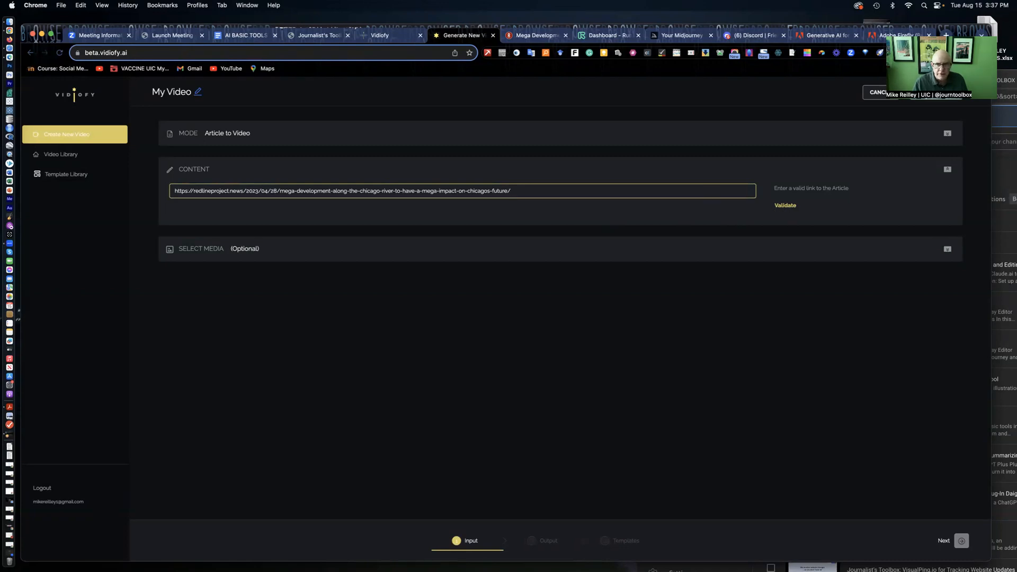
{"action": "mouse_move", "coordinate": [862, 205]}
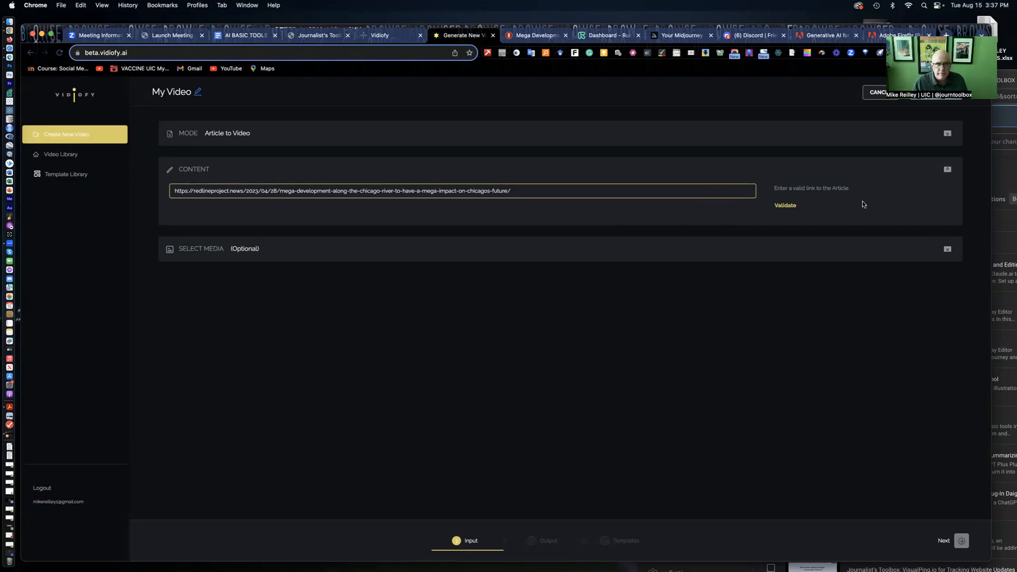
{"action": "mouse_move", "coordinate": [817, 198]}
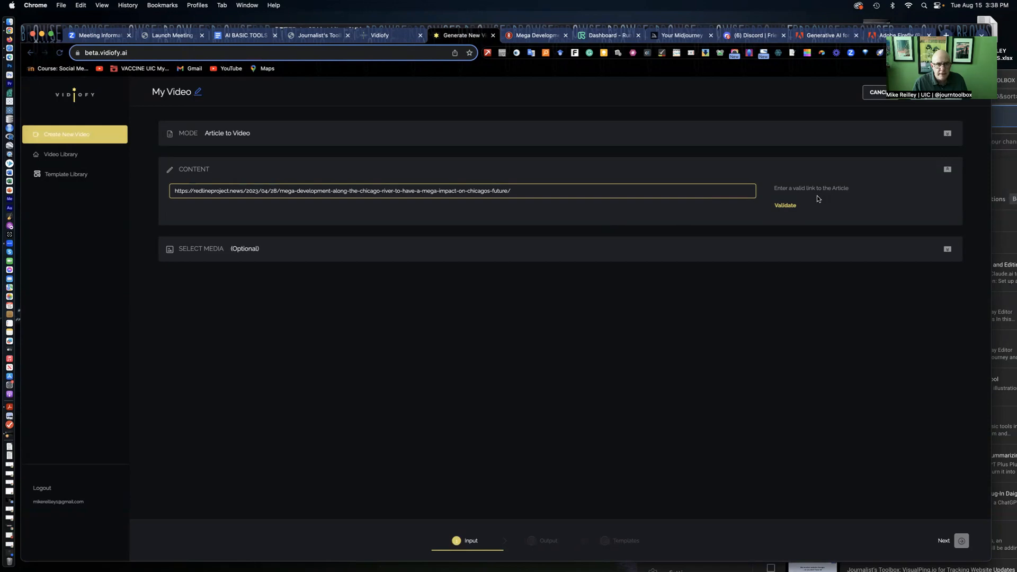
{"action": "mouse_move", "coordinate": [247, 252]}
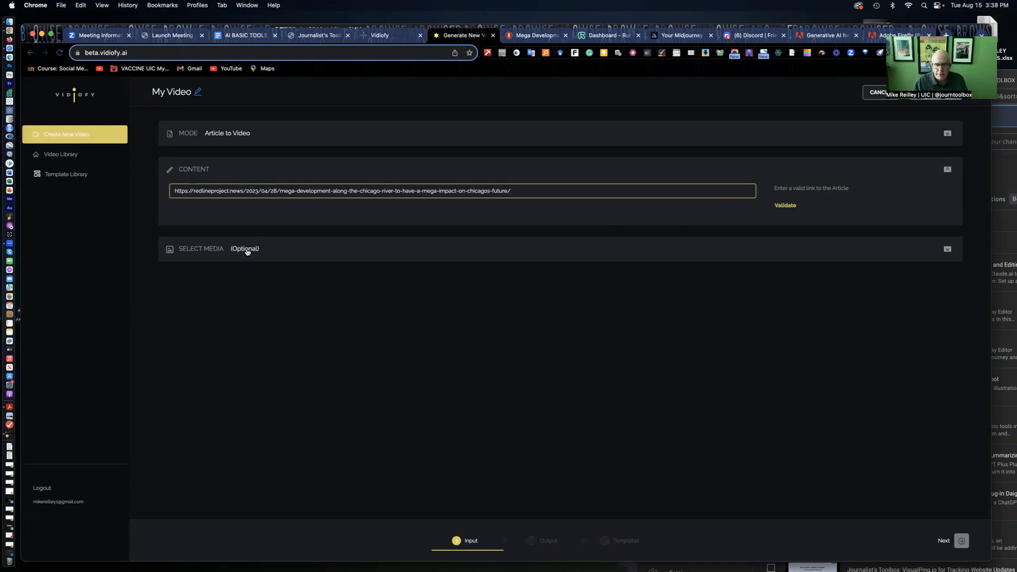
Enter the redlineproject.news mega-development article URL as content and validate it
{"action": "left_click", "coordinate": [785, 205]}
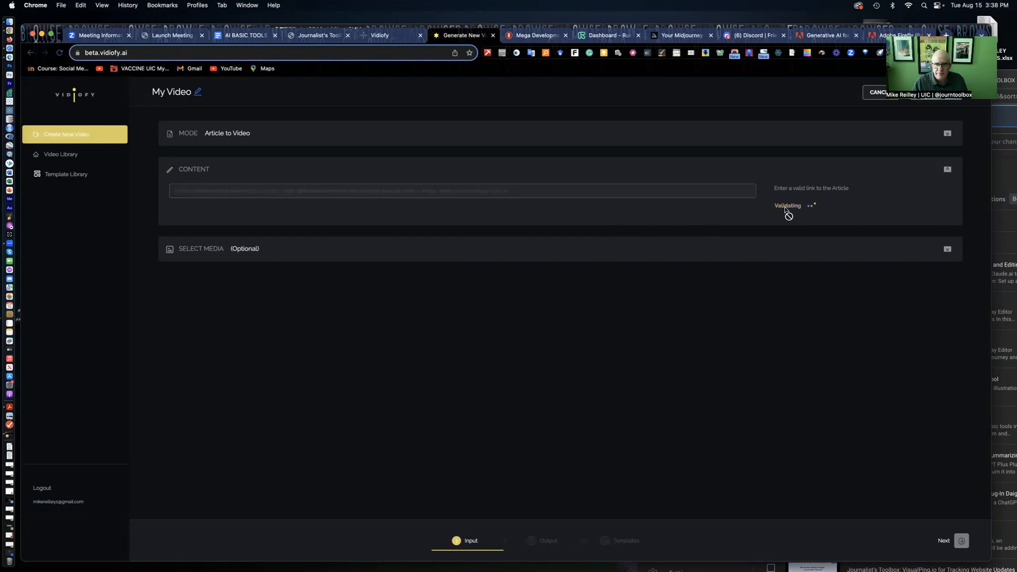
{"action": "mouse_move", "coordinate": [774, 221]}
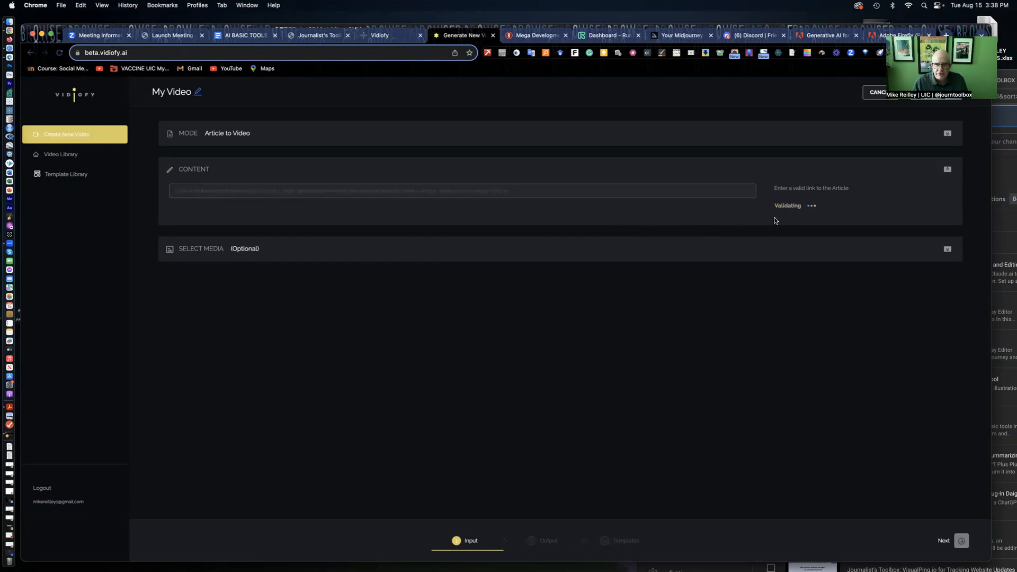
{"action": "mouse_move", "coordinate": [345, 196]}
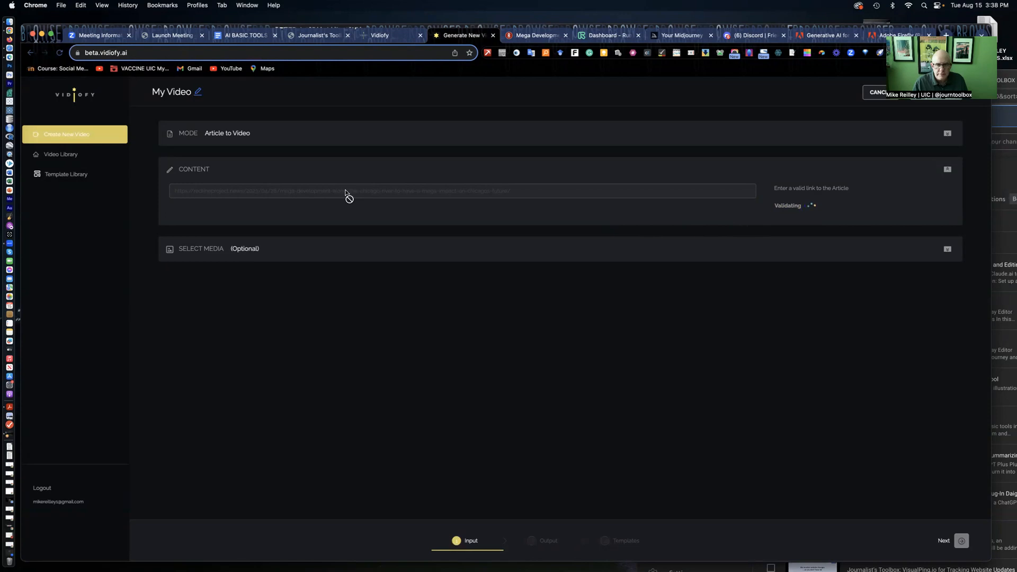
{"action": "type", "text": "https://redlineproject.news/2023/04/28/mega-development-along-the-chicago-river-to-have-a-mega-impact-on-chicagos-future/"}
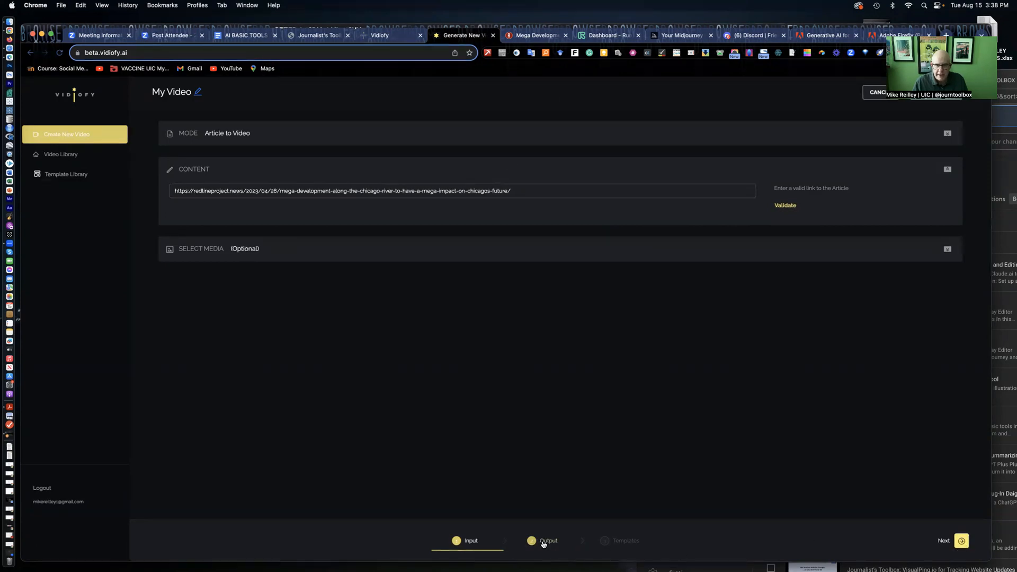
{"action": "mouse_move", "coordinate": [311, 312]}
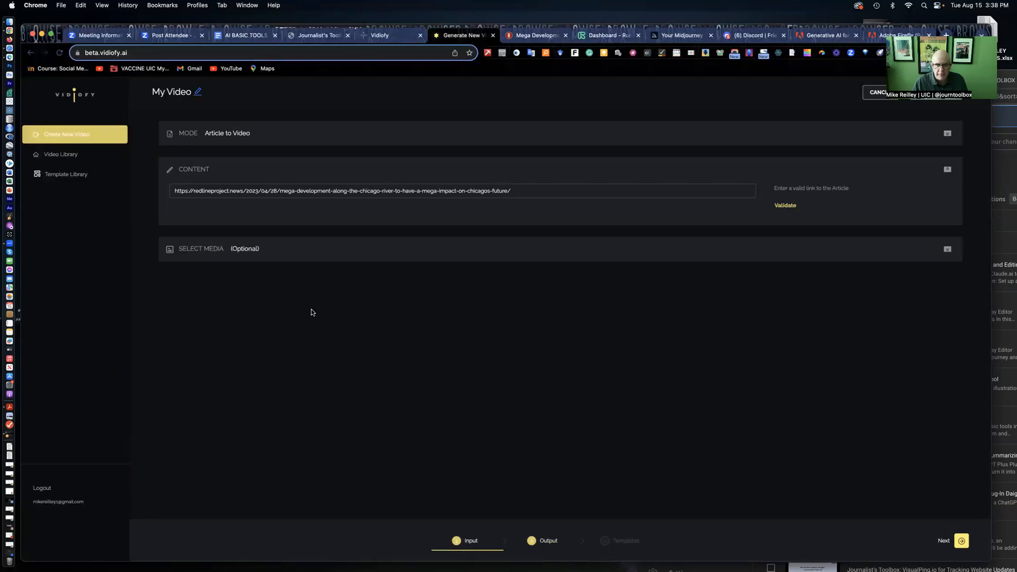
{"action": "mouse_move", "coordinate": [249, 259]}
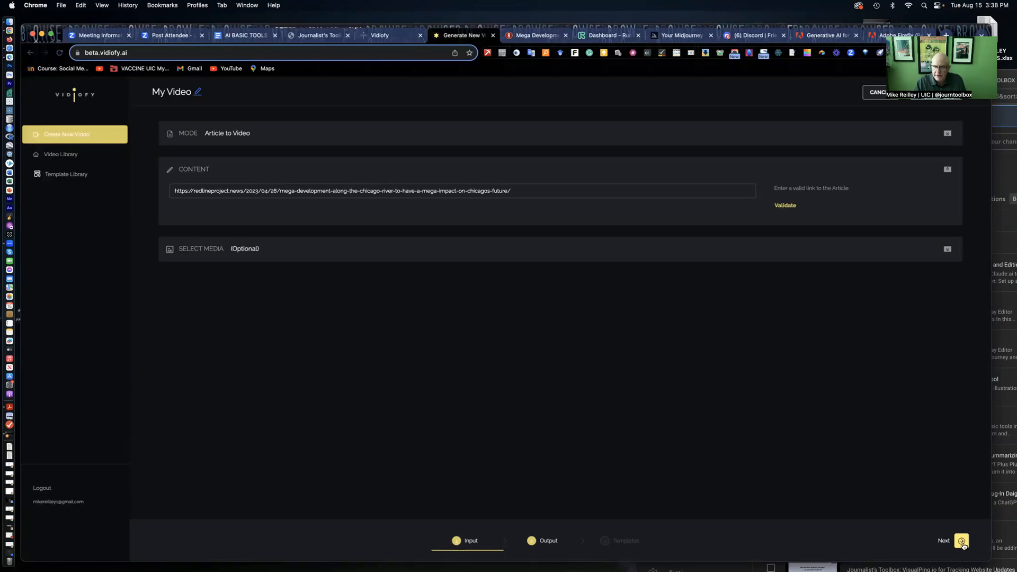
Set output language English with no narrator and continue to the template gallery
{"action": "left_click", "coordinate": [961, 540]}
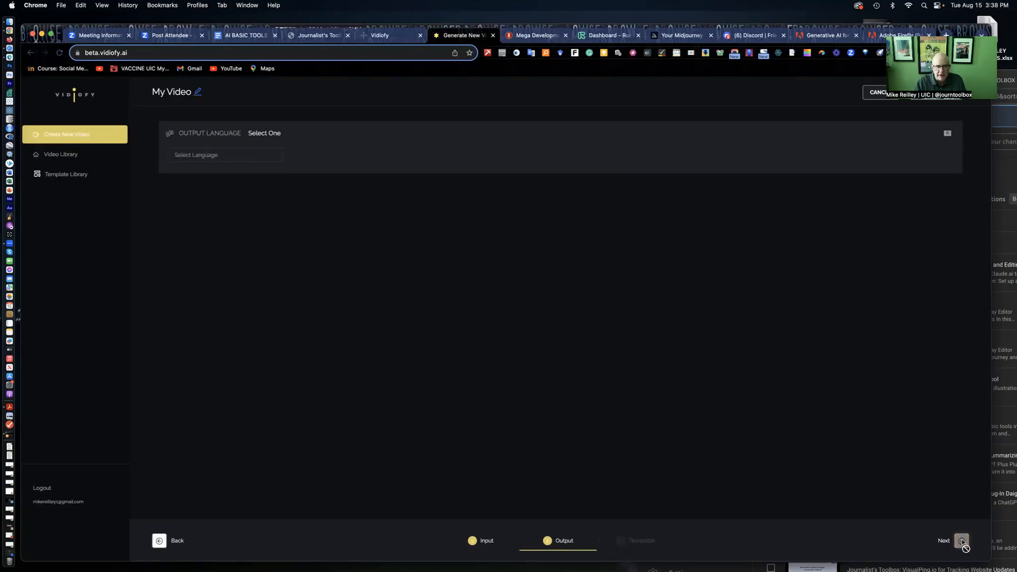
{"action": "mouse_move", "coordinate": [215, 149]}
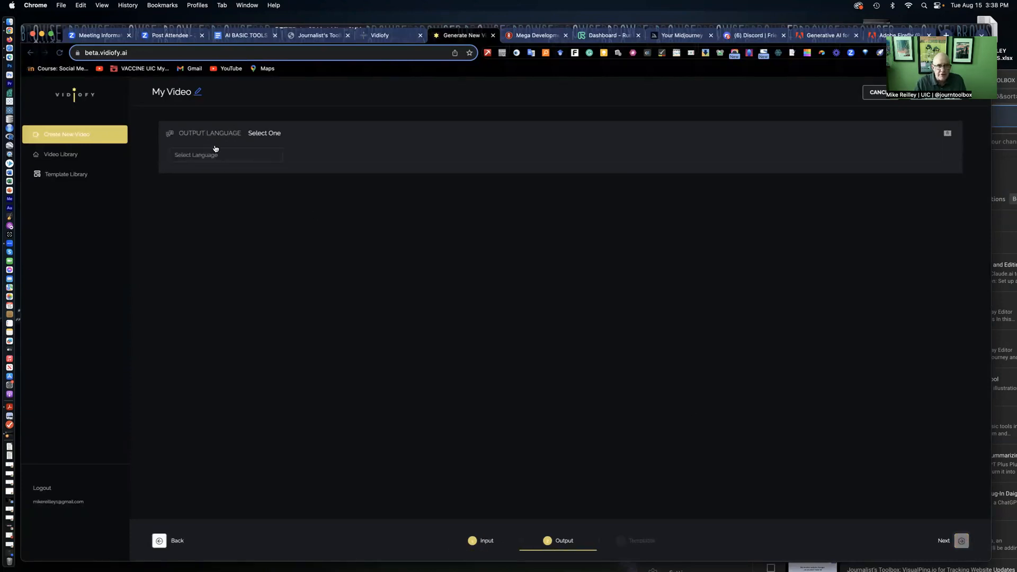
{"action": "left_click", "coordinate": [227, 155]}
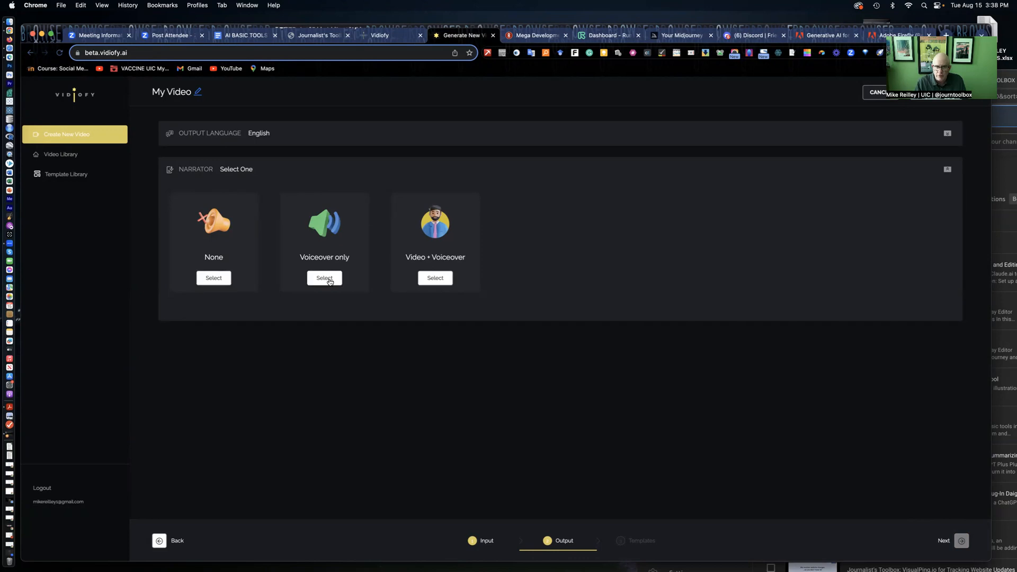
{"action": "mouse_move", "coordinate": [434, 279]}
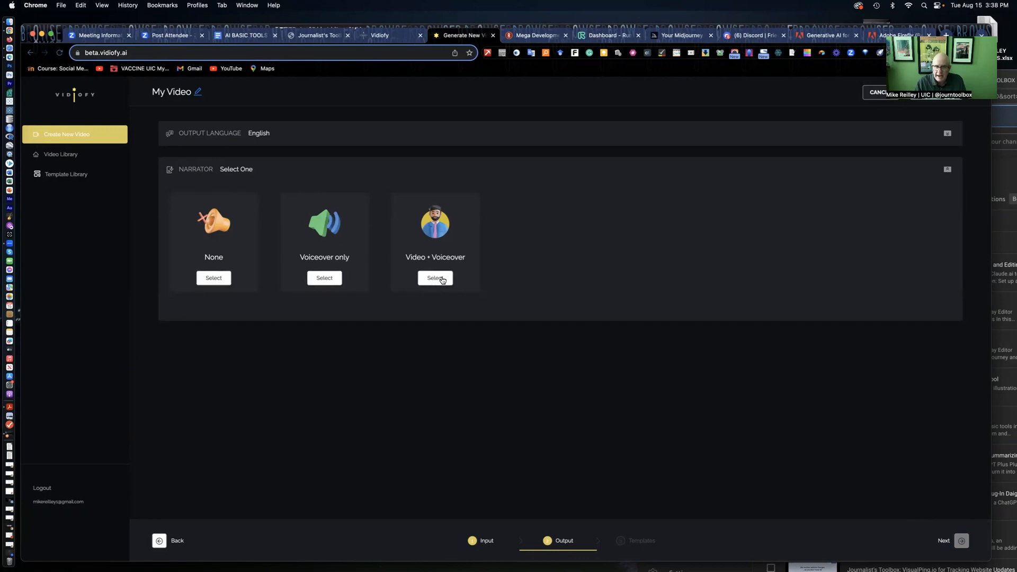
{"action": "mouse_move", "coordinate": [213, 277]}
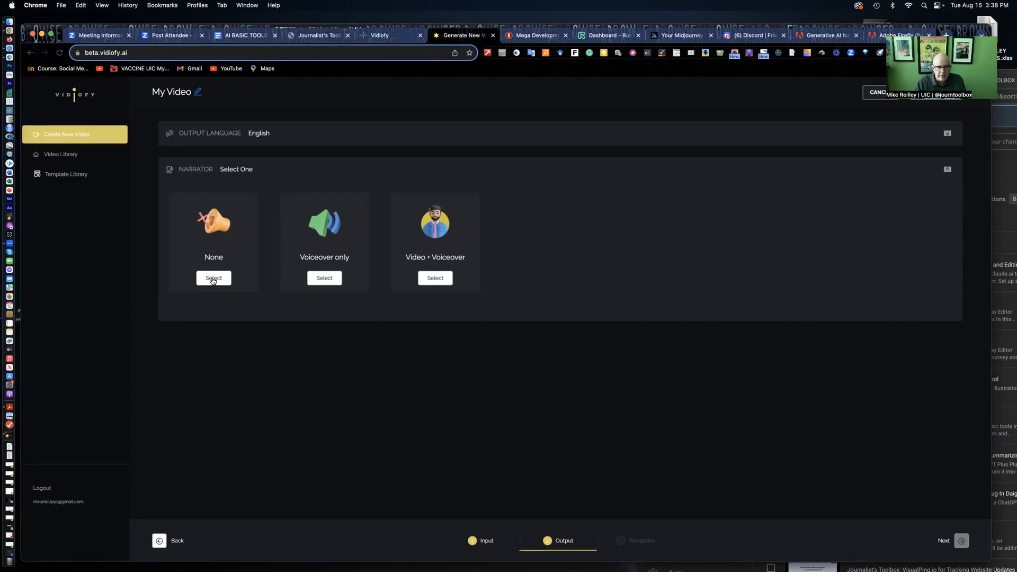
{"action": "left_click", "coordinate": [213, 278]}
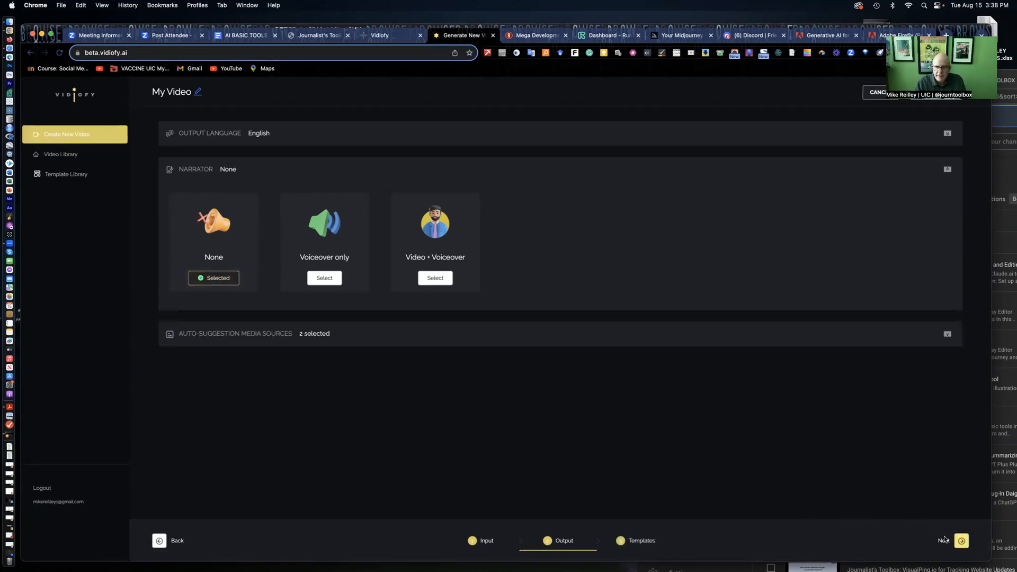
{"action": "left_click", "coordinate": [961, 540]}
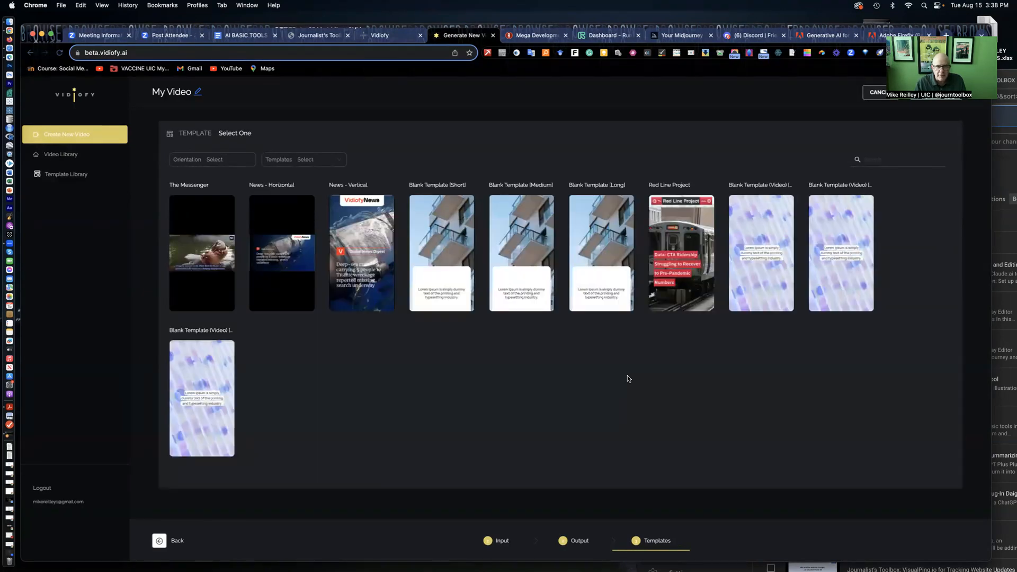
{"action": "mouse_move", "coordinate": [268, 217]}
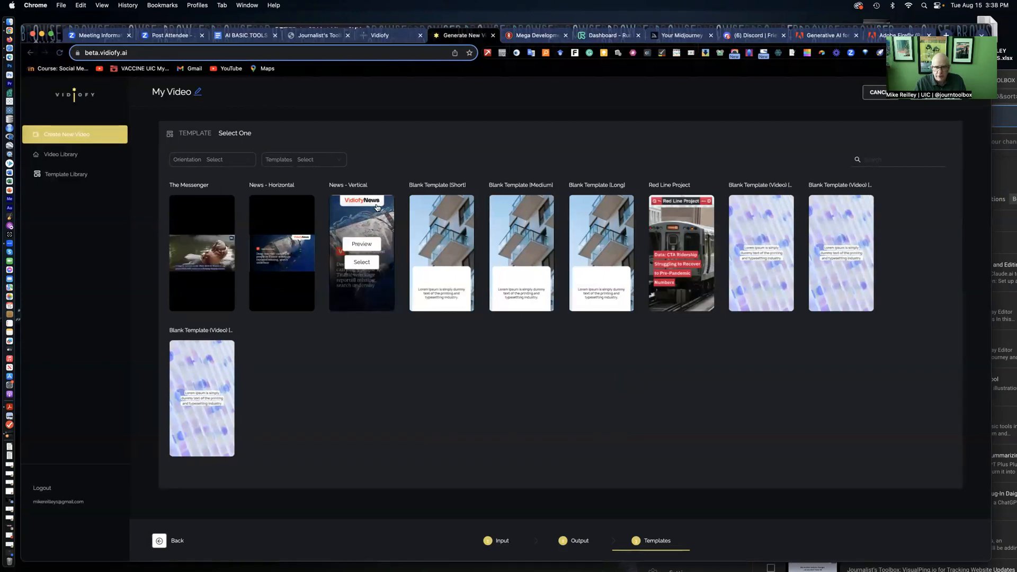
{"action": "mouse_move", "coordinate": [681, 217]}
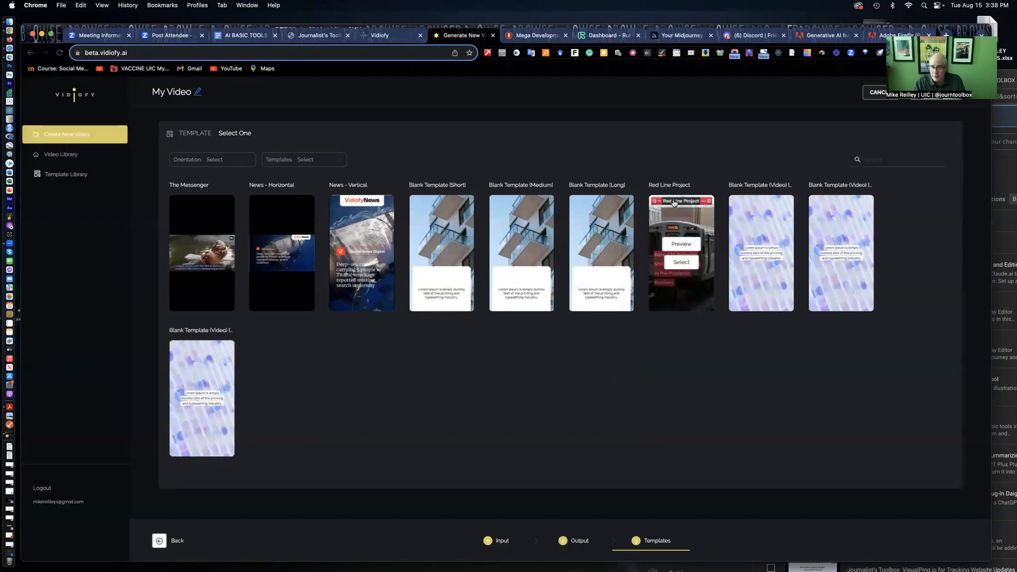
{"action": "mouse_move", "coordinate": [663, 225]}
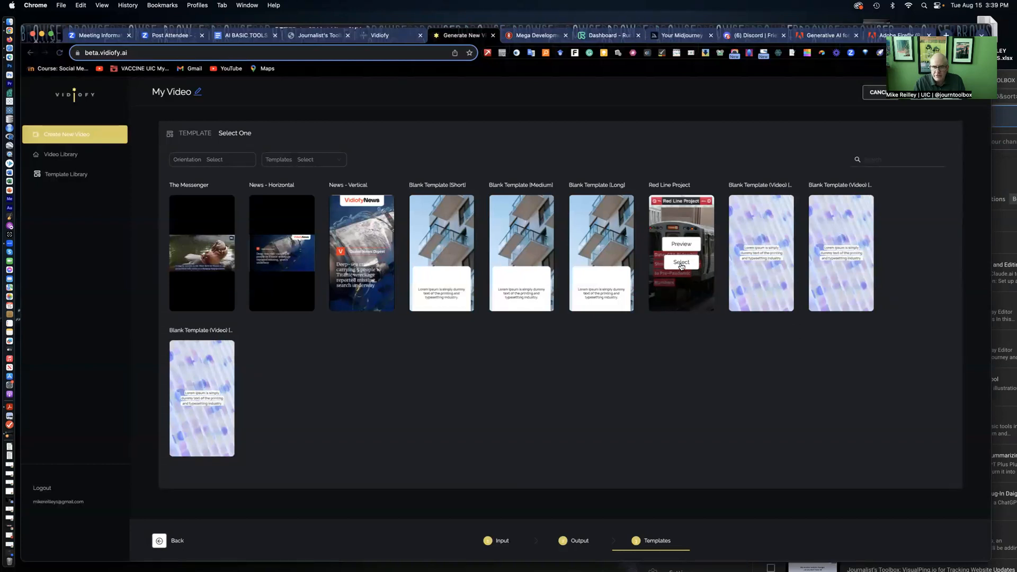
Select the Red Line Project template as the video's design
{"action": "left_click", "coordinate": [680, 262]}
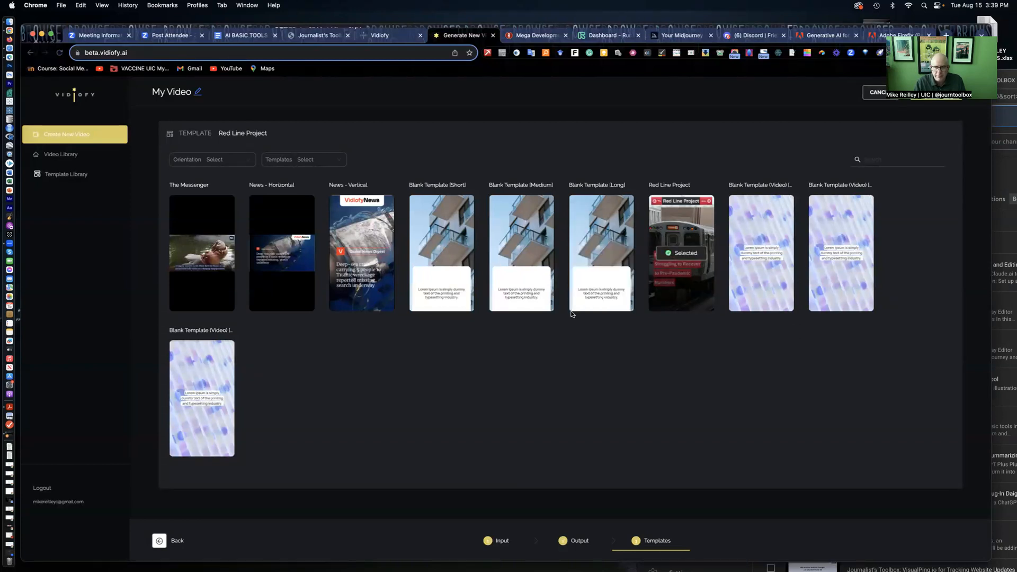
{"action": "mouse_move", "coordinate": [736, 415]}
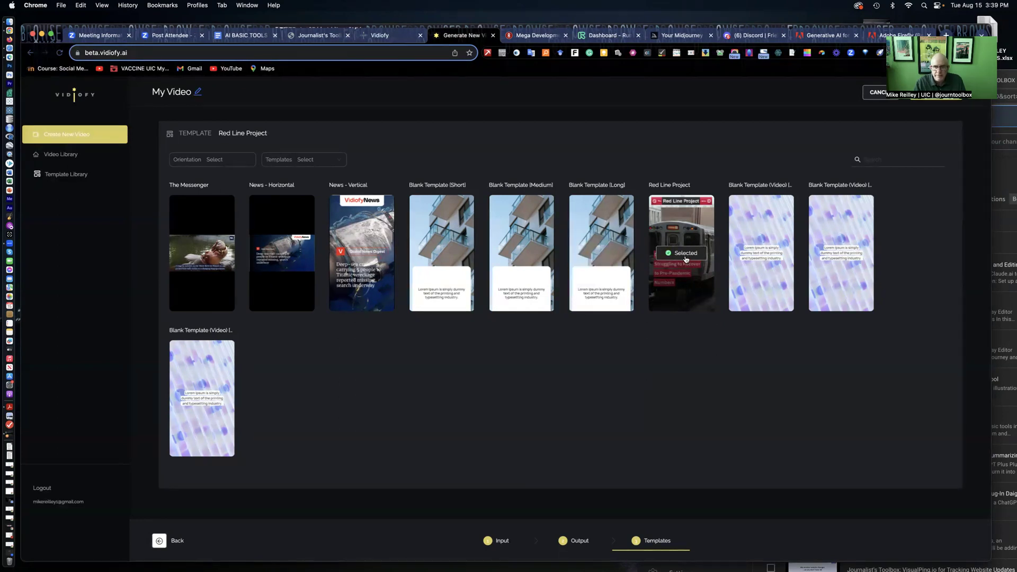
{"action": "mouse_move", "coordinate": [677, 531]}
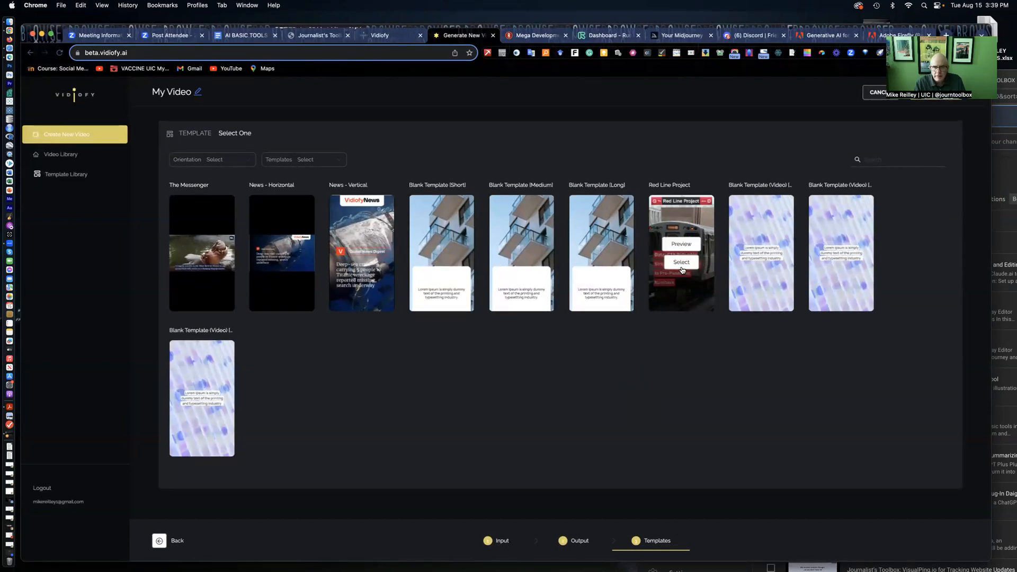
{"action": "left_click", "coordinate": [681, 262]}
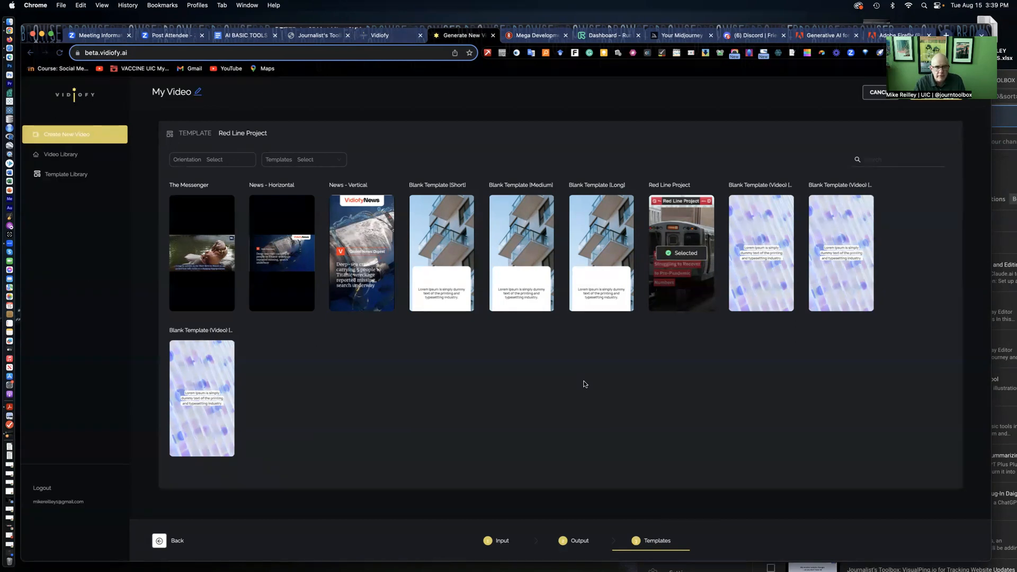
{"action": "mouse_move", "coordinate": [646, 538]}
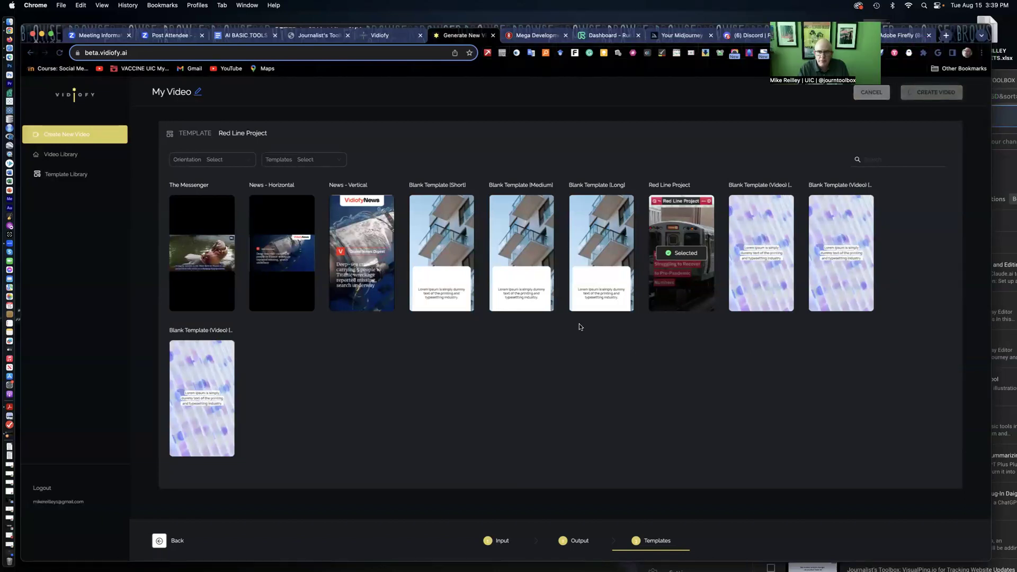
Create the video, then choose Create New Video from the Woohoo dialog
{"action": "left_click", "coordinate": [932, 93]}
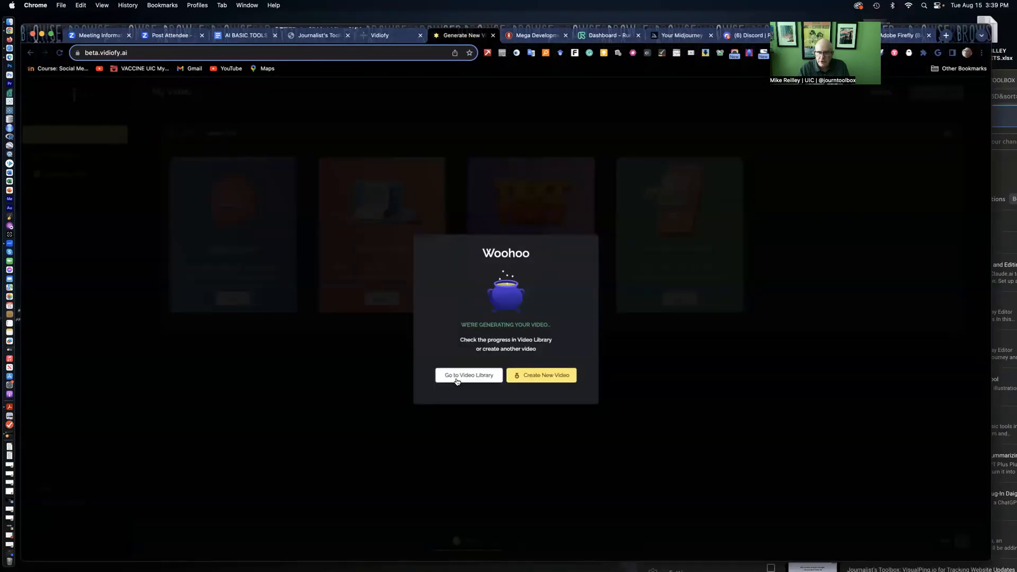
{"action": "mouse_move", "coordinate": [111, 187]}
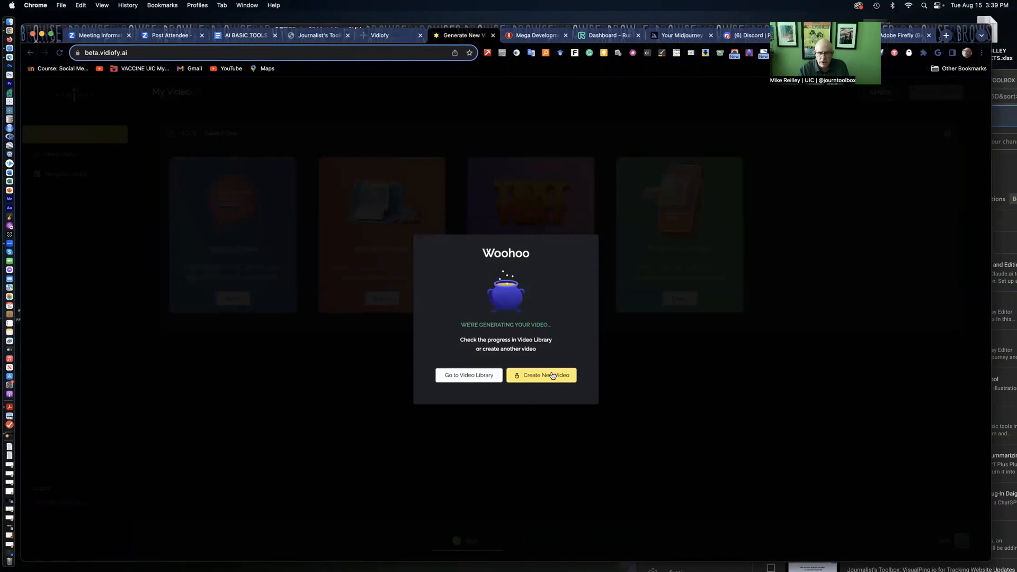
{"action": "left_click", "coordinate": [542, 375]}
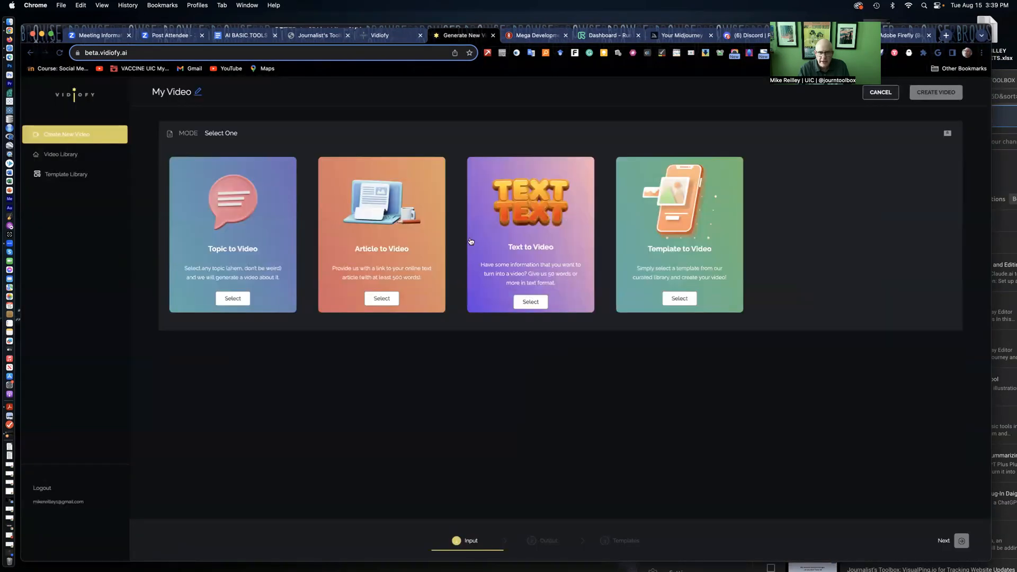
{"action": "mouse_move", "coordinate": [60, 155]}
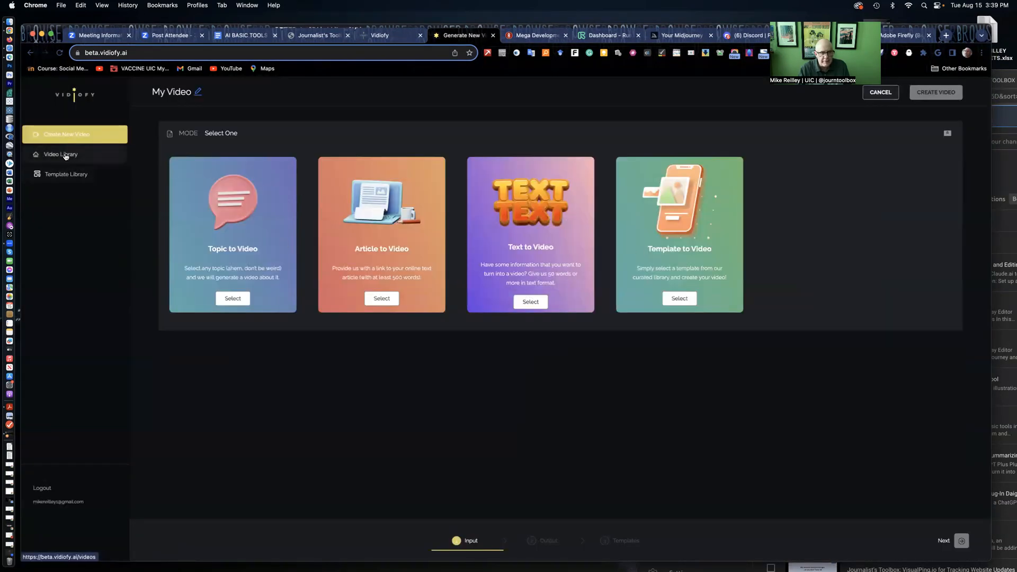
Go to the Video Library and open the completed Red Line Project video in the editor
{"action": "left_click", "coordinate": [60, 155]}
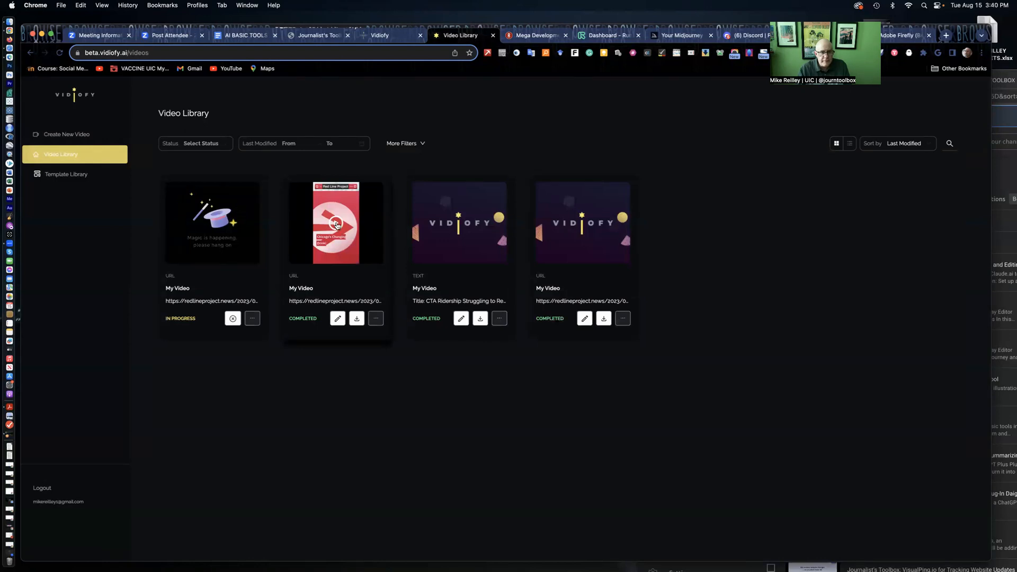
{"action": "mouse_move", "coordinate": [322, 331]}
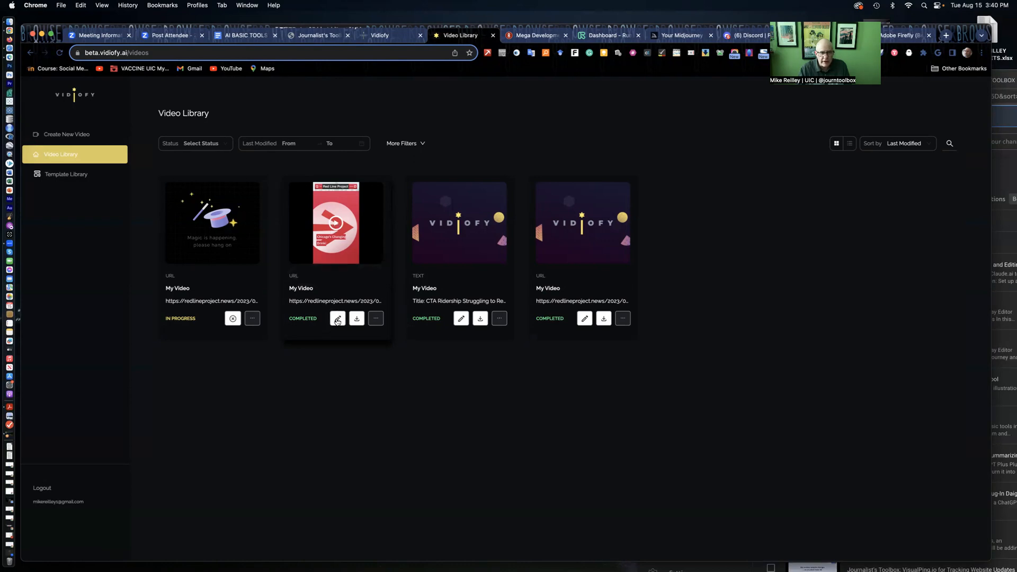
{"action": "left_click", "coordinate": [337, 318]}
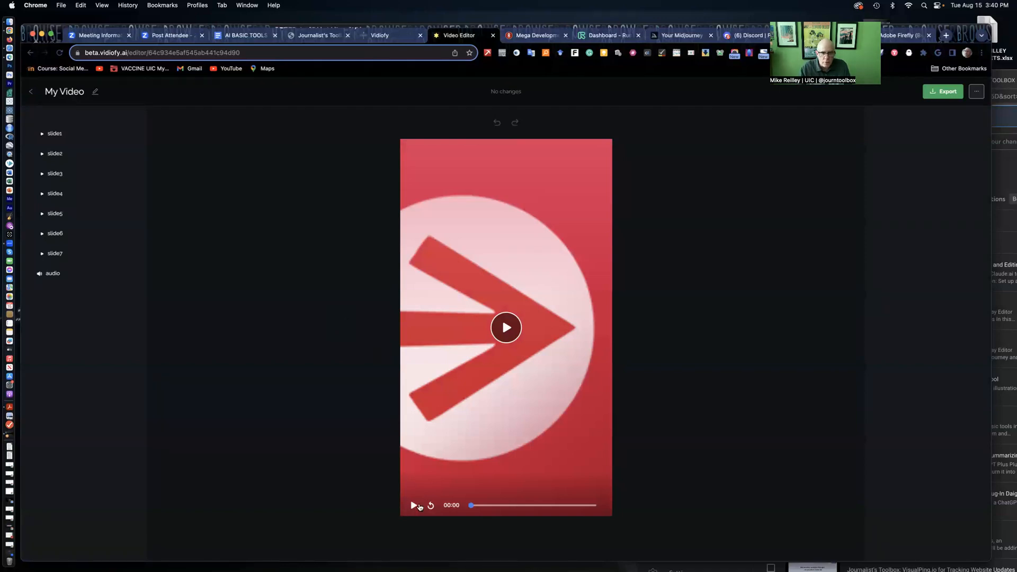
Play the Red Line Project preview through to its closing slide, then restart it from the title
{"action": "left_click", "coordinate": [413, 506]}
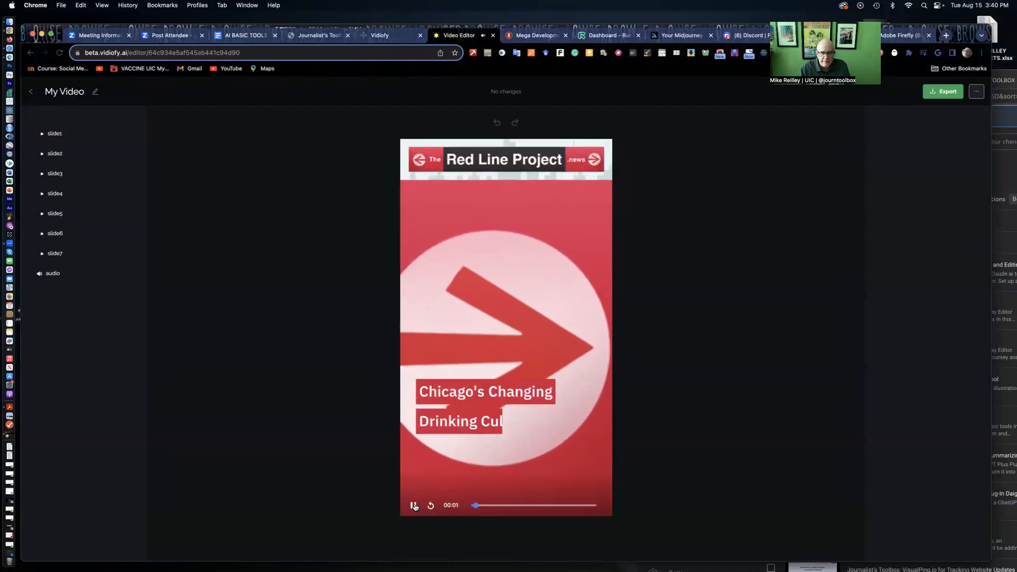
{"action": "left_click", "coordinate": [414, 505]}
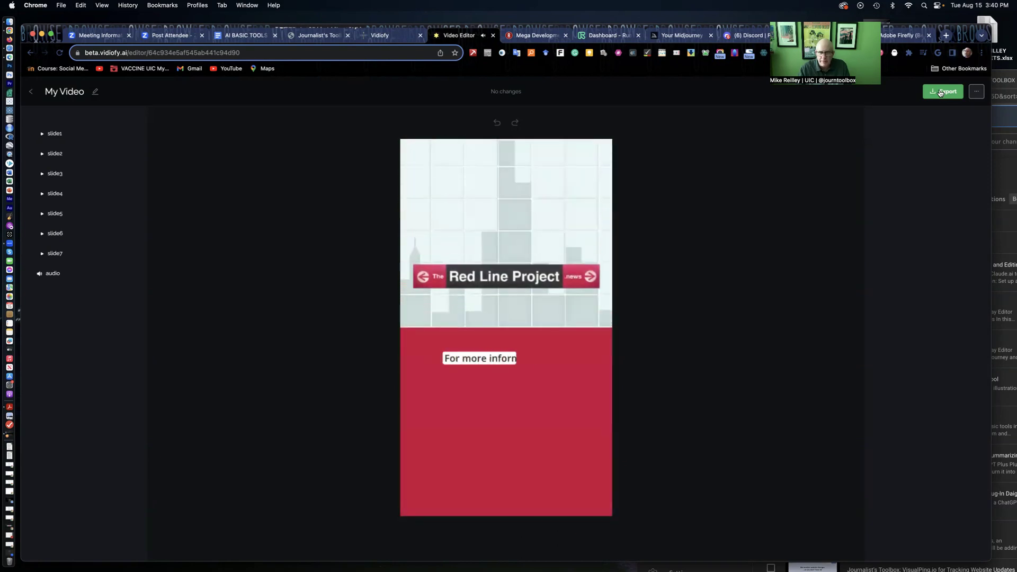
{"action": "left_click", "coordinate": [506, 324]}
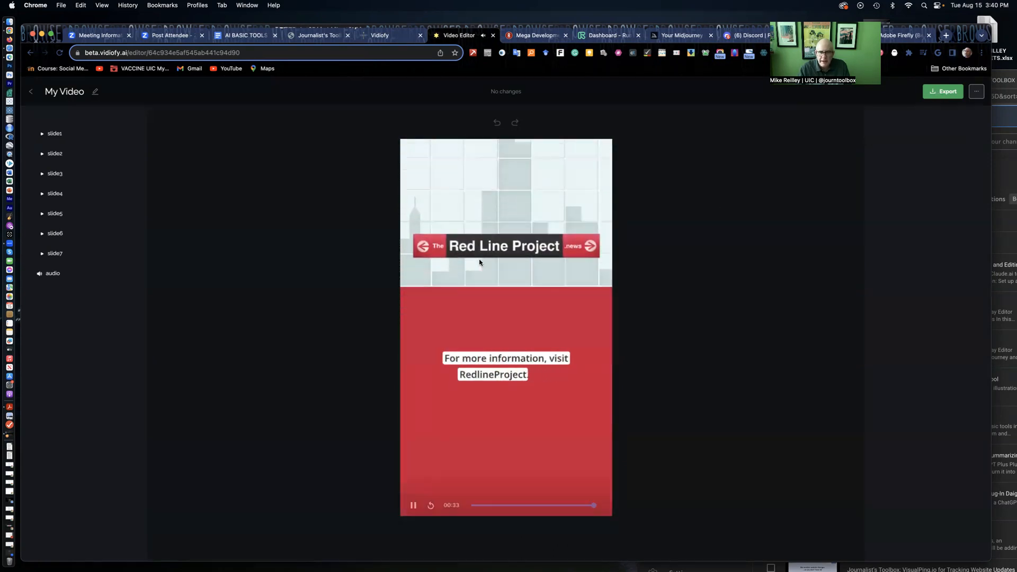
{"action": "left_click", "coordinate": [430, 505]}
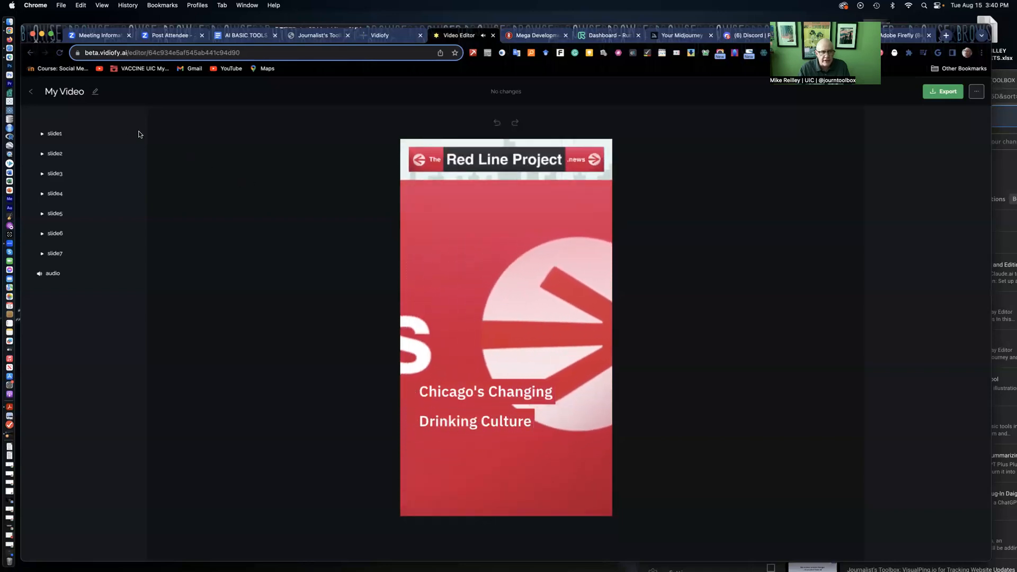
Select slide 2's bodytext-1 caption and review its Properties settings before returning to Content
{"action": "left_click", "coordinate": [54, 152]}
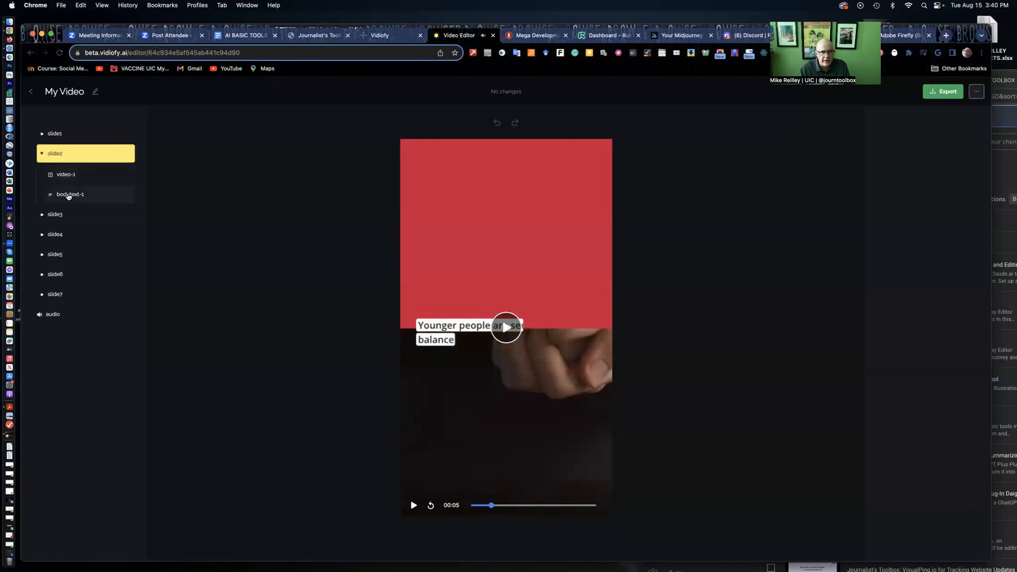
{"action": "left_click", "coordinate": [70, 194]}
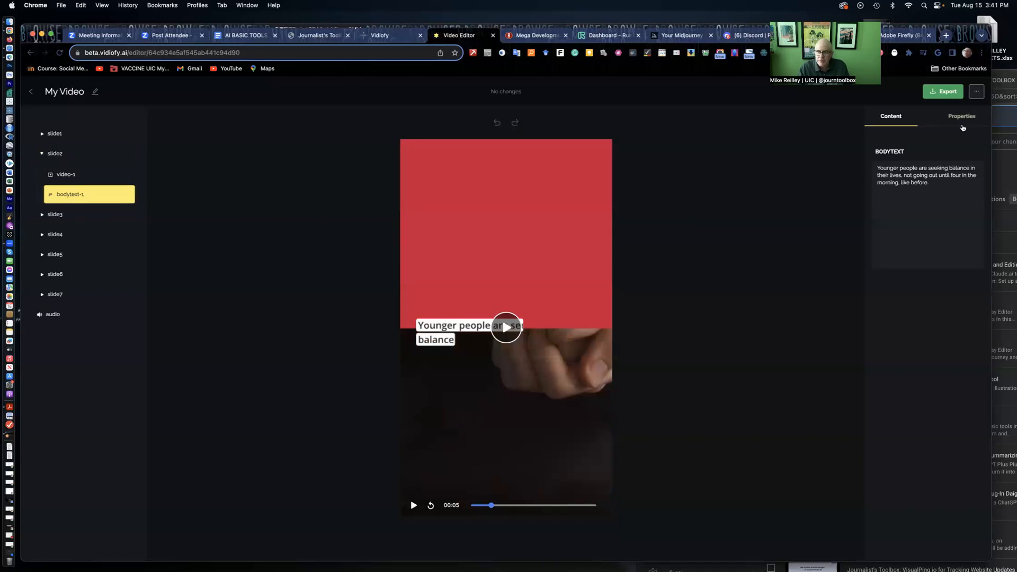
{"action": "left_click", "coordinate": [963, 116]}
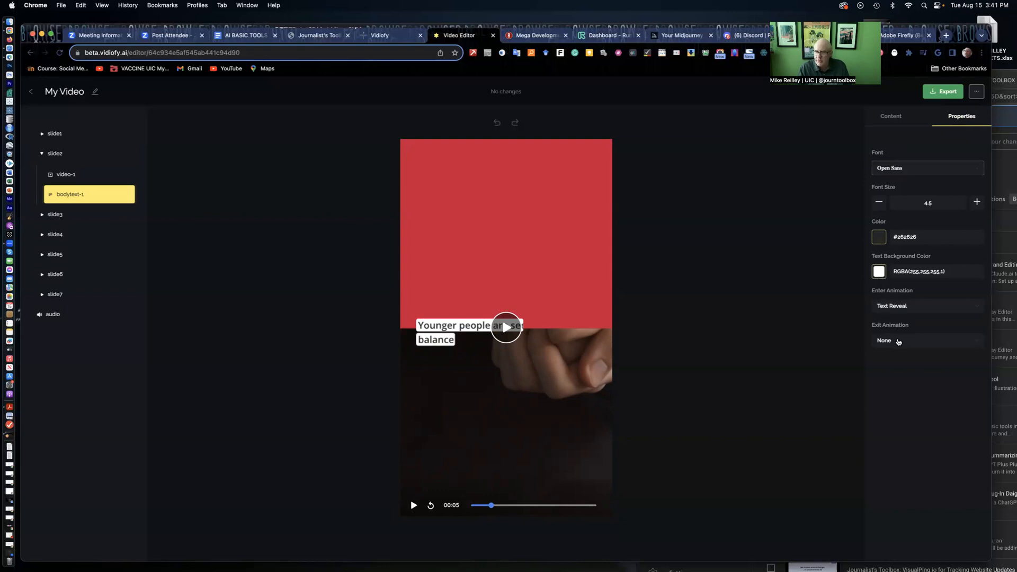
{"action": "left_click", "coordinate": [891, 117]}
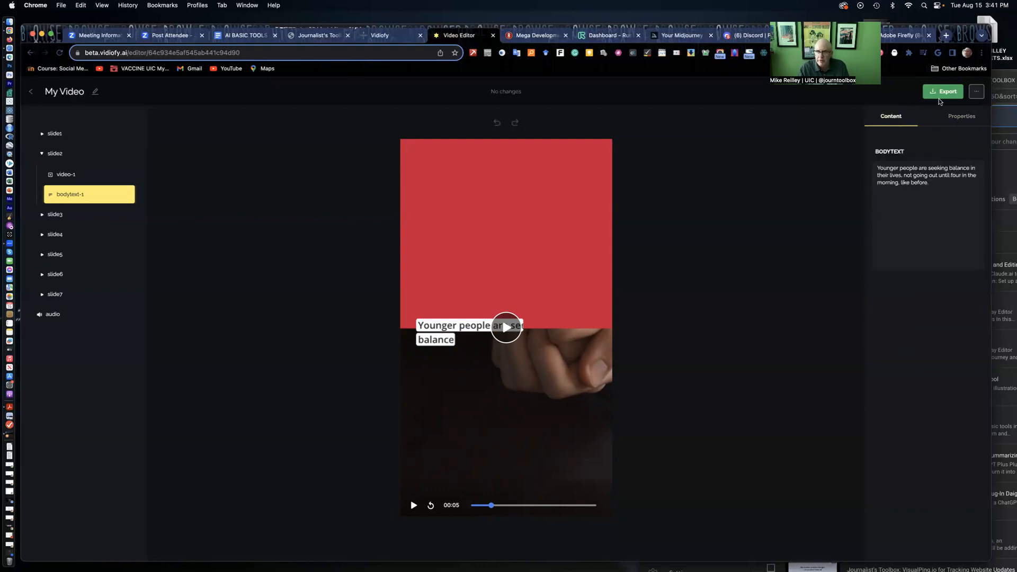
{"action": "mouse_move", "coordinate": [55, 214]}
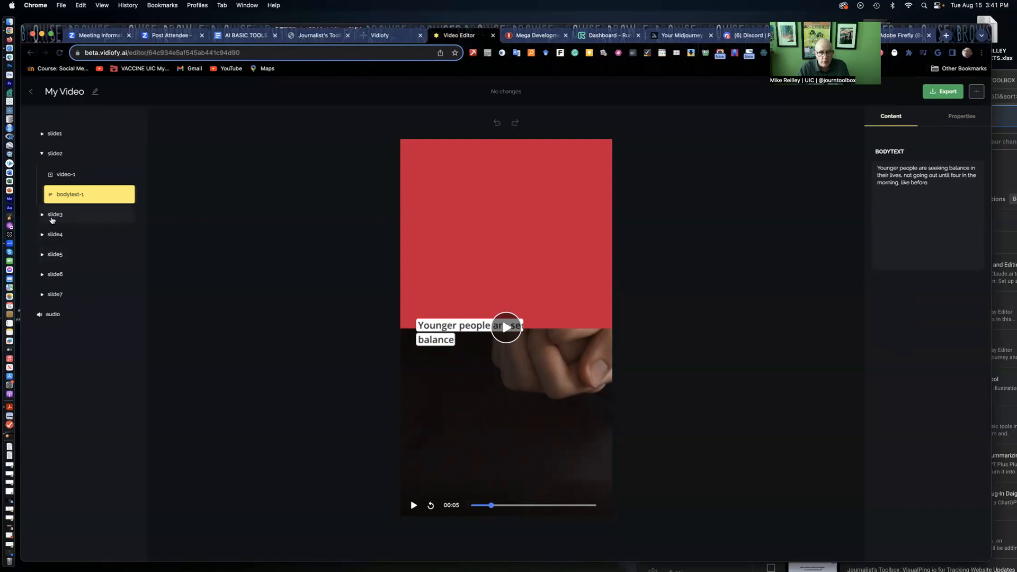
Replace slide 5's image-1 COVID poster with the ridership chart
{"action": "left_click", "coordinate": [41, 153]}
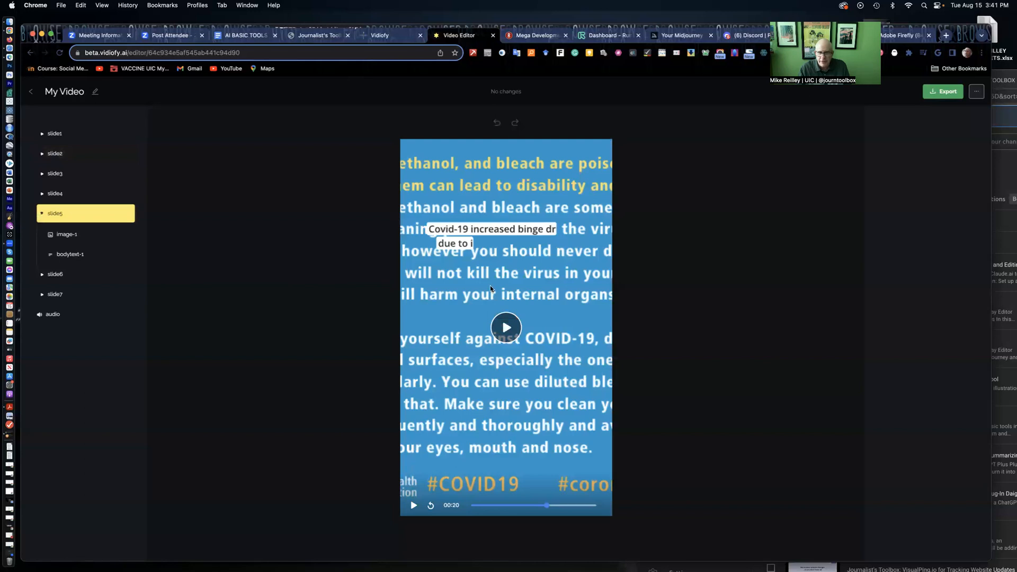
{"action": "mouse_move", "coordinate": [492, 318]}
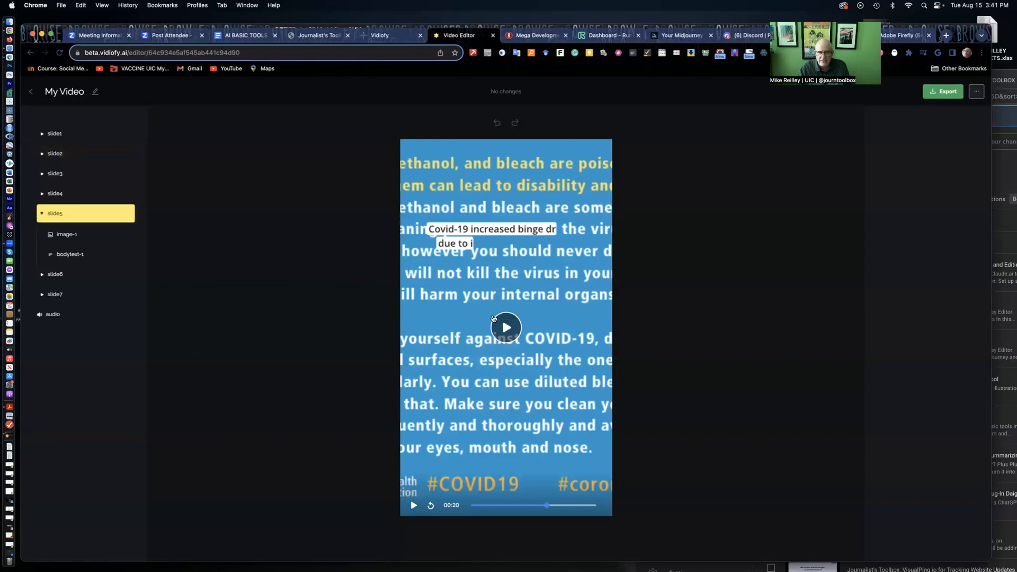
{"action": "left_click", "coordinate": [66, 234]}
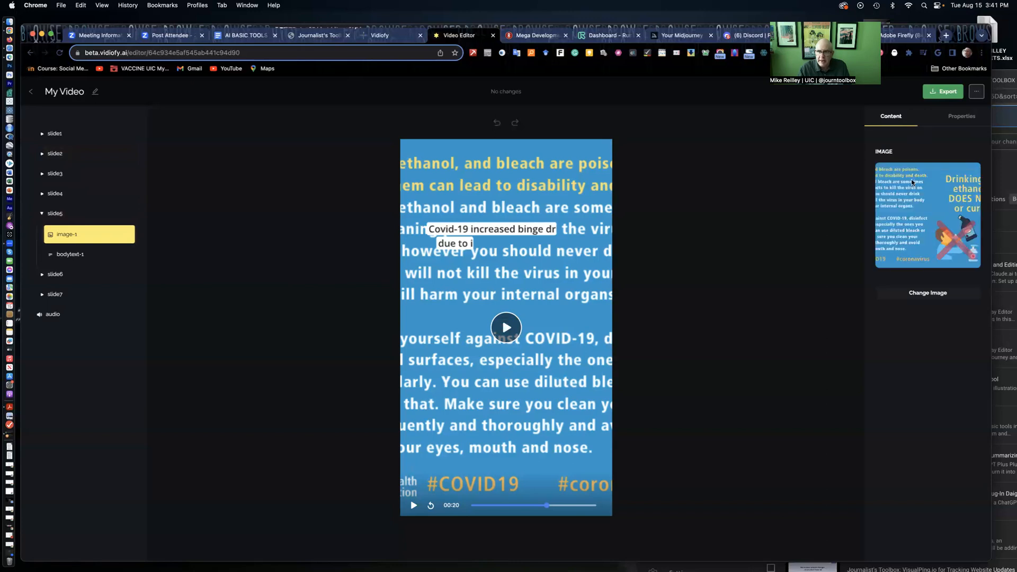
{"action": "mouse_move", "coordinate": [863, 141]}
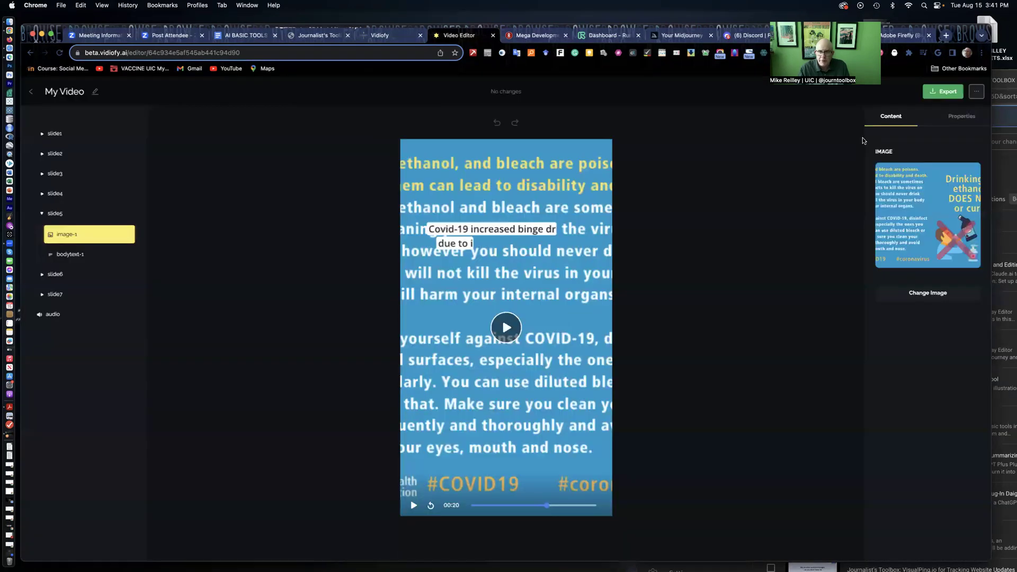
{"action": "left_click", "coordinate": [927, 293]}
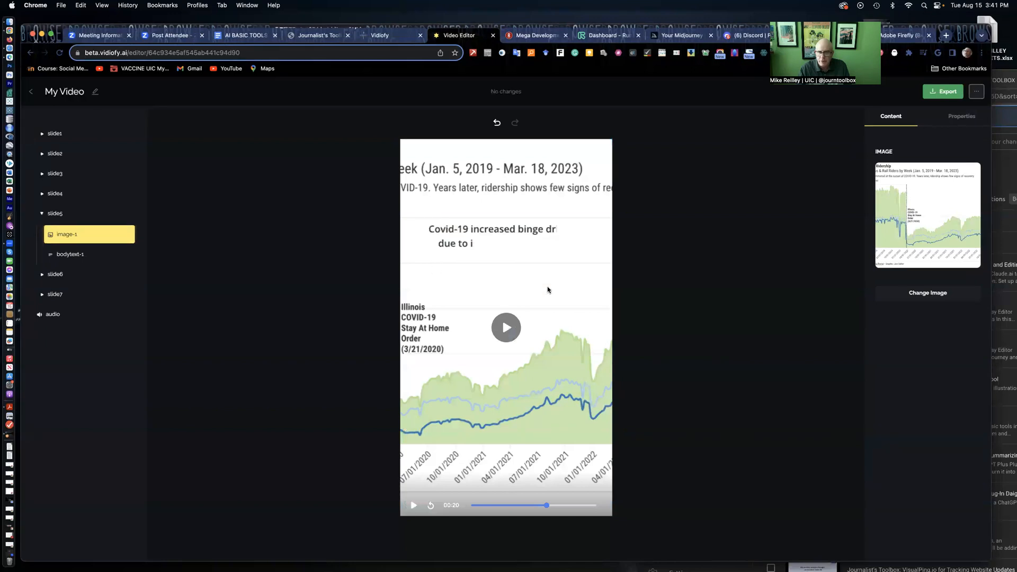
{"action": "mouse_move", "coordinate": [547, 372]}
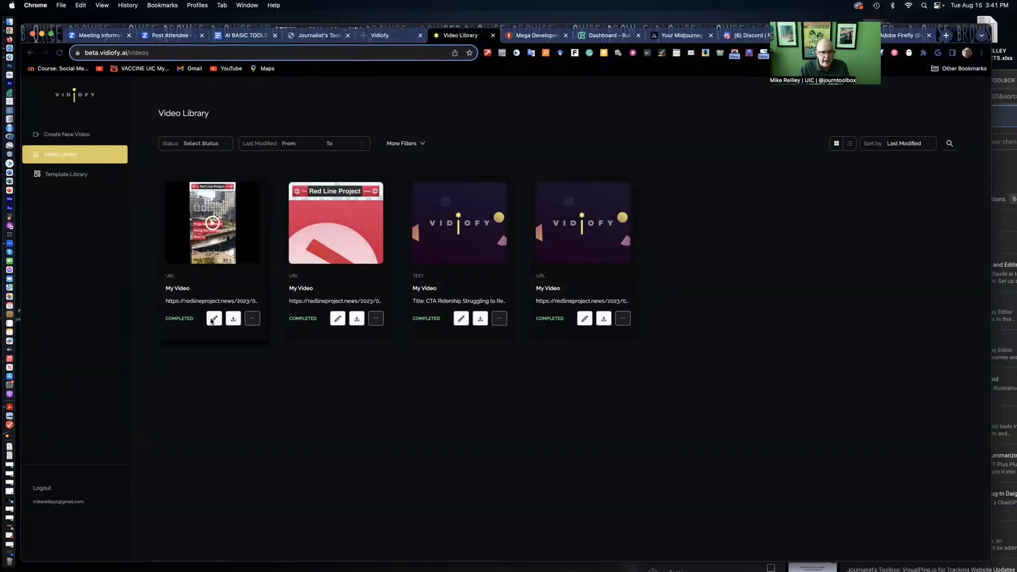
Open the Mega Development Along the Chicago River video and play its preview to the closing slide
{"action": "left_click", "coordinate": [213, 318]}
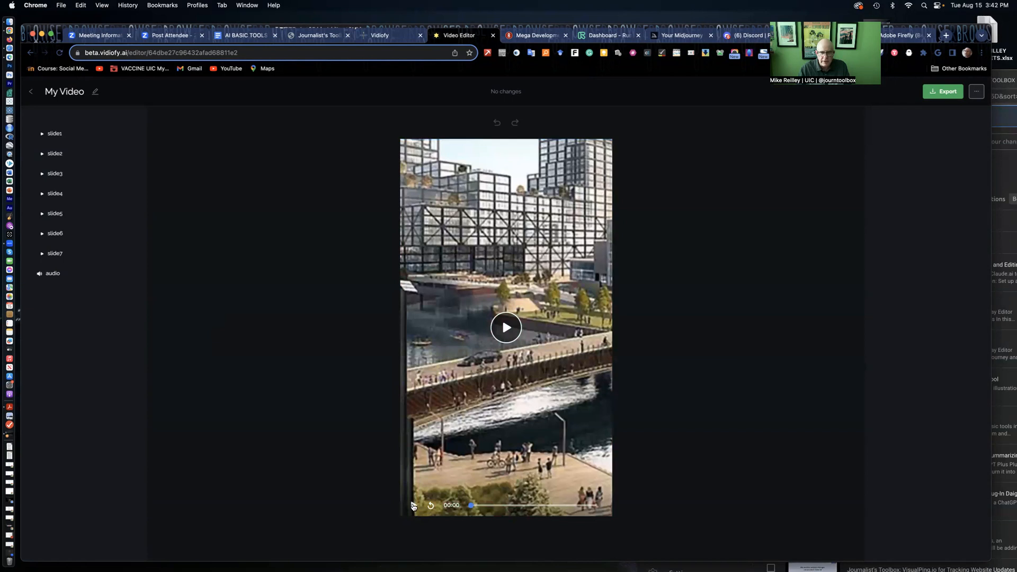
{"action": "left_click", "coordinate": [505, 328]}
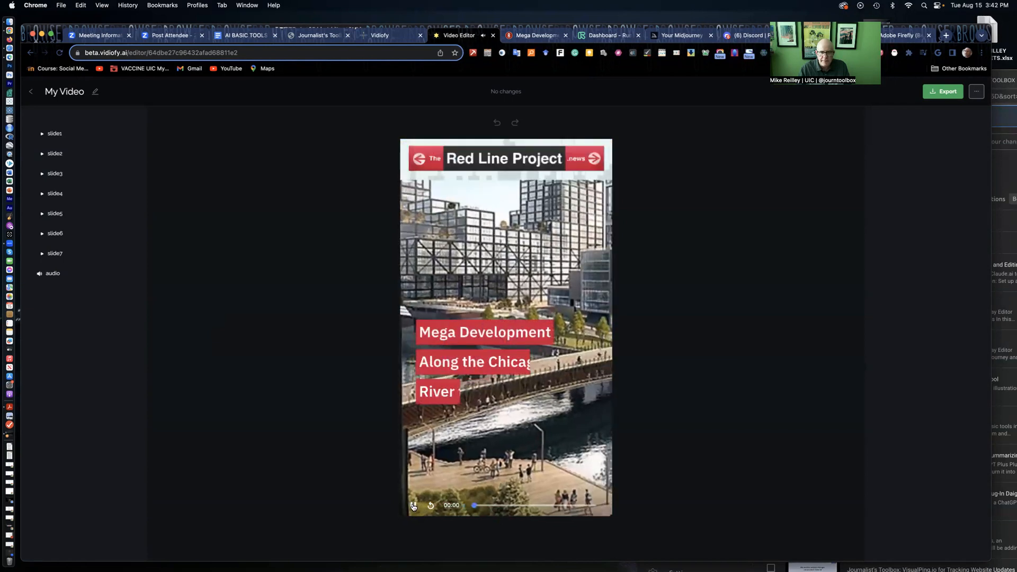
{"action": "left_click", "coordinate": [413, 506]}
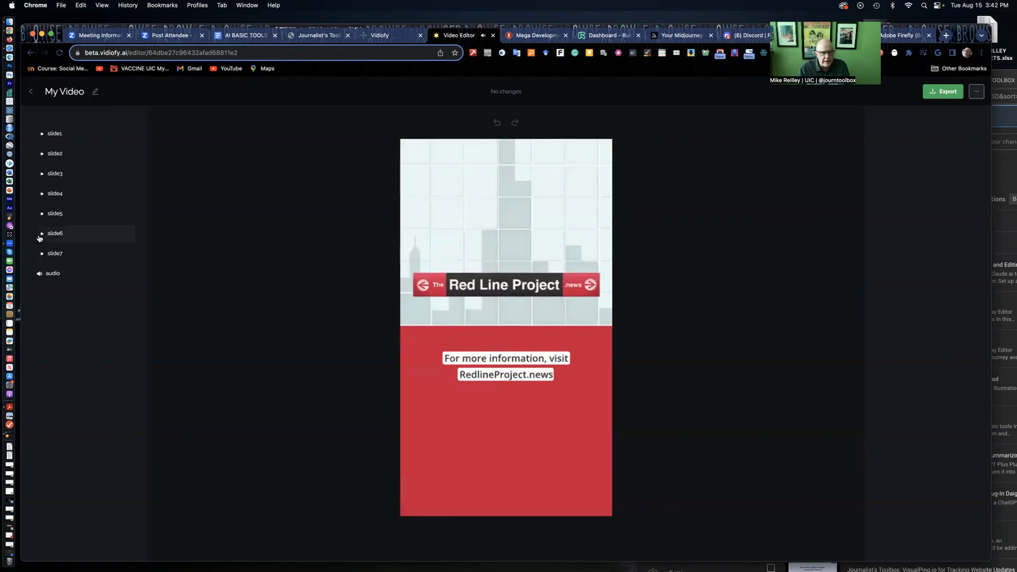
Select slide 5's image-1 staircase photo and start Change Image to replace it
{"action": "left_click", "coordinate": [43, 233]}
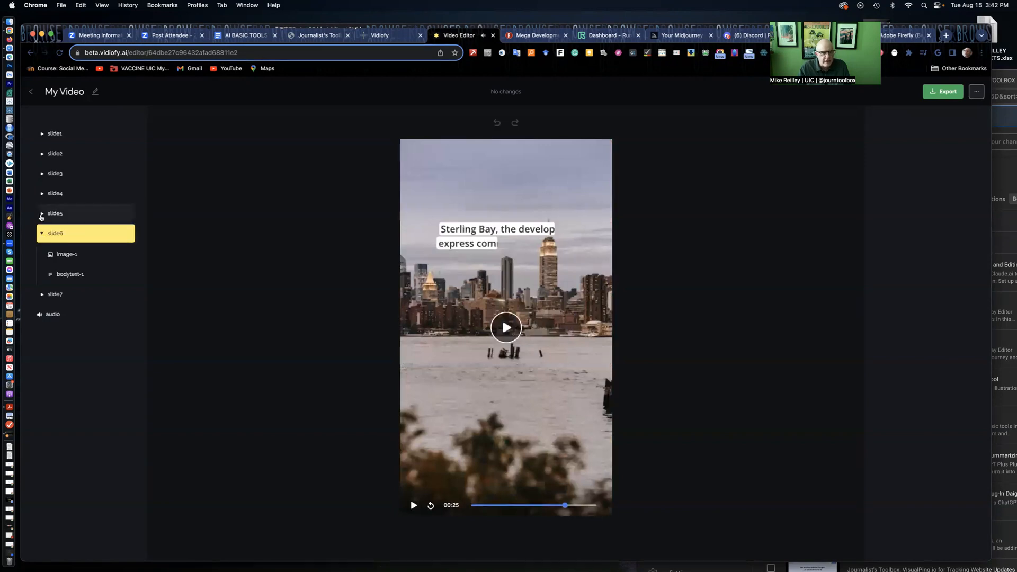
{"action": "left_click", "coordinate": [41, 213]}
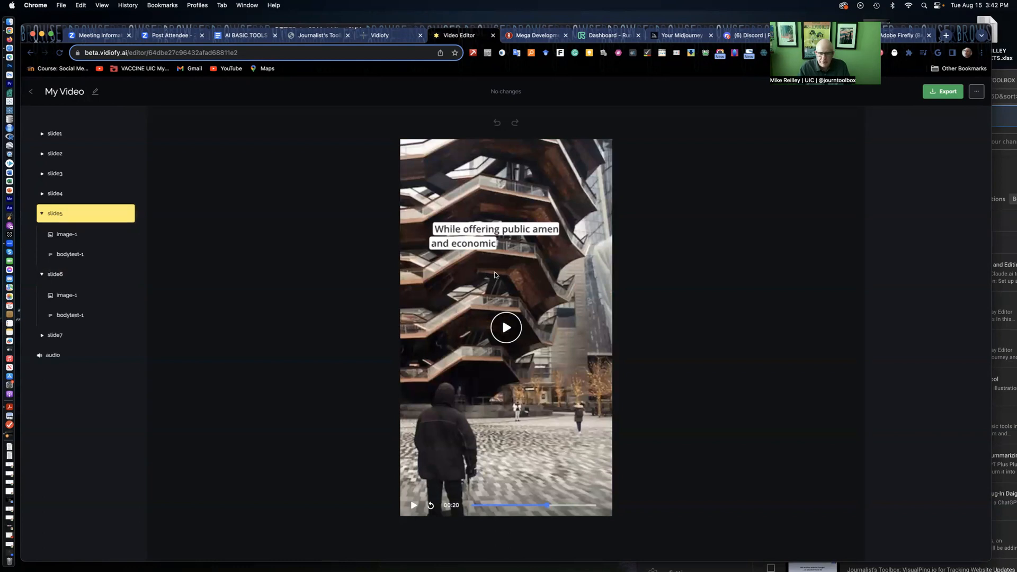
{"action": "mouse_move", "coordinate": [91, 225]}
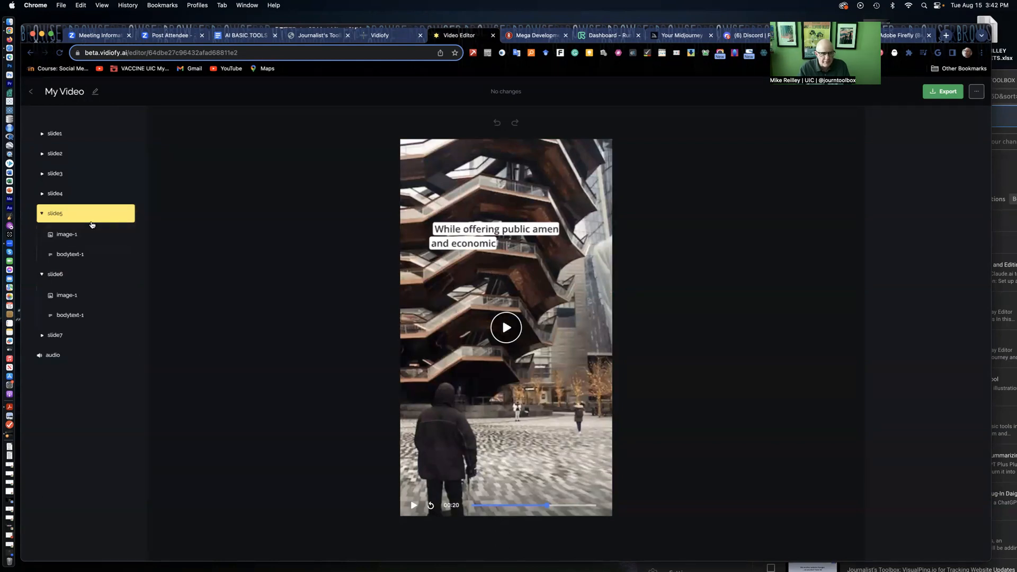
{"action": "left_click", "coordinate": [67, 234]}
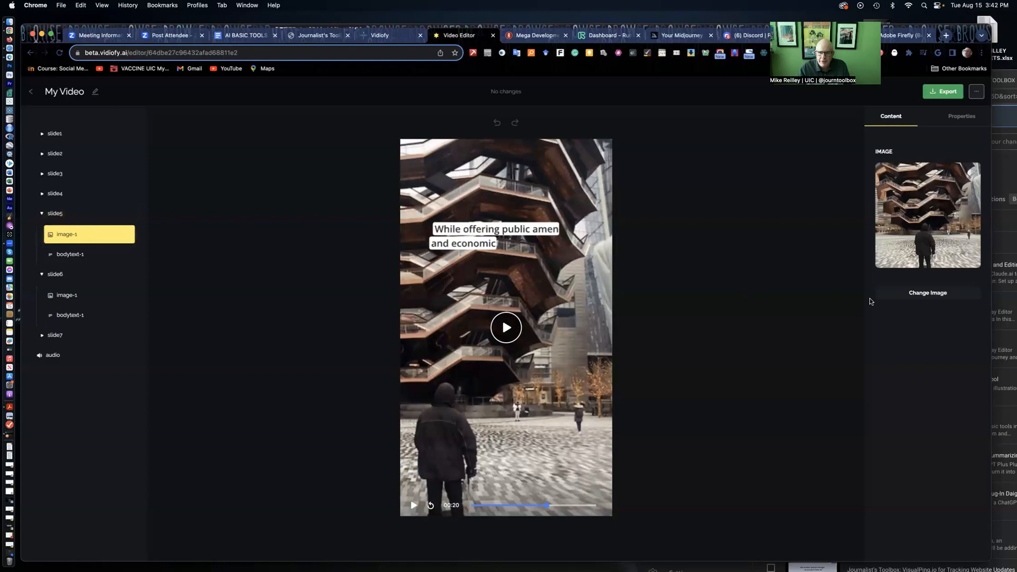
{"action": "left_click", "coordinate": [928, 292]}
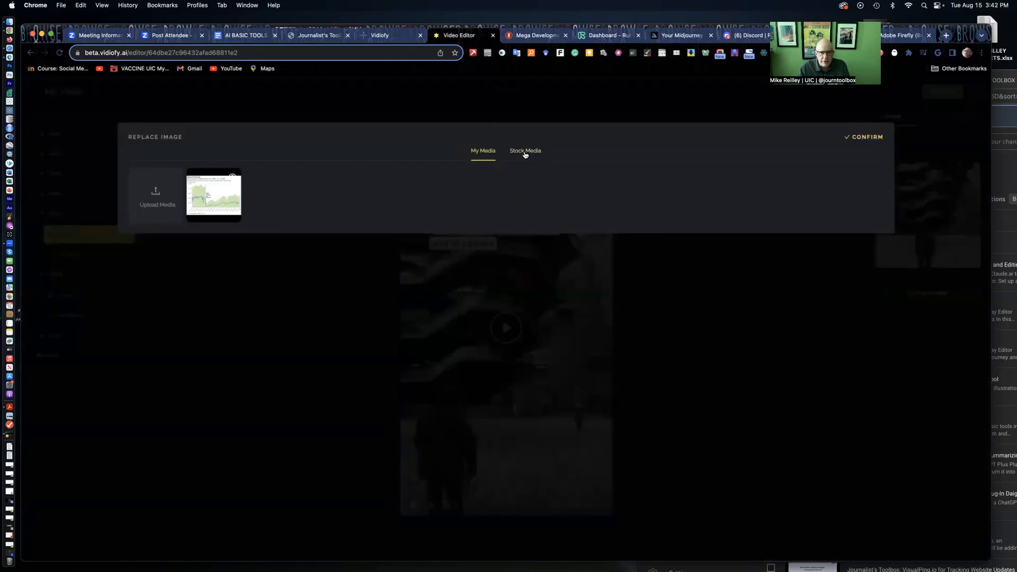
Search Stock Media for 'Lincoln Park Chicago' and choose a skyline photo as the replacement
{"action": "left_click", "coordinate": [525, 150]}
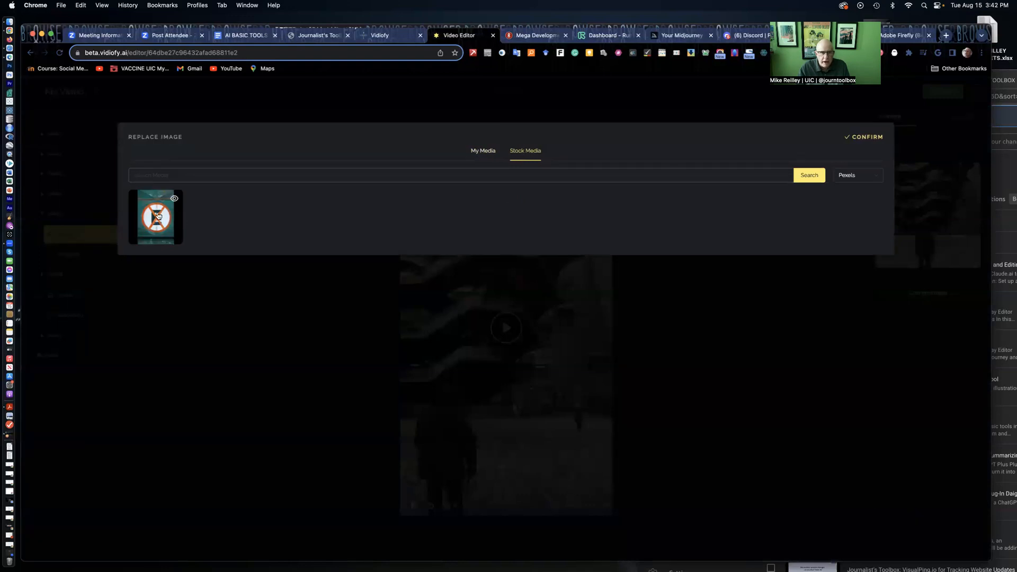
{"action": "left_click", "coordinate": [156, 216]}
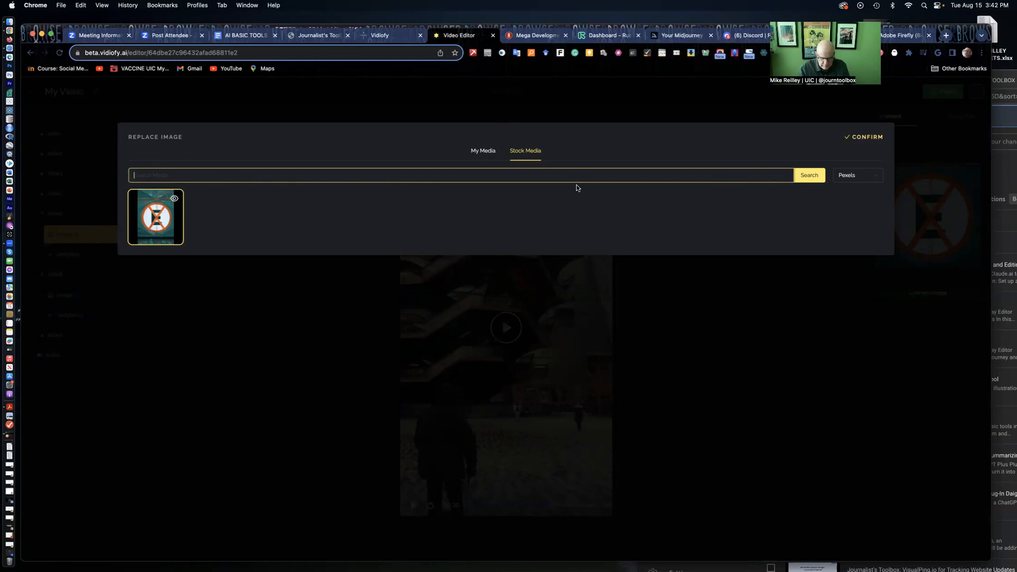
{"action": "type", "text": "Lincoln Park"}
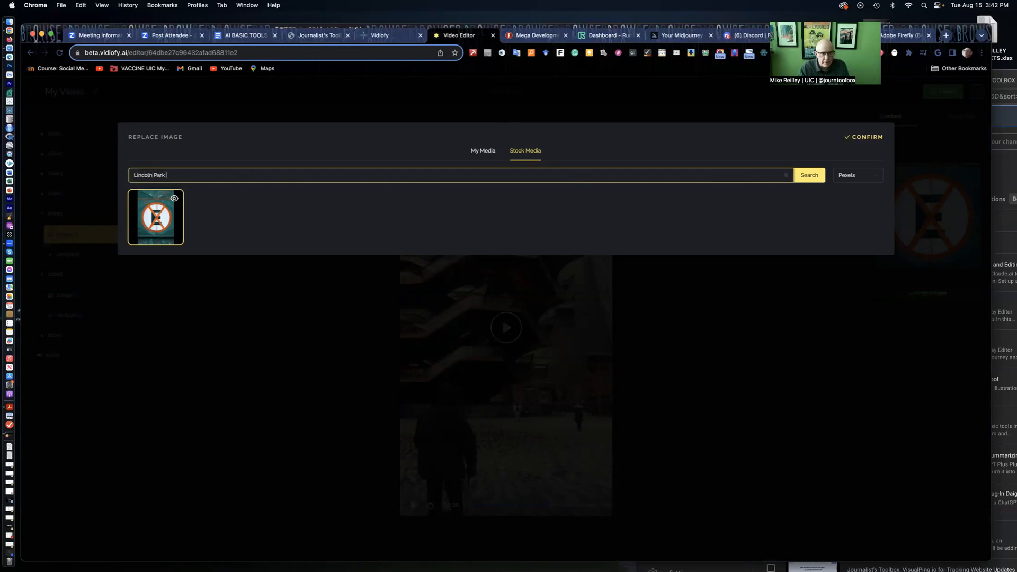
{"action": "type", "text": "Chicago"}
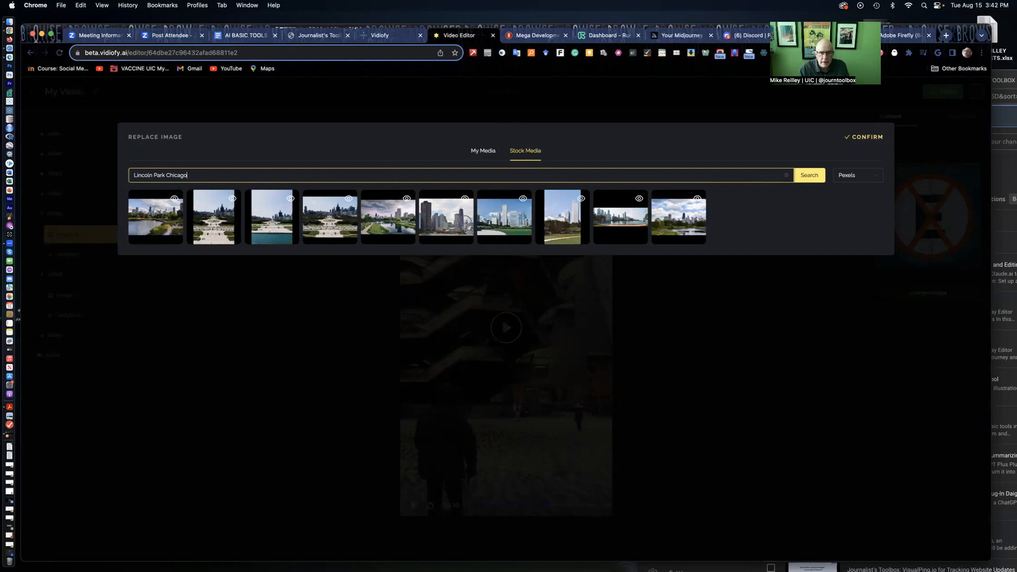
{"action": "mouse_move", "coordinate": [184, 224]}
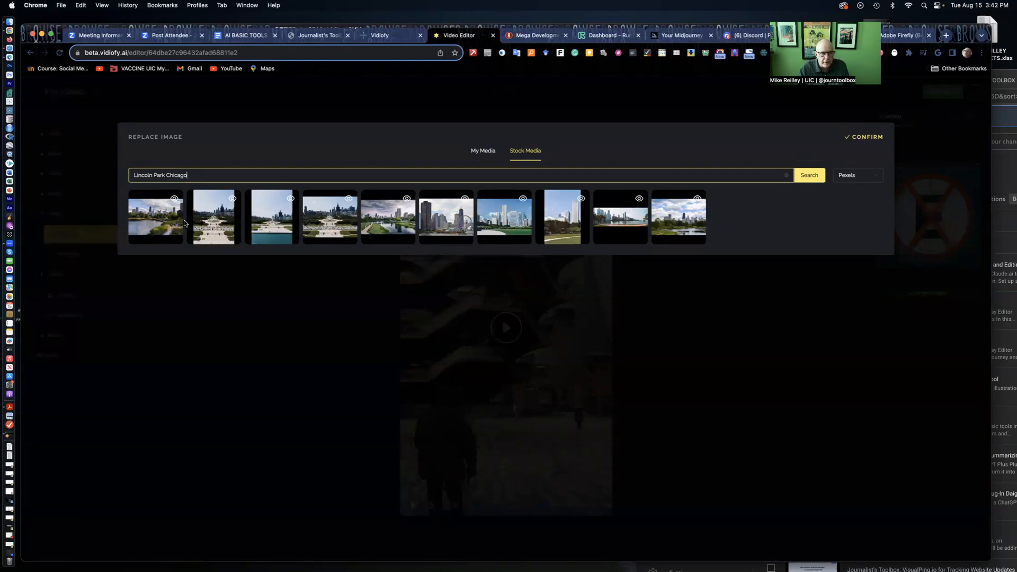
{"action": "left_click", "coordinate": [155, 218]}
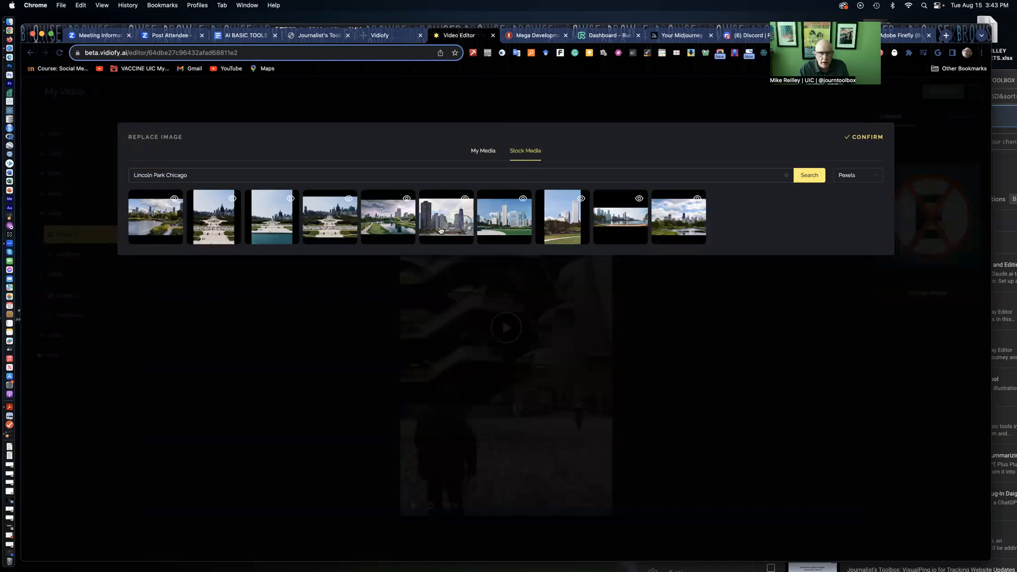
{"action": "left_click", "coordinate": [388, 216]}
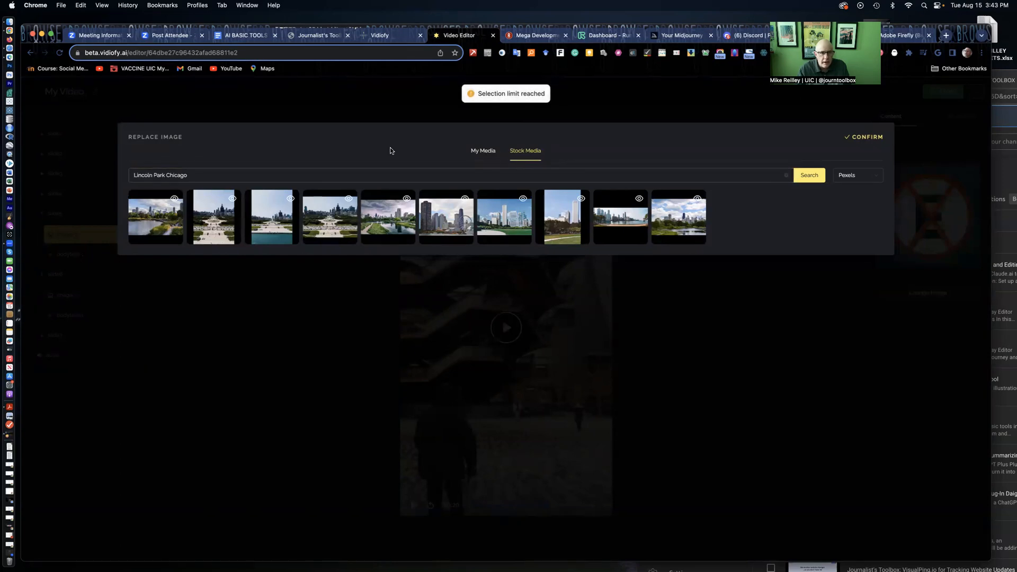
{"action": "mouse_move", "coordinate": [467, 134]}
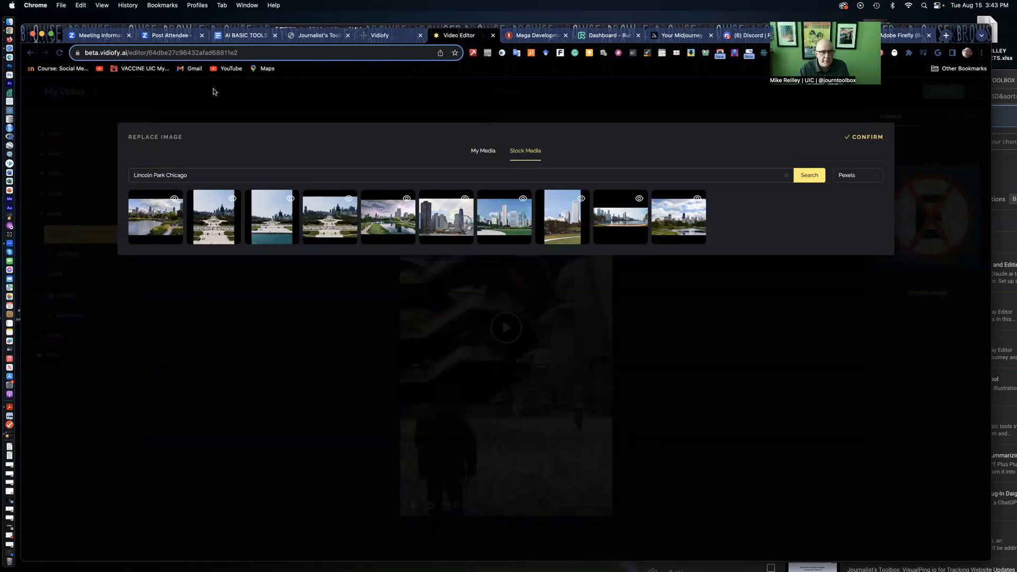
{"action": "mouse_move", "coordinate": [24, 99]}
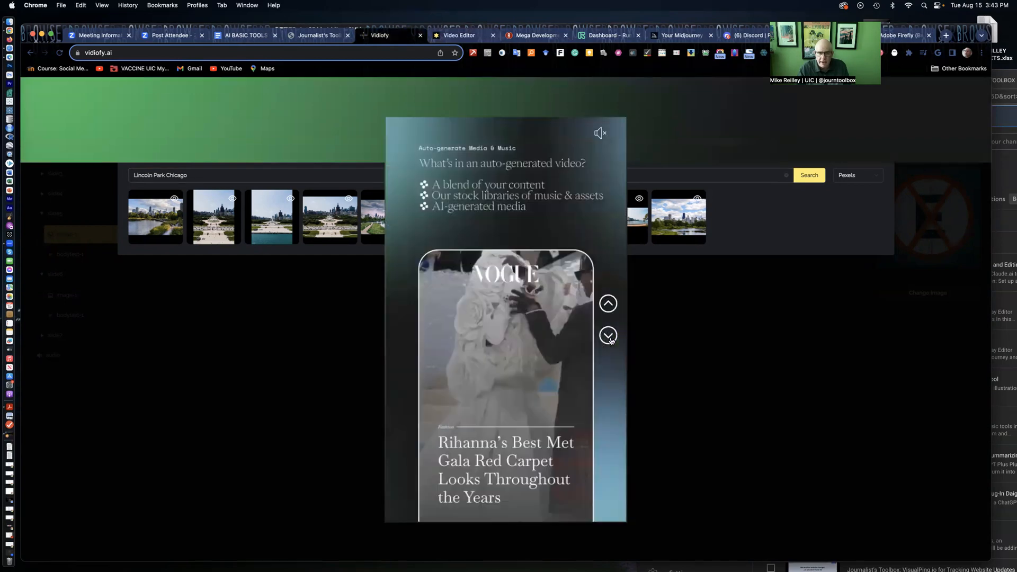
Advance the vidiofy.ai homepage tour to the avatars section, then switch to the Runway dashboard
{"action": "left_click", "coordinate": [609, 336]}
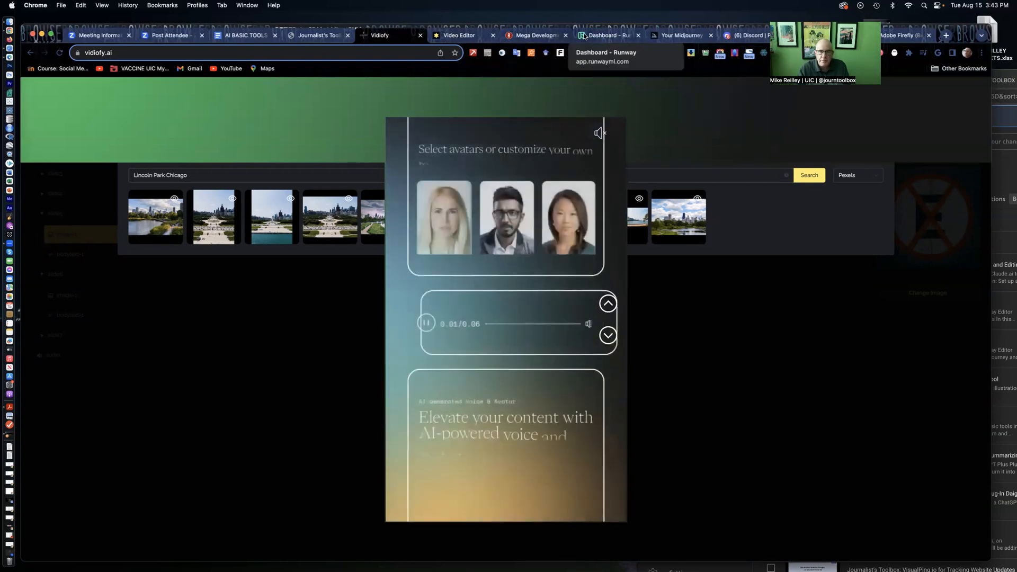
{"action": "left_click", "coordinate": [603, 35]}
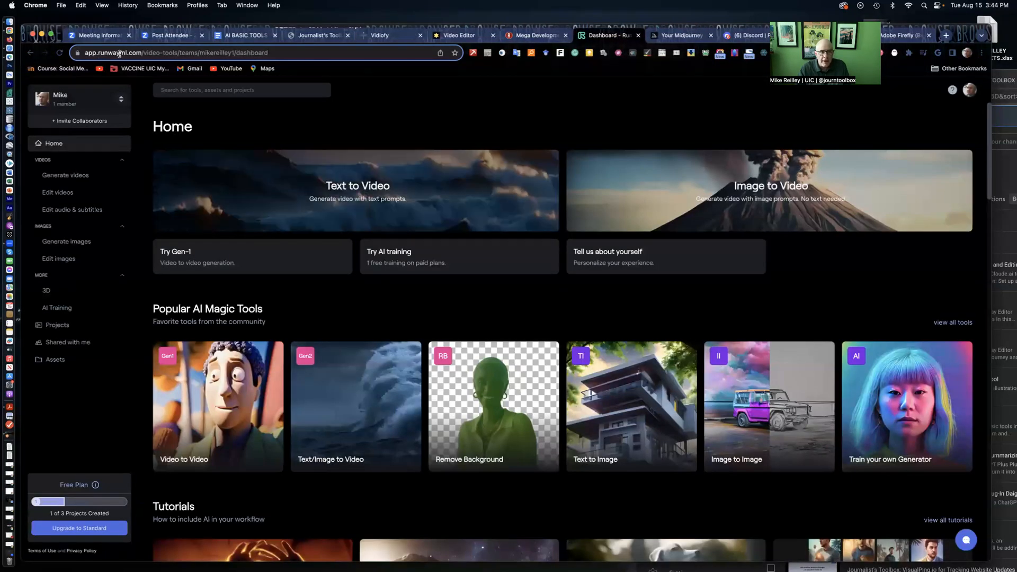
{"action": "mouse_move", "coordinate": [133, 65]}
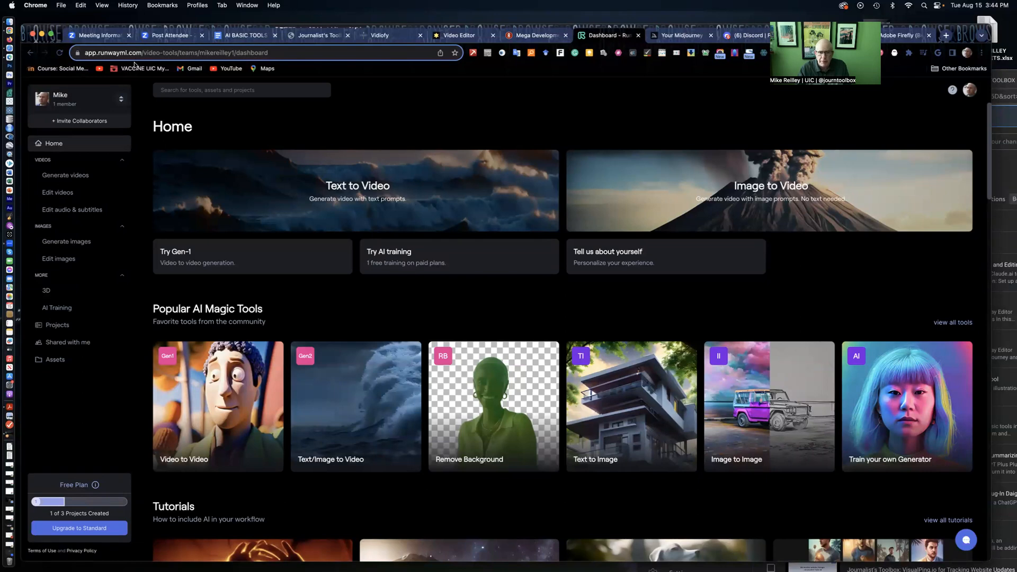
{"action": "mouse_move", "coordinate": [106, 375]}
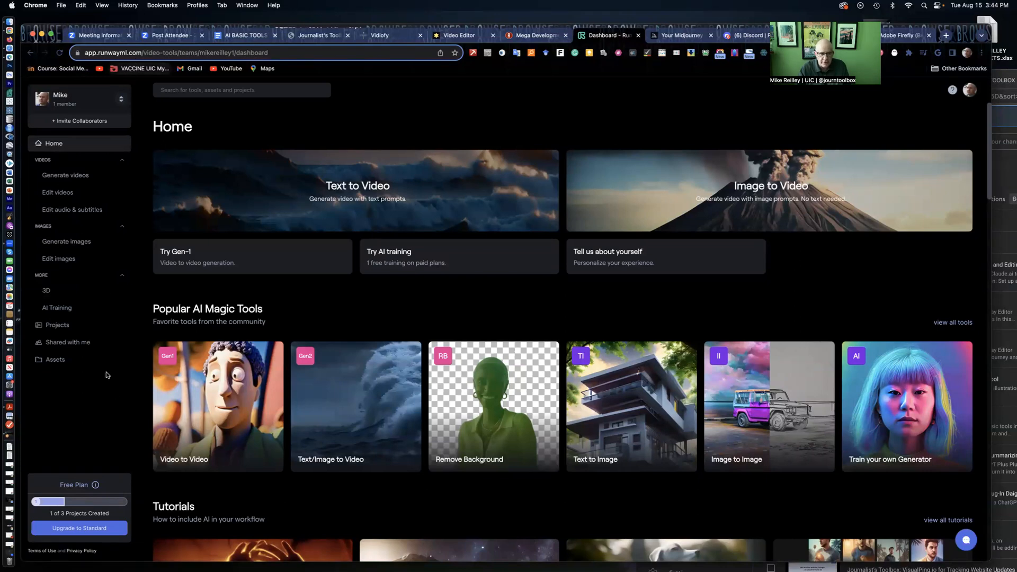
{"action": "mouse_move", "coordinate": [356, 453]}
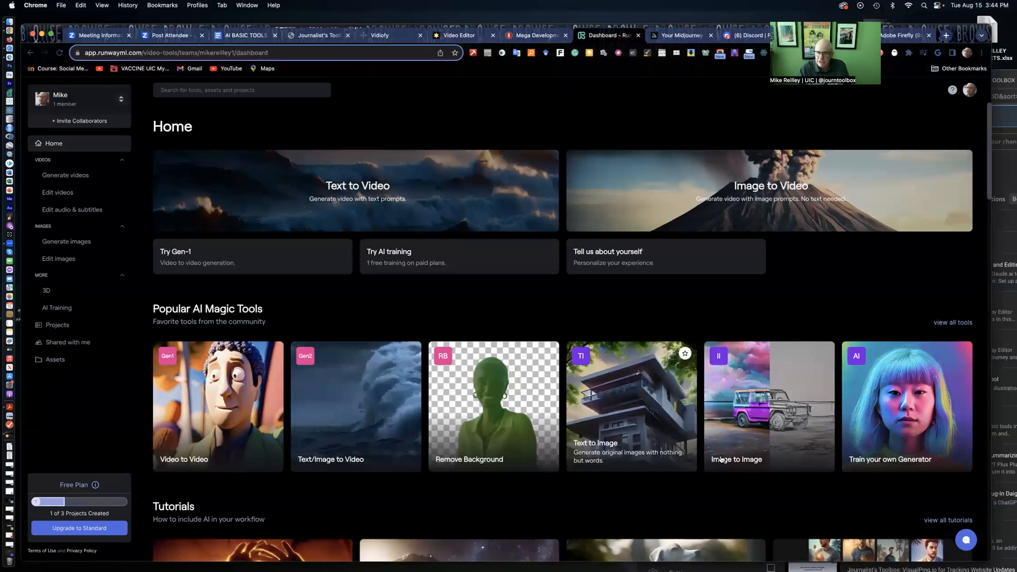
{"action": "mouse_move", "coordinate": [642, 190]}
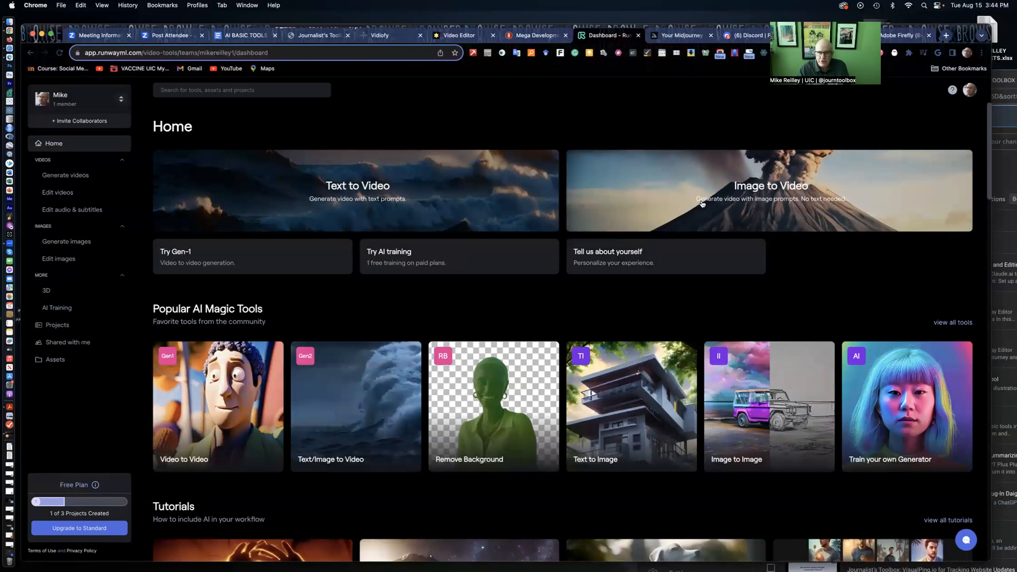
{"action": "mouse_move", "coordinate": [359, 386]}
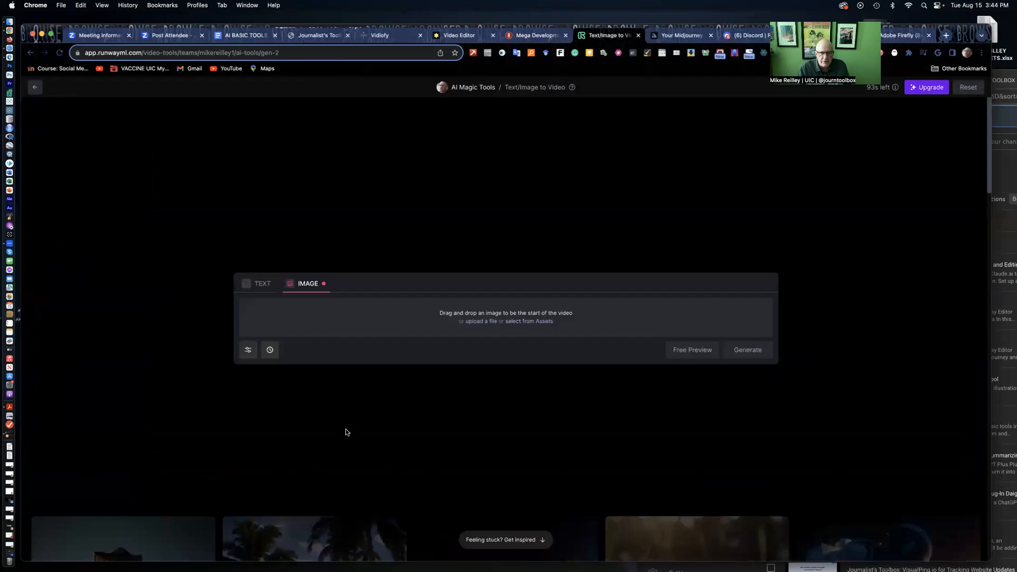
Upload the first blue BMW M340i PNG from Desktop > VIDIOFY-RUNWAY > RUNWAY MIDJOURNEY IMAGES as the starting image
{"action": "left_click", "coordinate": [481, 321]}
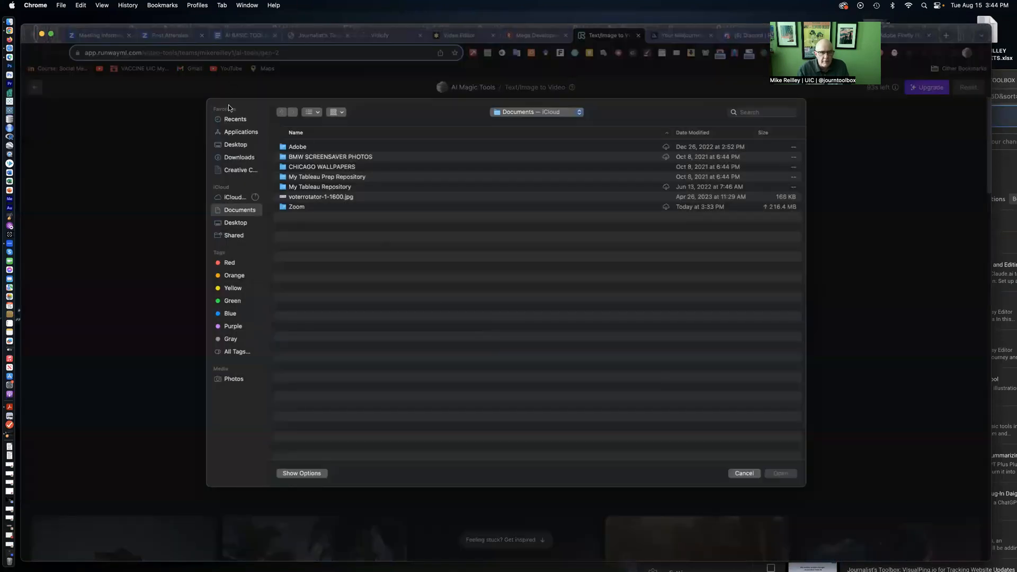
{"action": "left_click", "coordinate": [238, 157]}
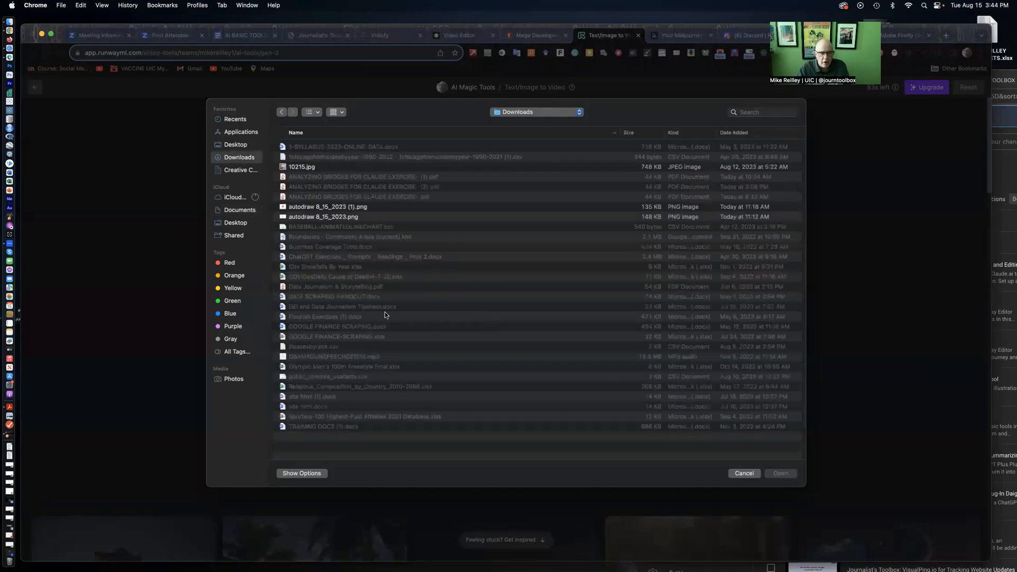
{"action": "mouse_move", "coordinate": [374, 321]}
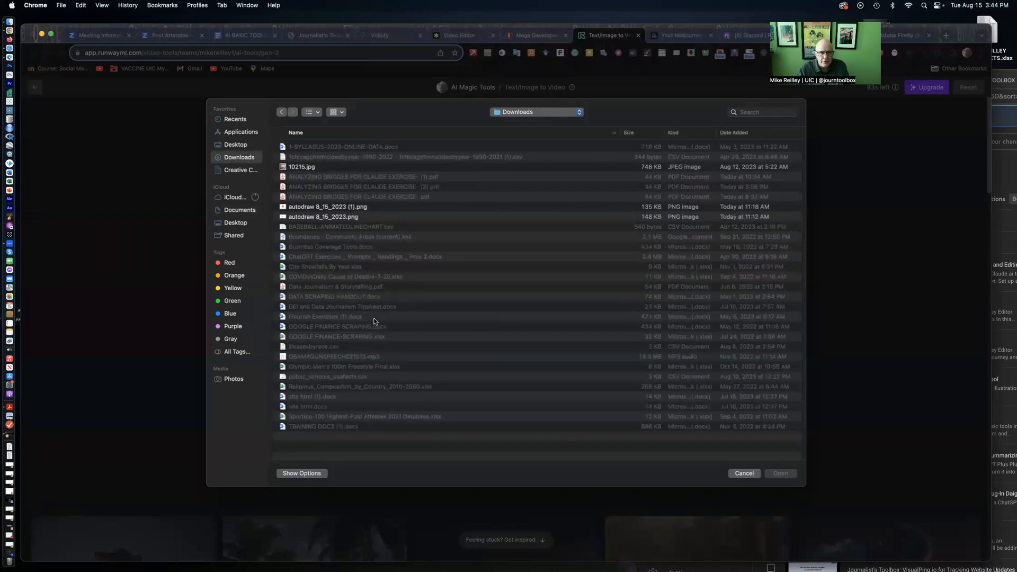
{"action": "left_click", "coordinate": [235, 144]}
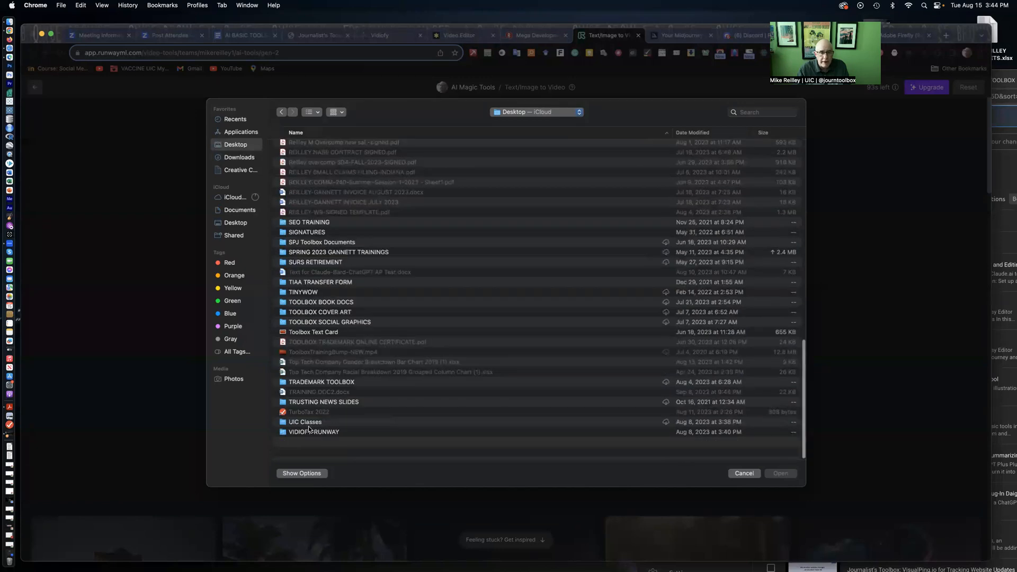
{"action": "double_click", "coordinate": [314, 431]}
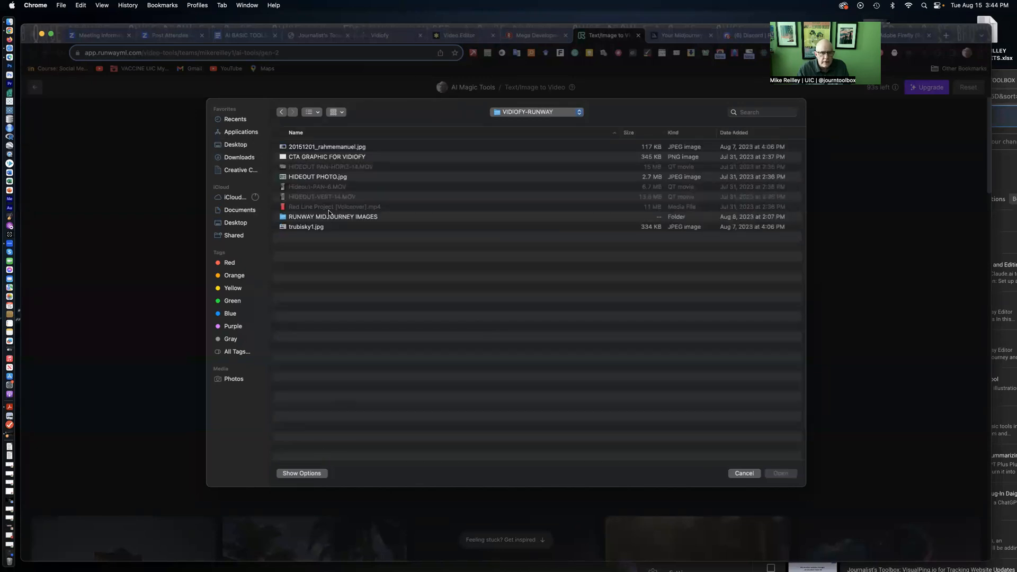
{"action": "double_click", "coordinate": [333, 216]}
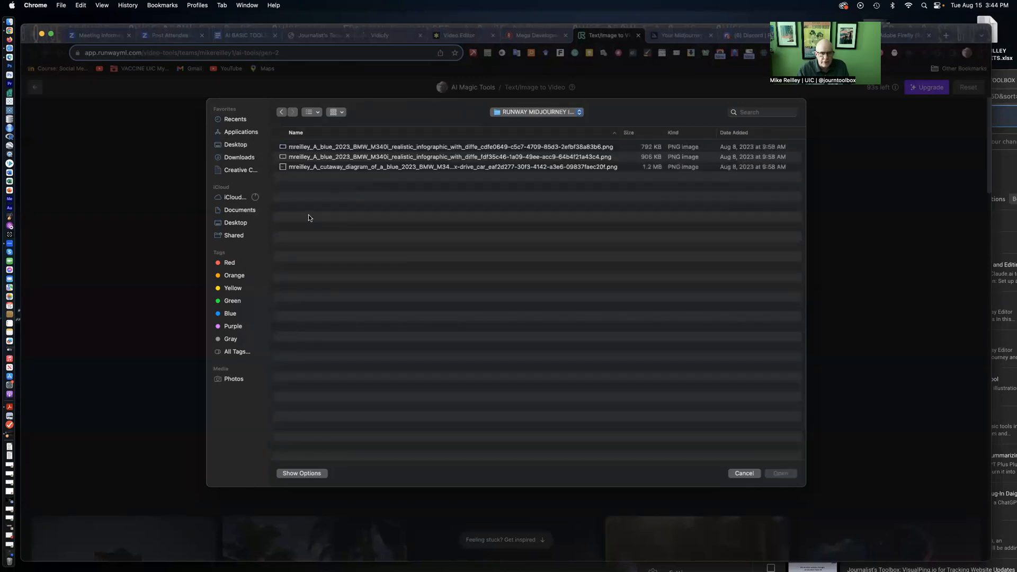
{"action": "left_click", "coordinate": [447, 146]}
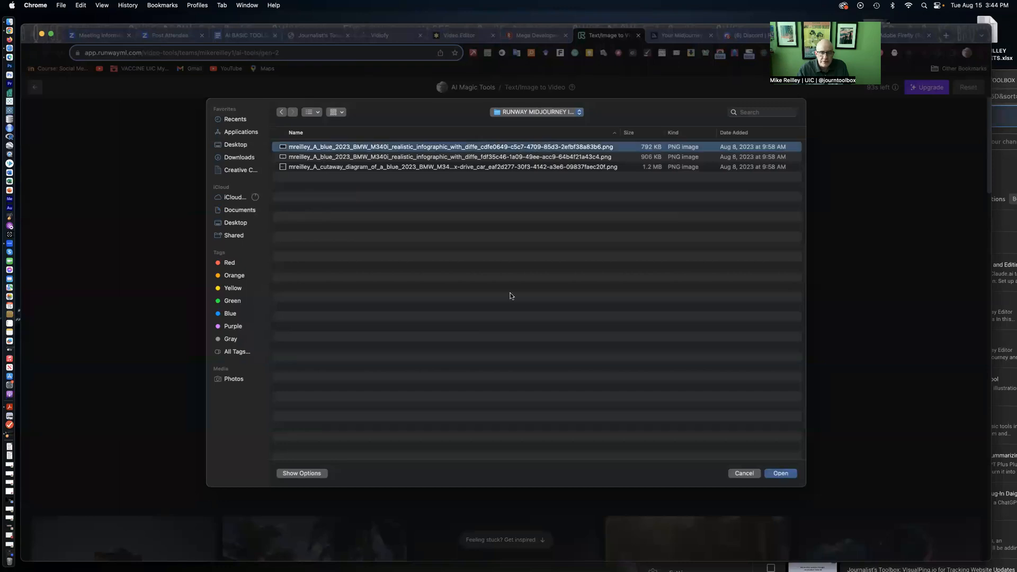
{"action": "left_click", "coordinate": [782, 472]}
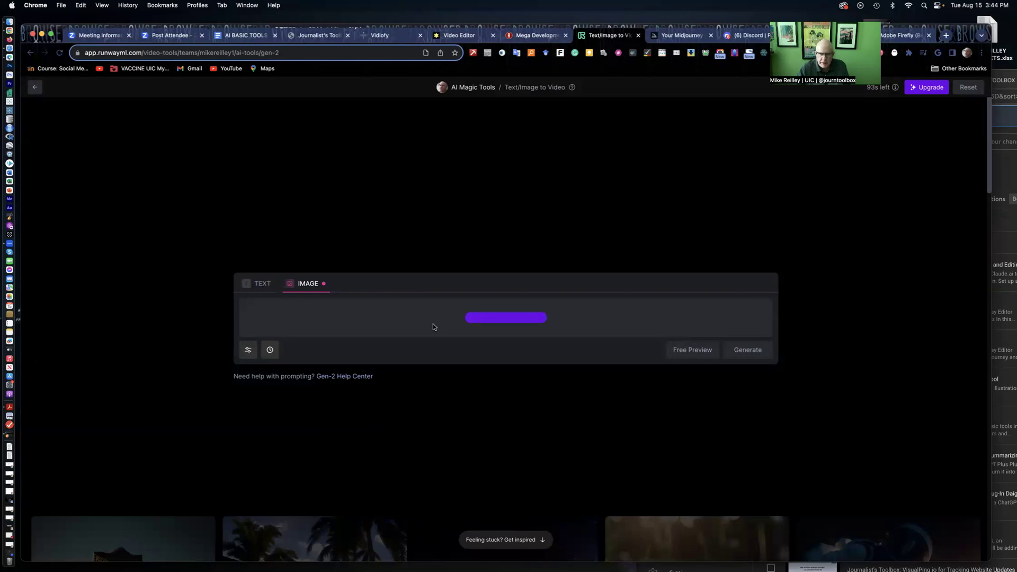
Generate a 4-second Gen-2 video from the uploaded blue BMW image
{"action": "left_click", "coordinate": [506, 317]}
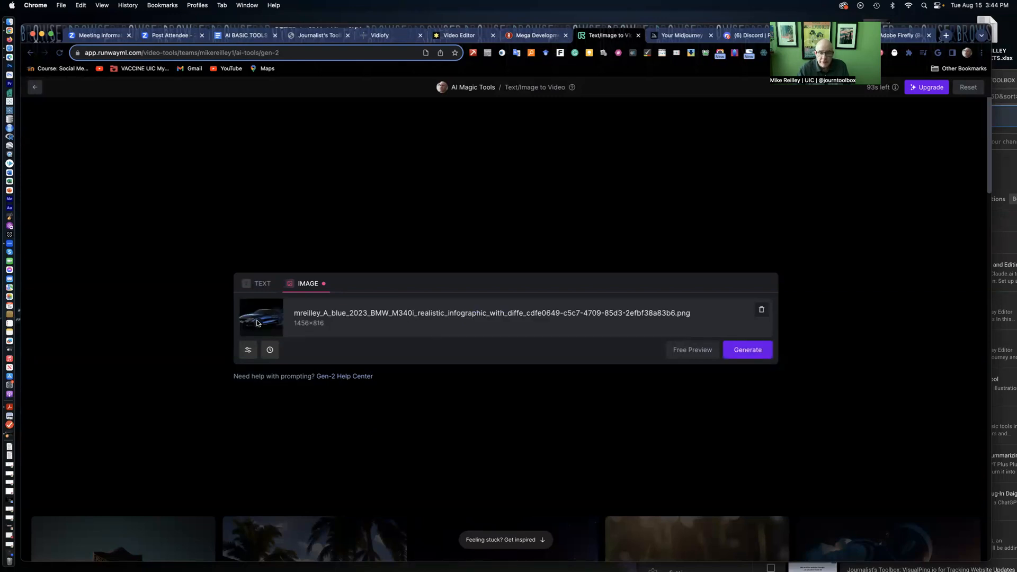
{"action": "left_click", "coordinate": [747, 350]}
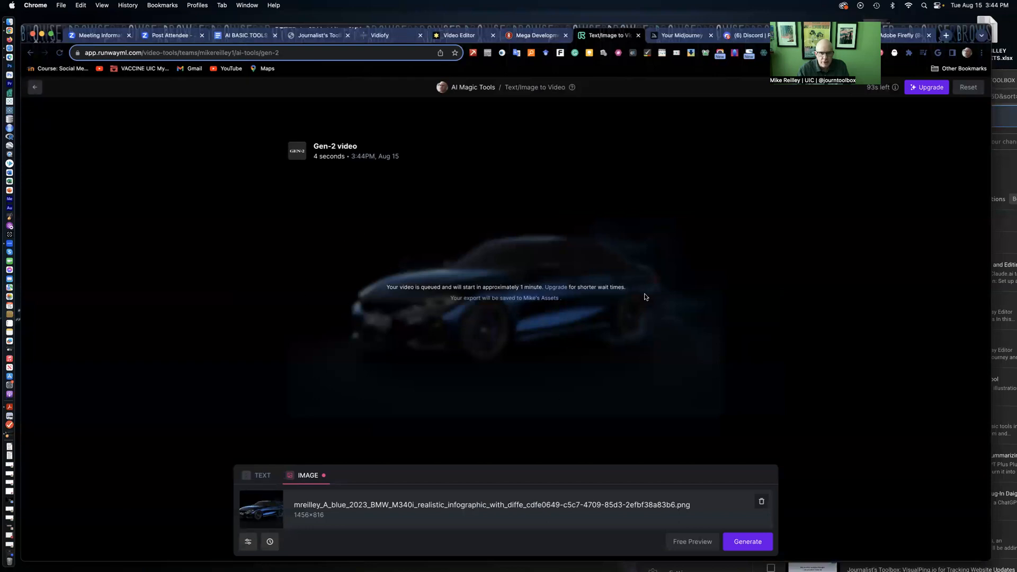
{"action": "mouse_move", "coordinate": [547, 292]}
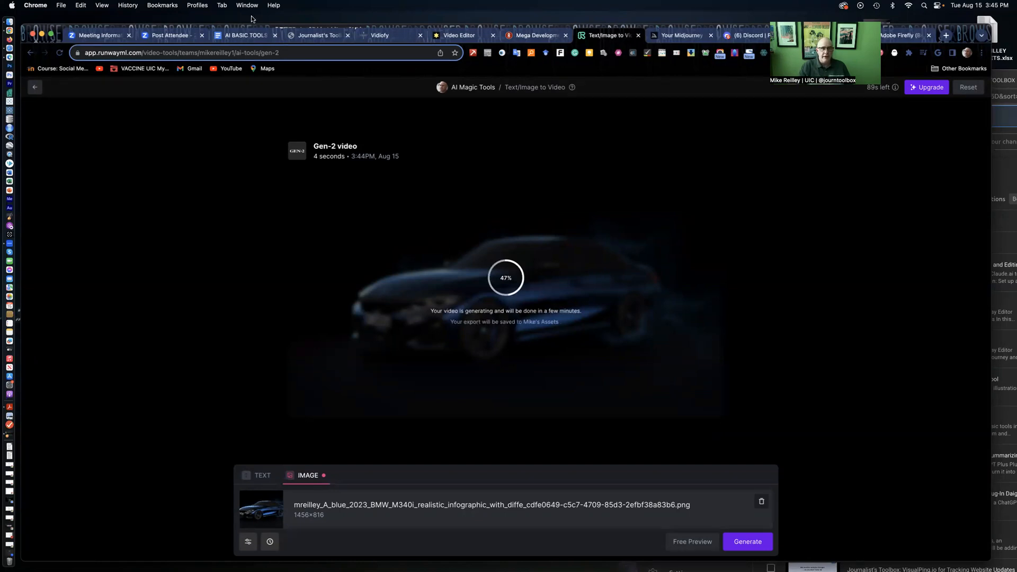
Go to the Journalist's Toolbox site and open its Video creation guide
{"action": "left_click", "coordinate": [318, 35]}
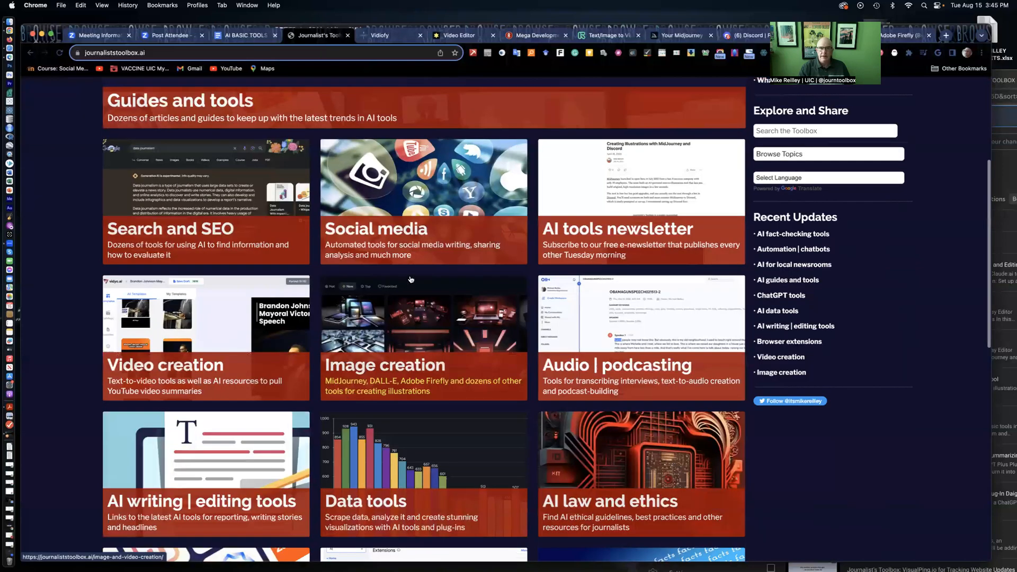
{"action": "scroll", "scroll_direction": "down", "scroll_amount": 3}
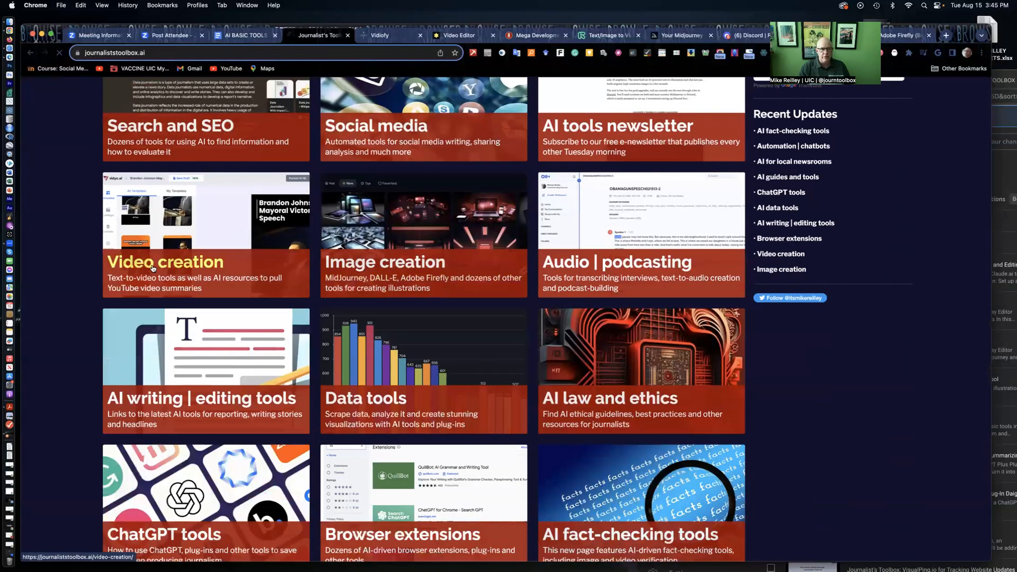
{"action": "left_click", "coordinate": [166, 261]}
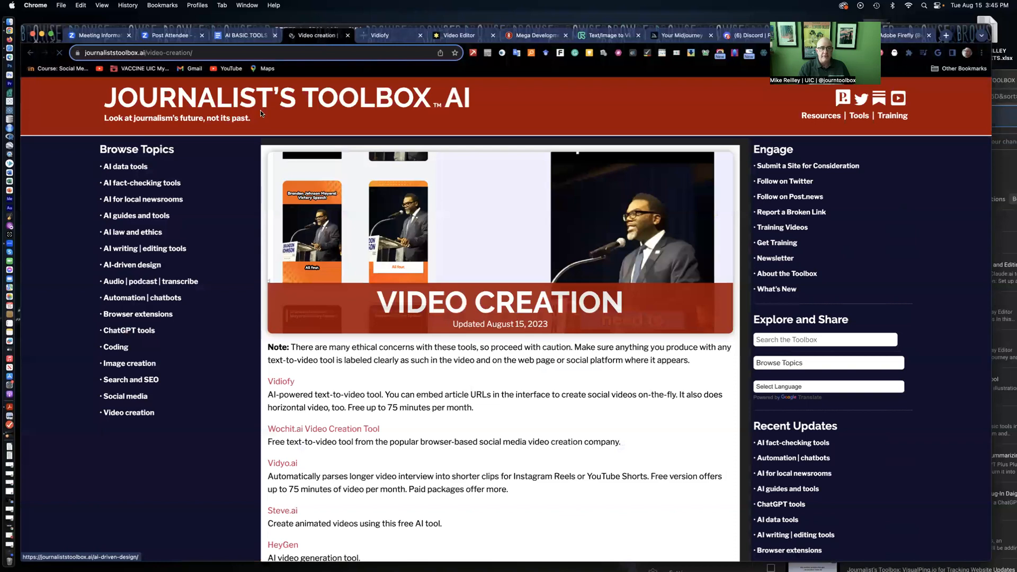
Follow the guide's Vidyo.ai link to the vidyo.ai home library
{"action": "scroll", "scroll_direction": "down", "scroll_amount": 3}
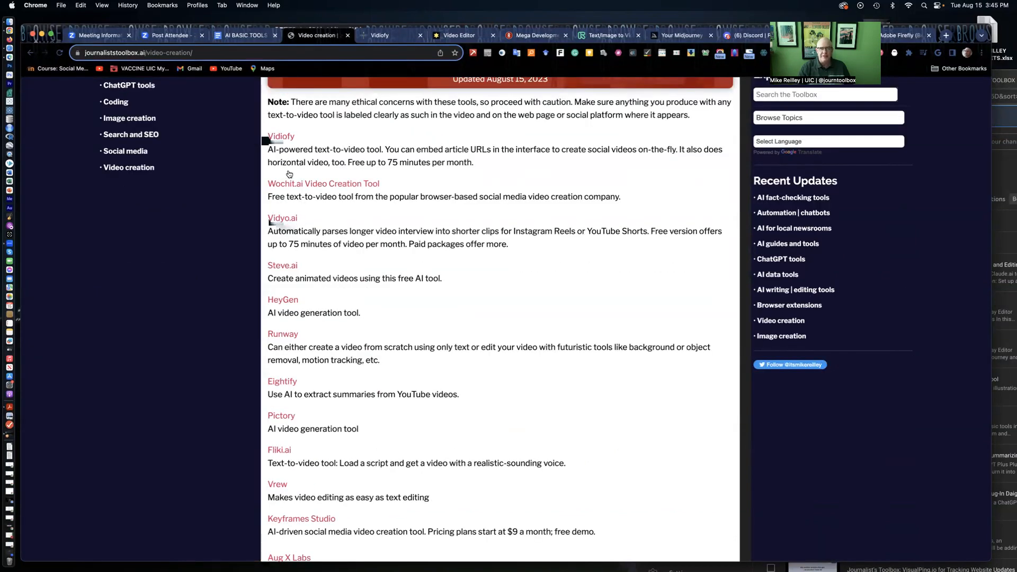
{"action": "mouse_move", "coordinate": [282, 221]}
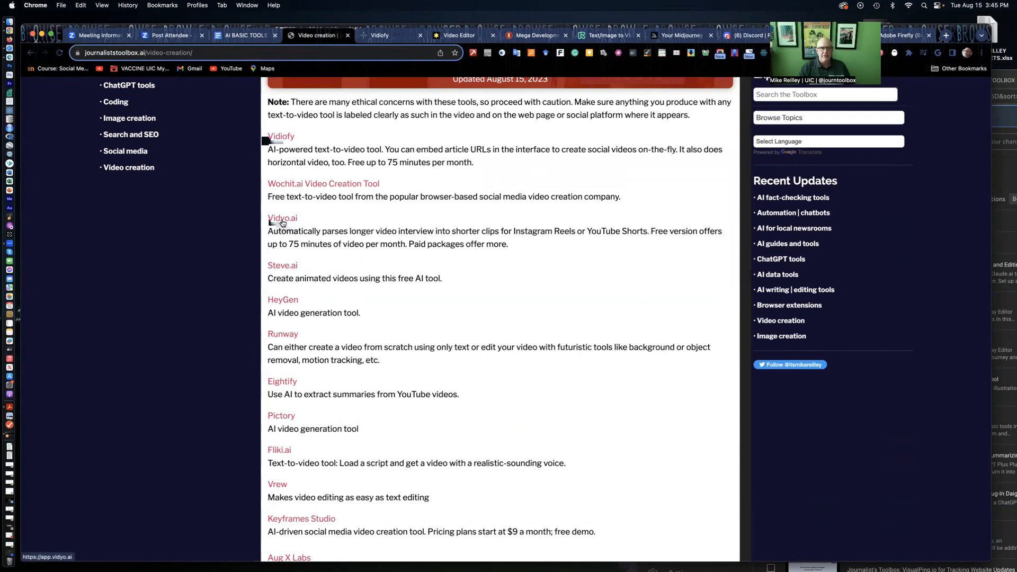
{"action": "left_click", "coordinate": [282, 218]}
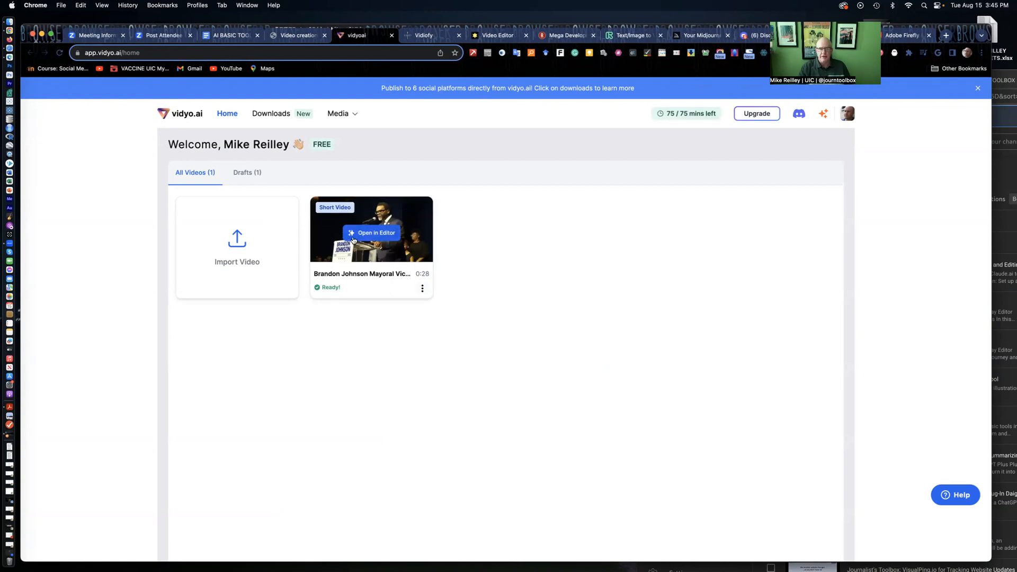
{"action": "mouse_move", "coordinate": [374, 235]}
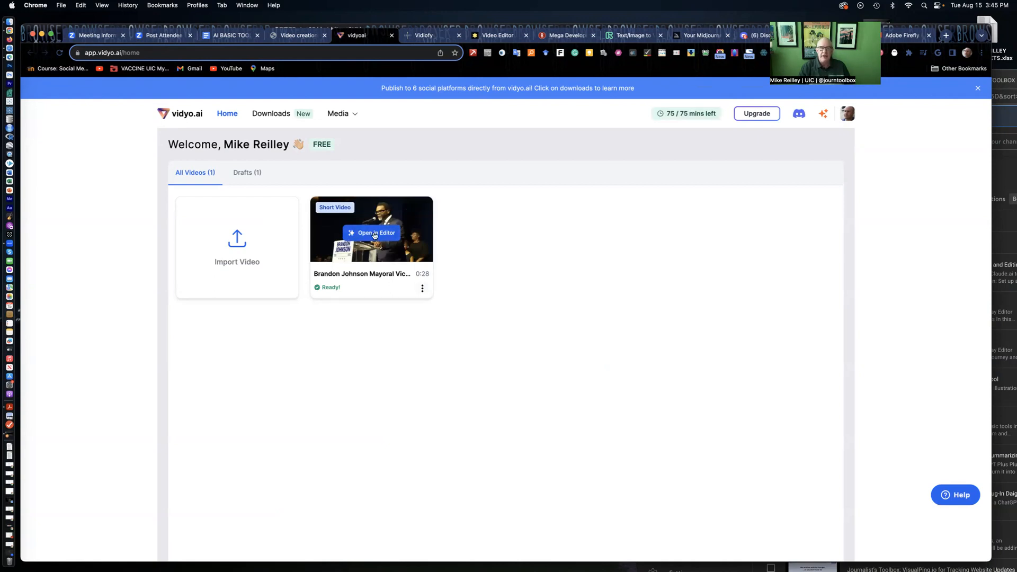
{"action": "mouse_move", "coordinate": [331, 234]}
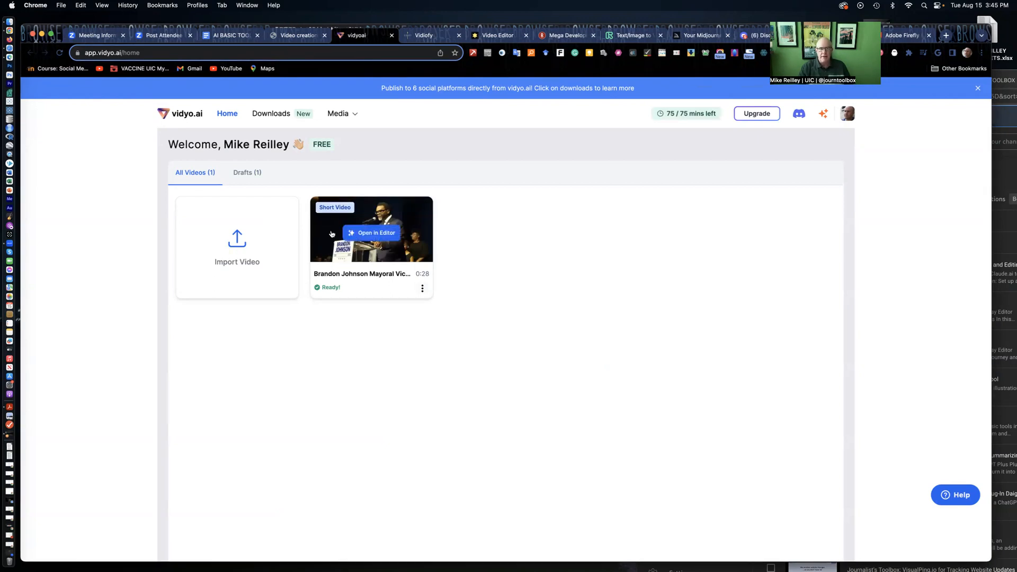
Open the Brandon Johnson Mayoral Victory short in the vidyo.ai editor
{"action": "left_click", "coordinate": [371, 232]}
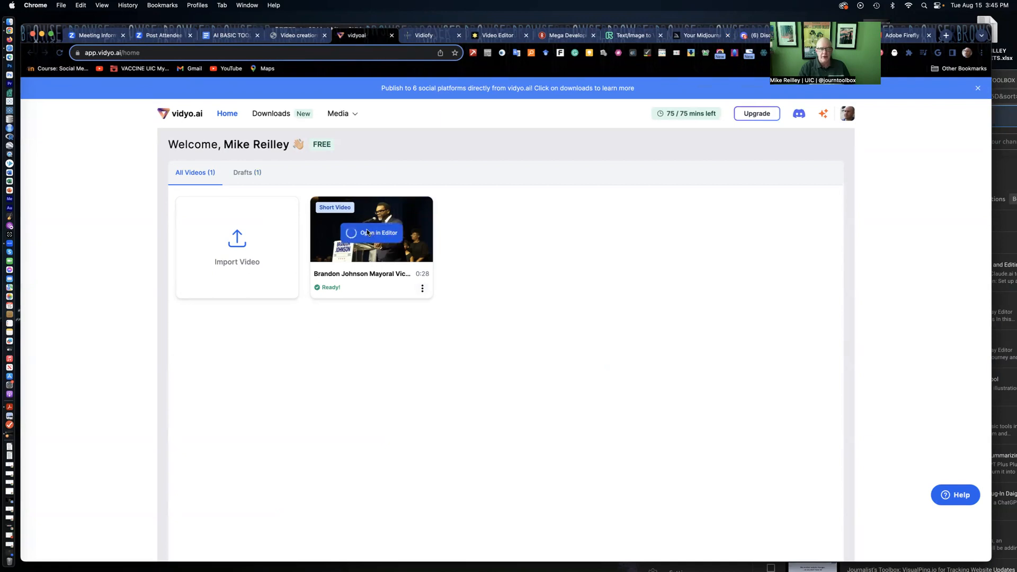
{"action": "left_click", "coordinate": [378, 233]}
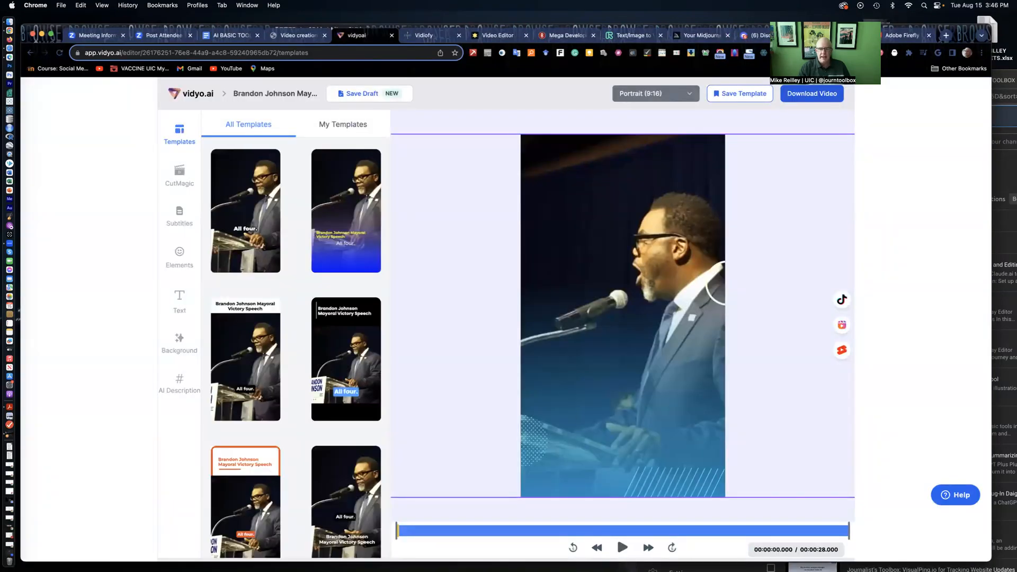
{"action": "left_click", "coordinate": [622, 548]}
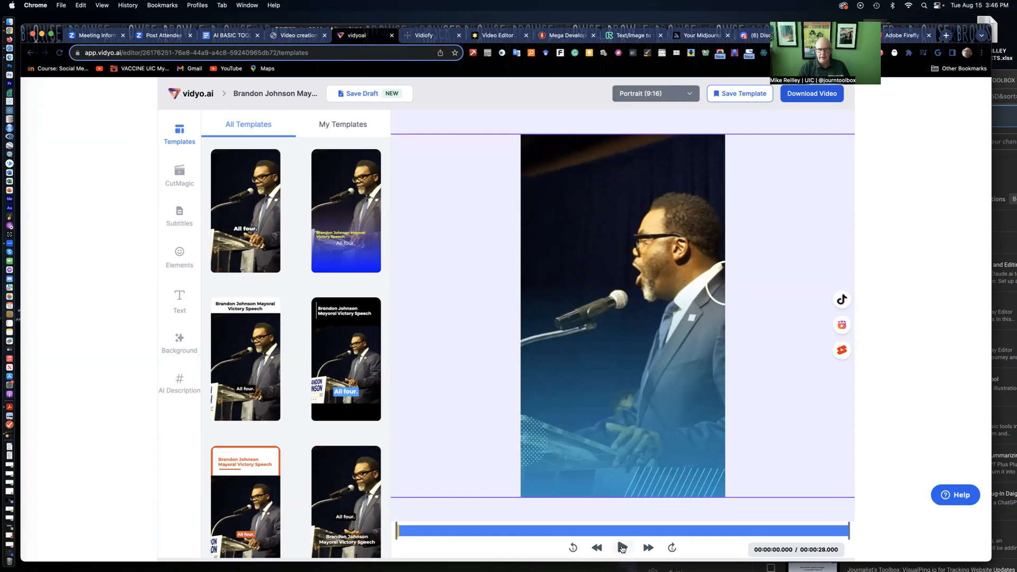
Play and pause the subtitled speech clip preview several times to review its captions
{"action": "left_click", "coordinate": [622, 548]}
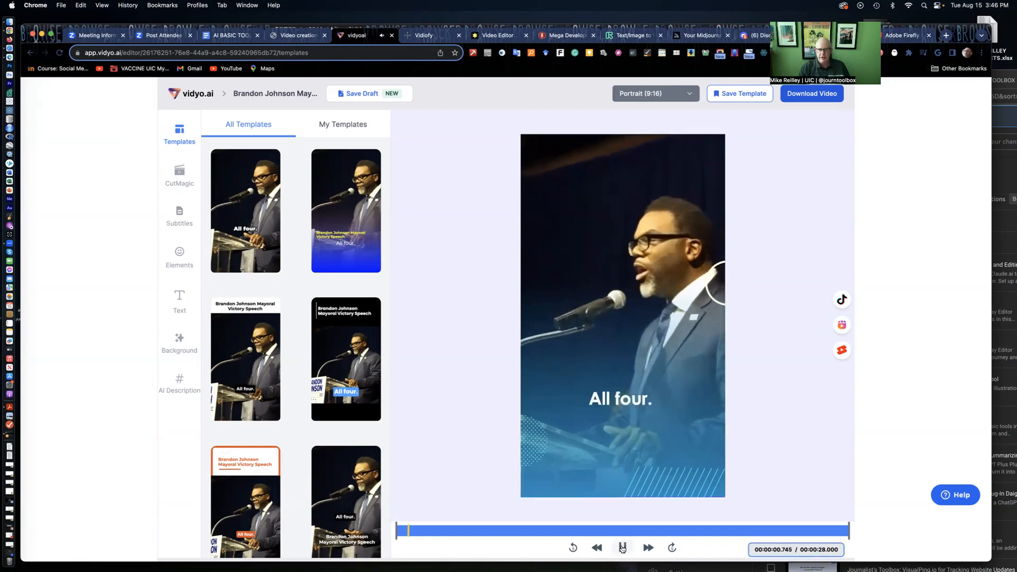
{"action": "left_click", "coordinate": [622, 547]}
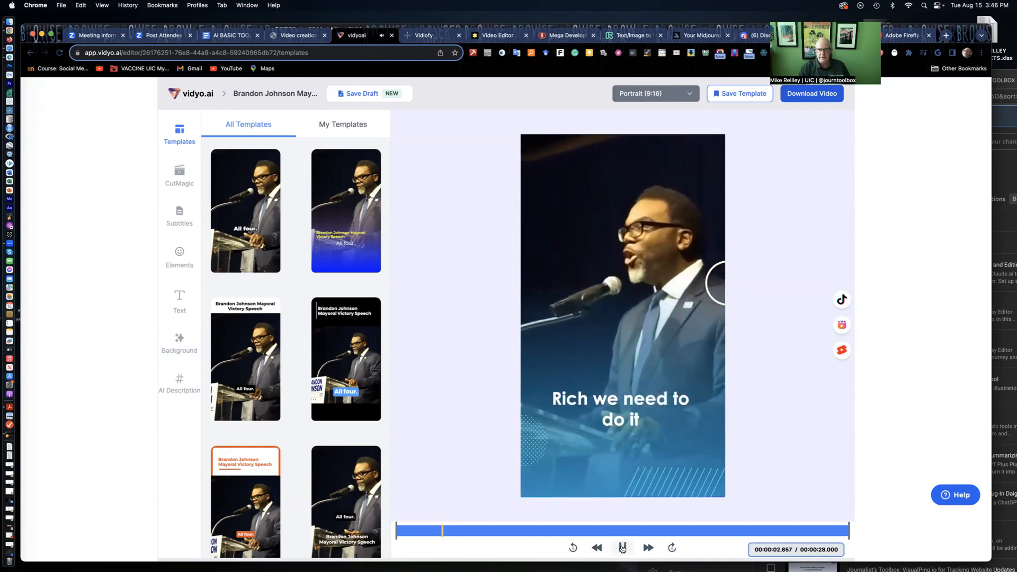
{"action": "left_click", "coordinate": [622, 548]}
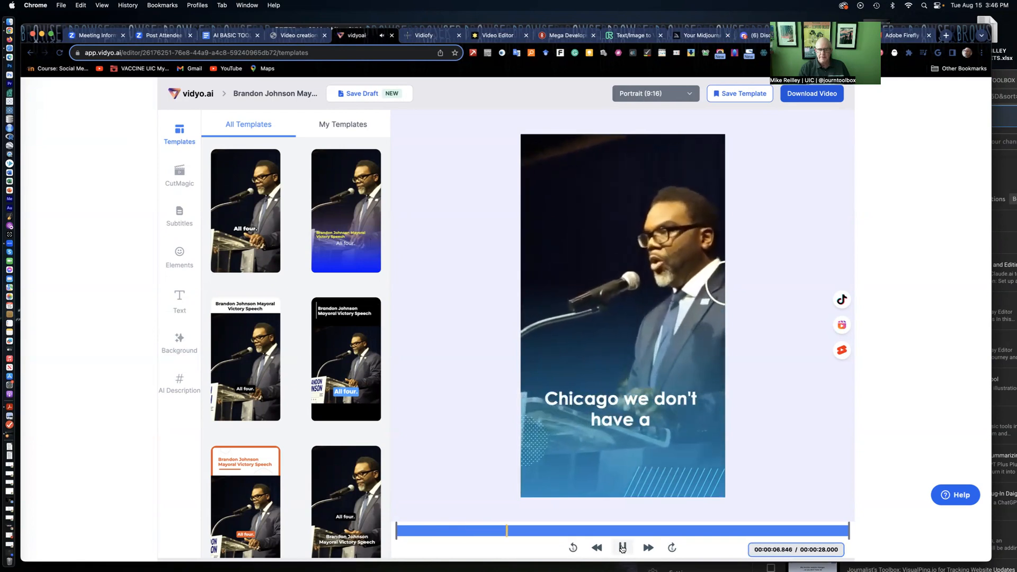
{"action": "left_click", "coordinate": [622, 548]}
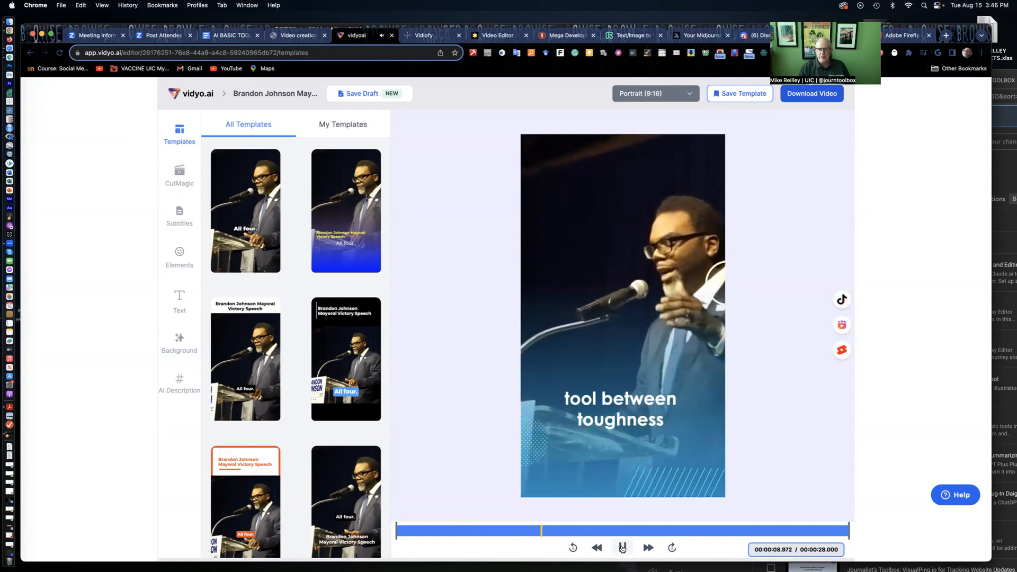
{"action": "left_click", "coordinate": [622, 548]}
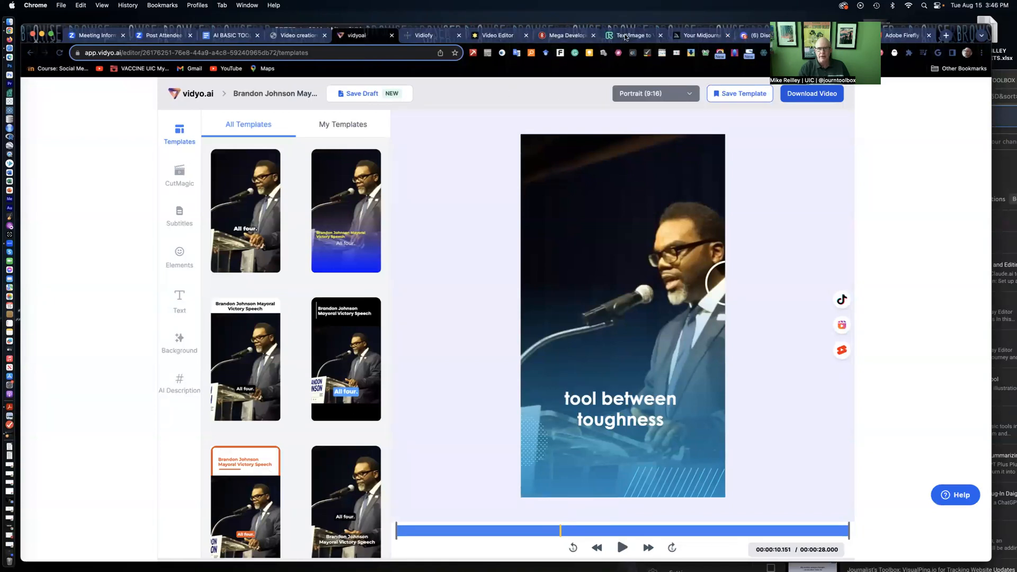
Play Runway's finished 4-second blue BMW clip and extend it to an 8-second Gen-2 render
{"action": "left_click", "coordinate": [630, 35]}
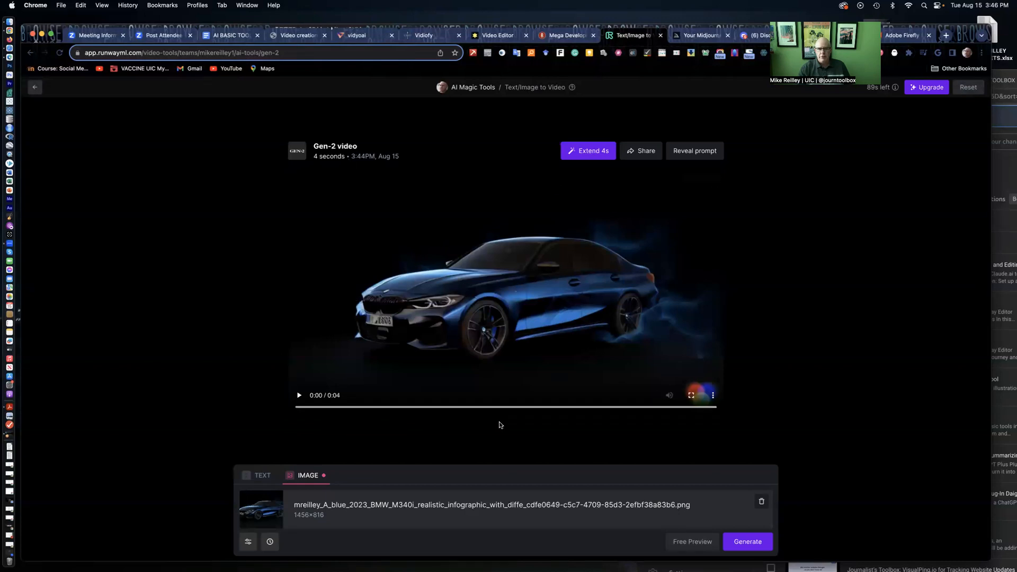
{"action": "left_click", "coordinate": [299, 395]}
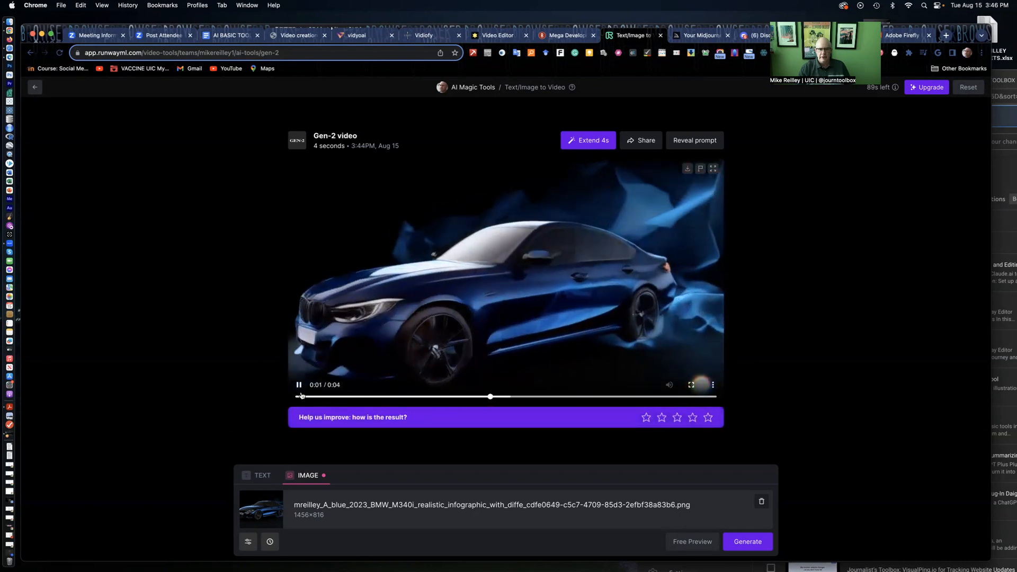
{"action": "left_click", "coordinate": [299, 385]}
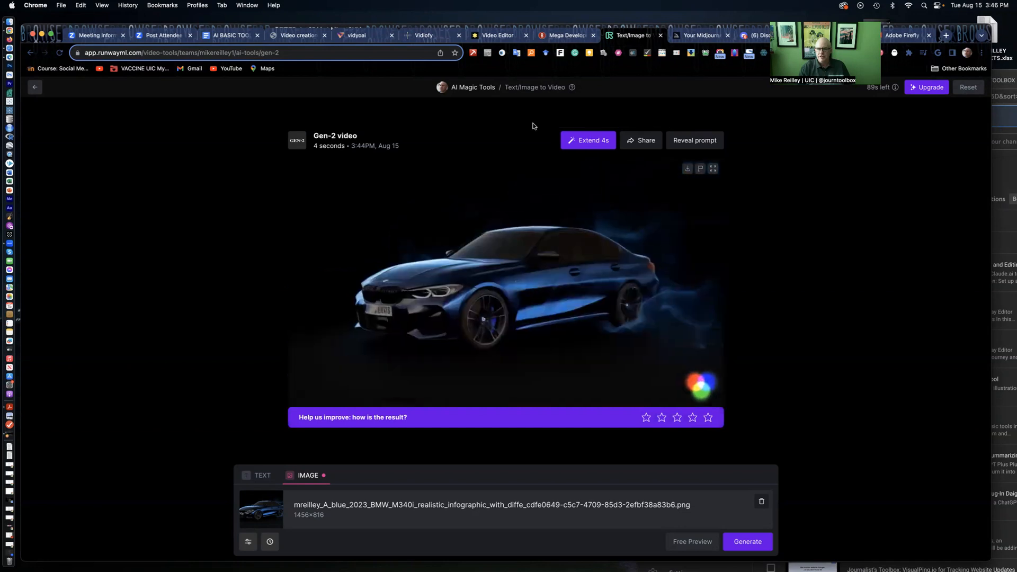
{"action": "mouse_move", "coordinate": [588, 140]}
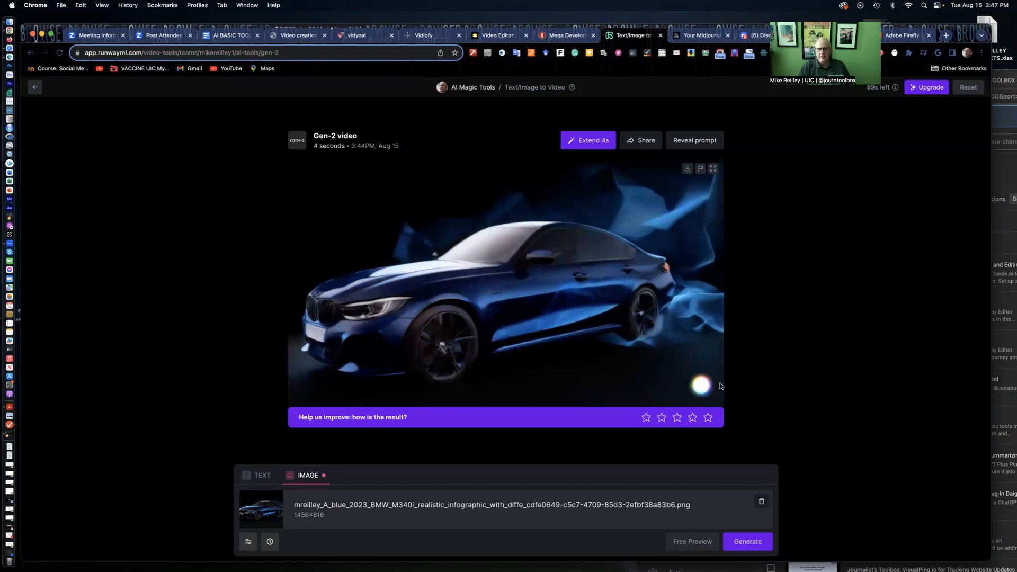
{"action": "left_click", "coordinate": [587, 140]}
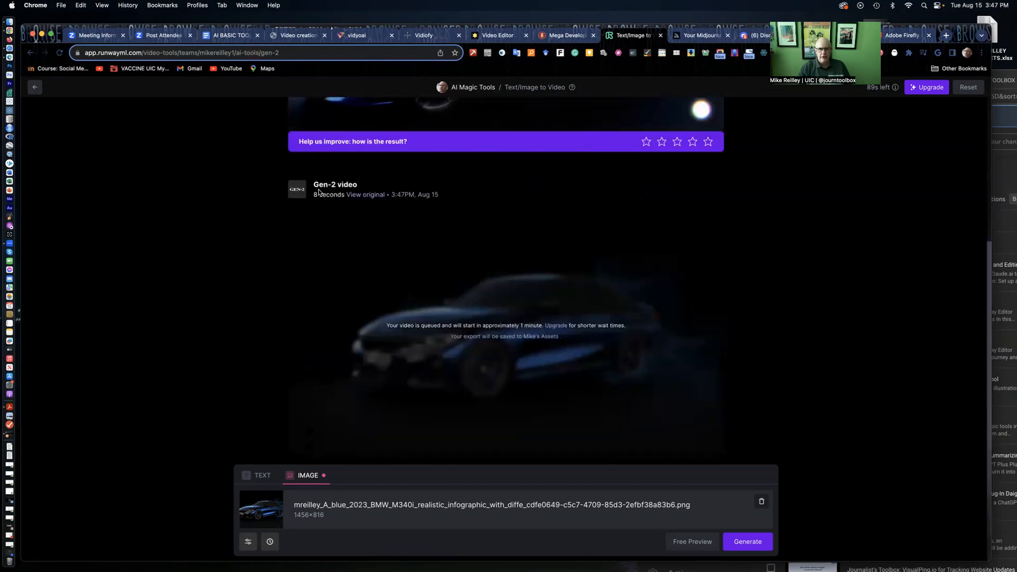
{"action": "mouse_move", "coordinate": [566, 356]}
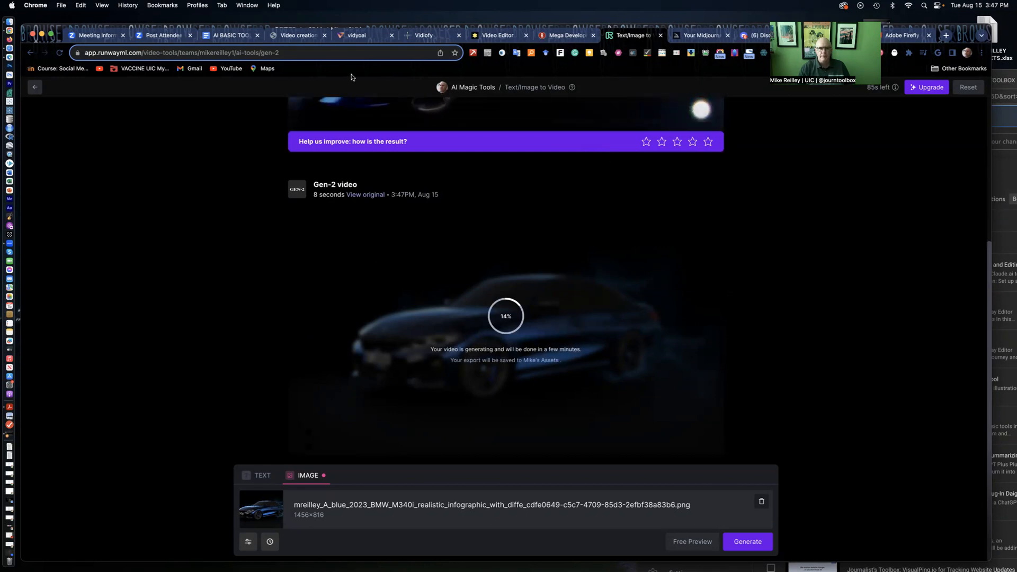
Scroll through Journalist's Toolbox's list of AI video creation tools and back up
{"action": "left_click", "coordinate": [297, 34]}
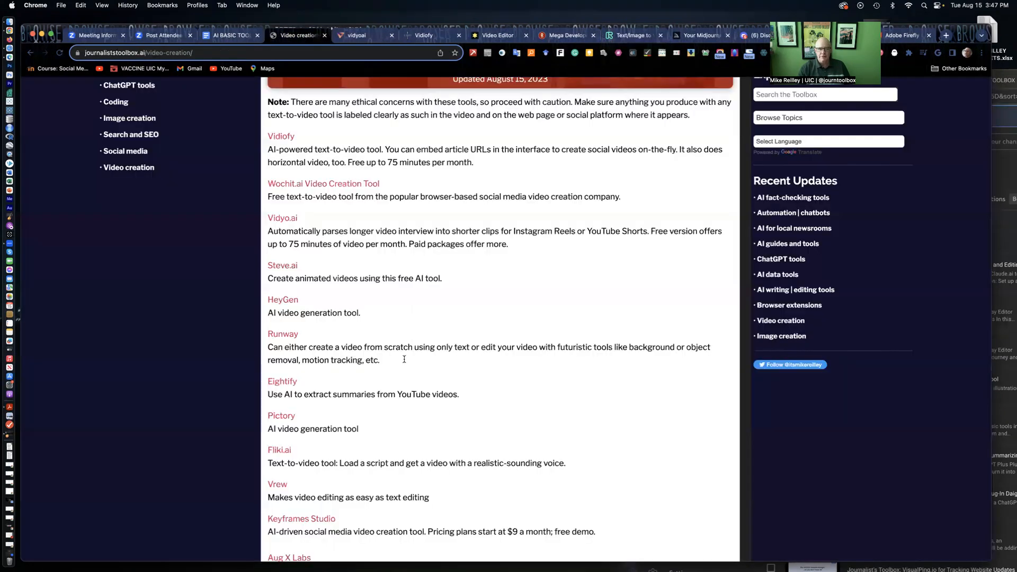
{"action": "scroll", "scroll_direction": "down", "scroll_amount": 3}
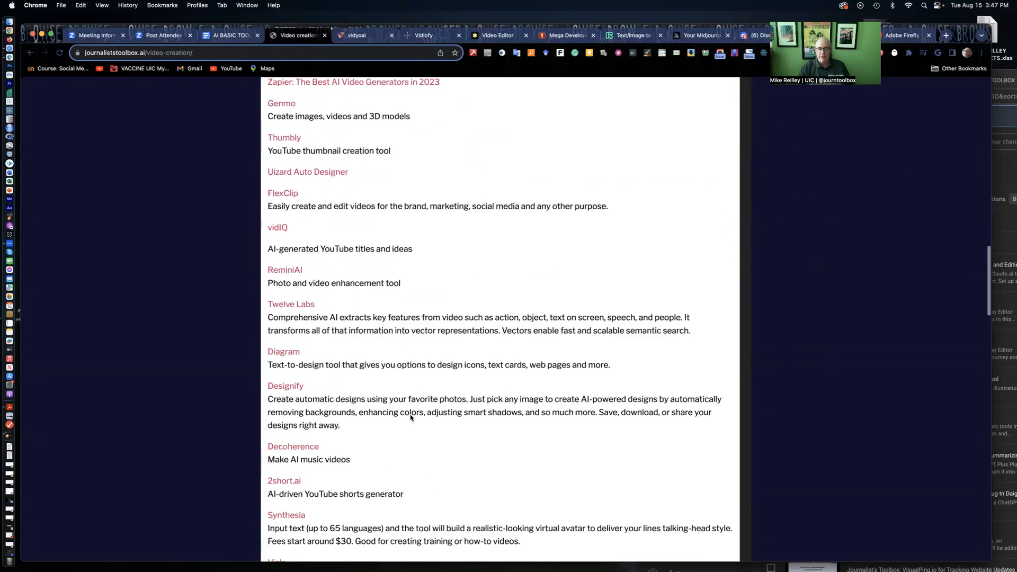
{"action": "scroll", "scroll_direction": "down", "scroll_amount": 3}
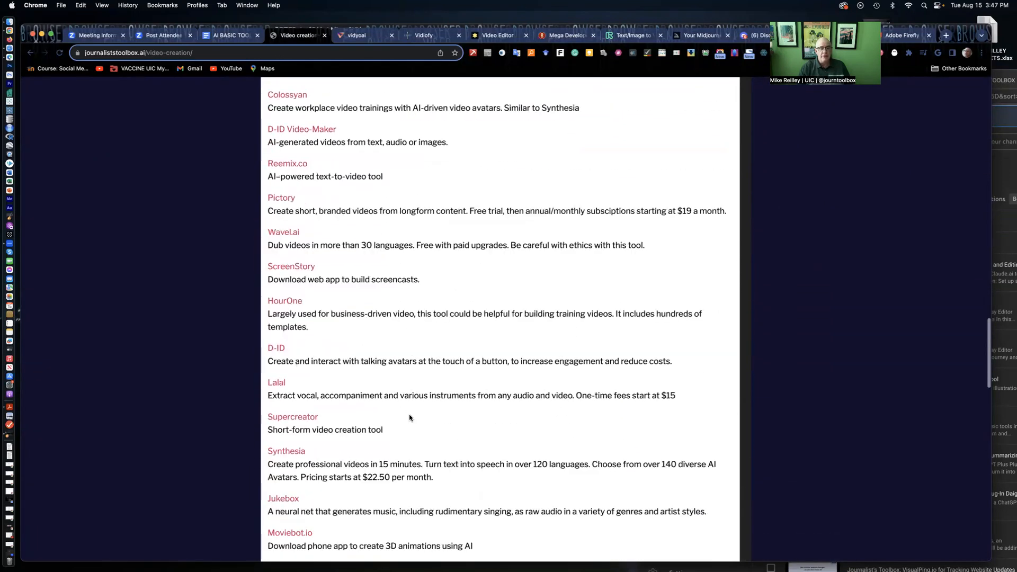
{"action": "scroll", "scroll_direction": "down", "scroll_amount": 3}
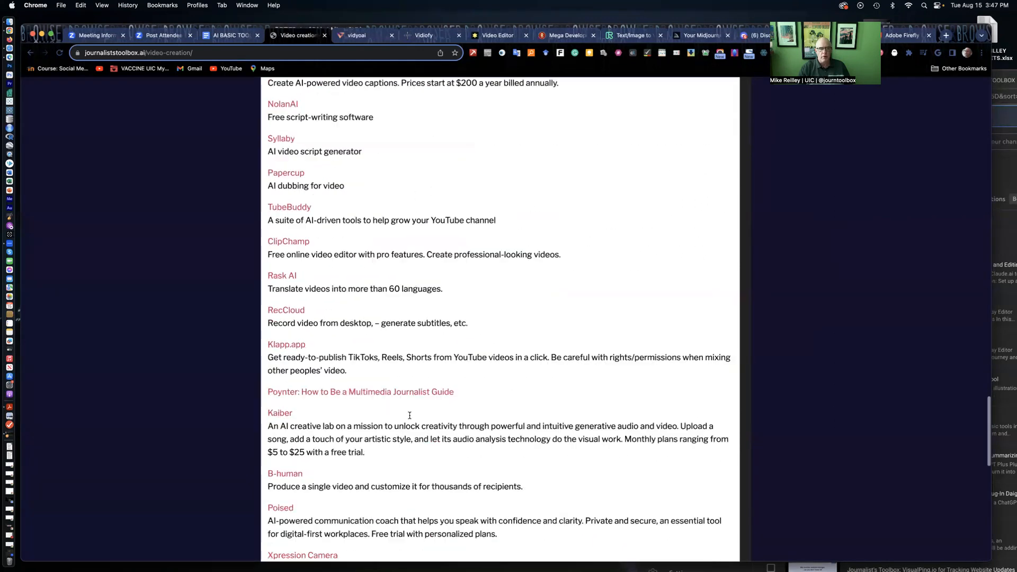
{"action": "scroll", "scroll_direction": "down", "scroll_amount": 3}
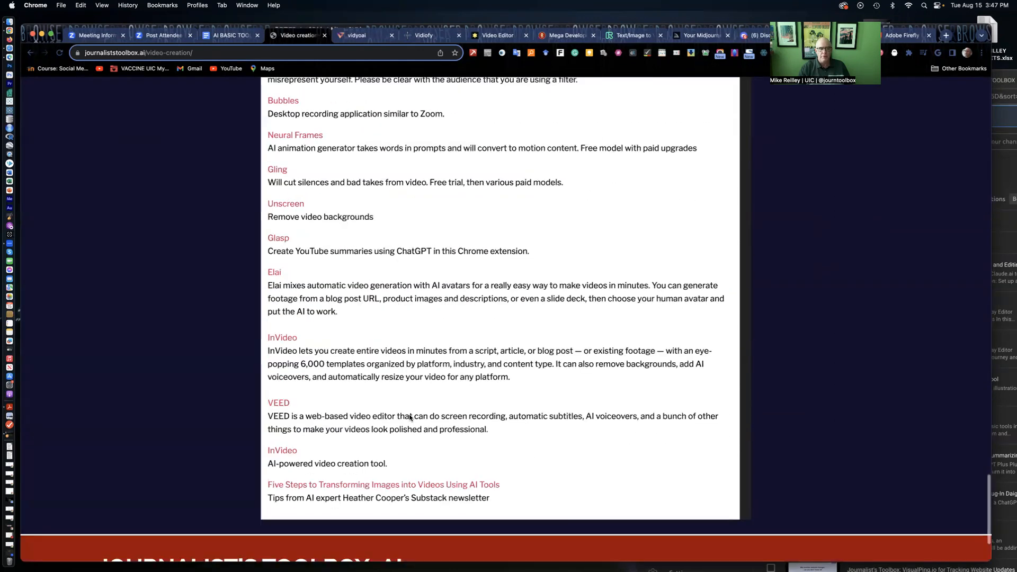
{"action": "scroll", "scroll_direction": "down", "scroll_amount": 3}
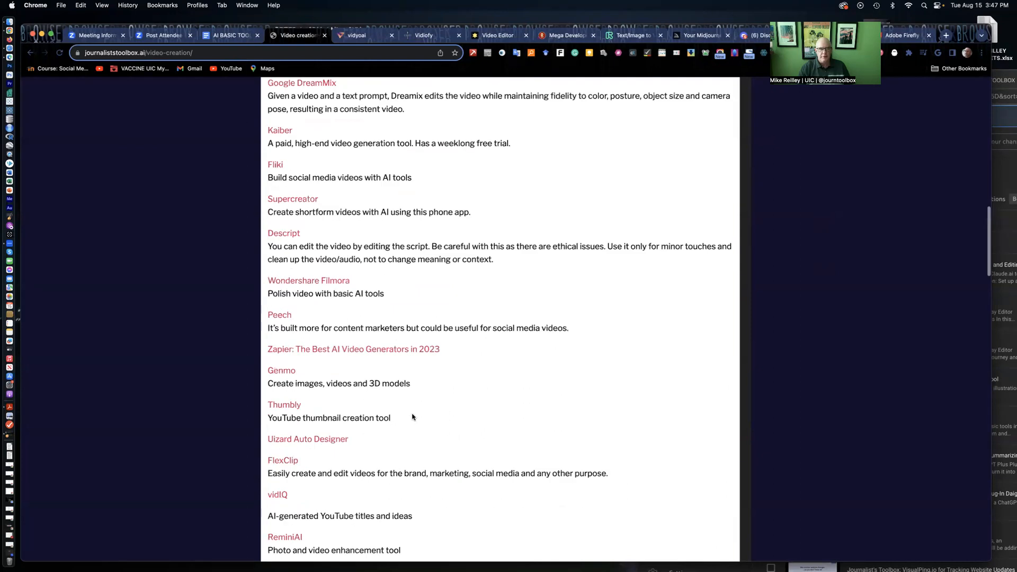
{"action": "scroll", "scroll_direction": "up", "scroll_amount": 3}
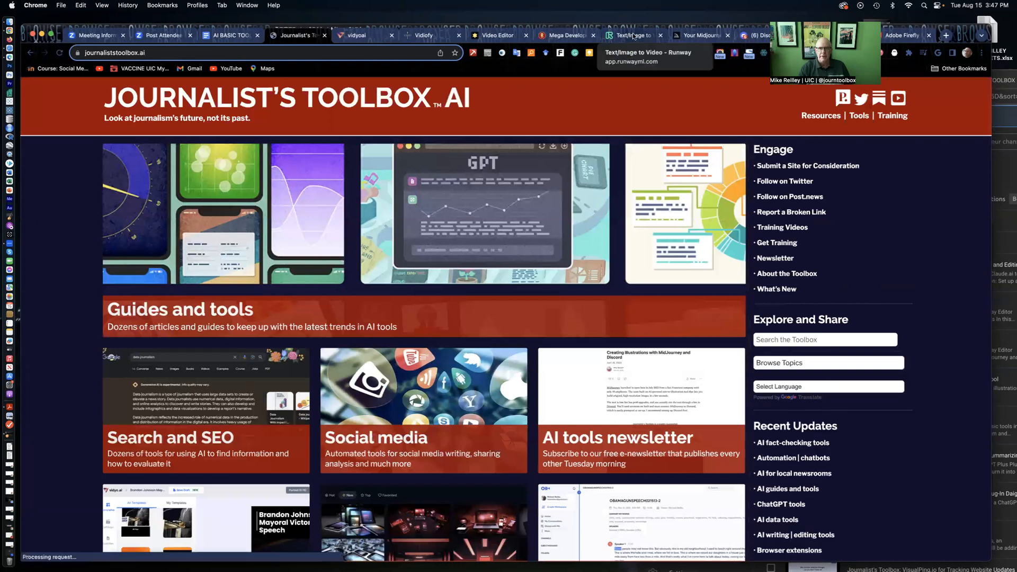
Check the BMW render progress, then browse vidyo.ai's All Templates caption styles for the speech clip
{"action": "left_click", "coordinate": [629, 35]}
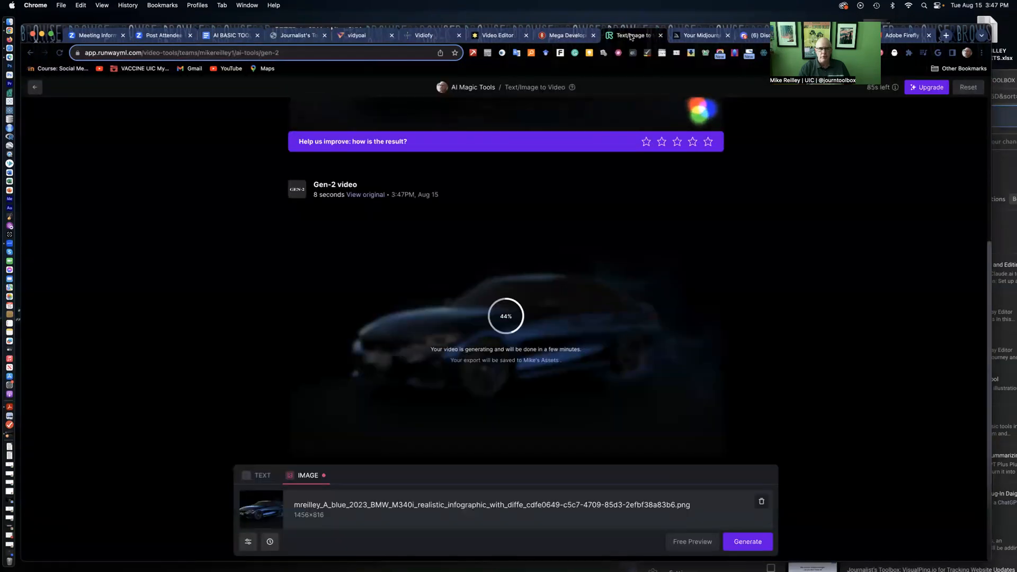
{"action": "mouse_move", "coordinate": [497, 35]}
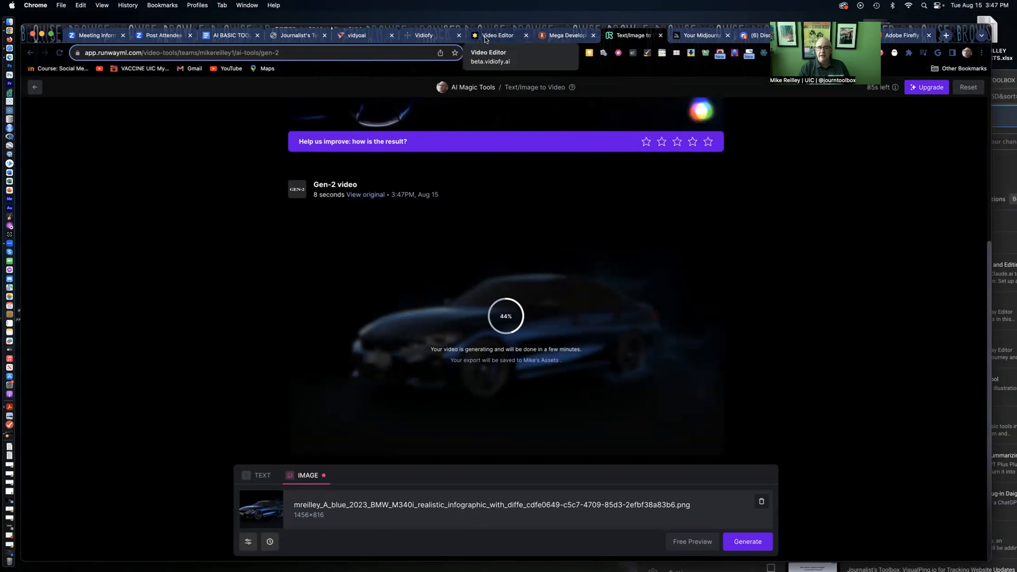
{"action": "left_click", "coordinate": [498, 35]}
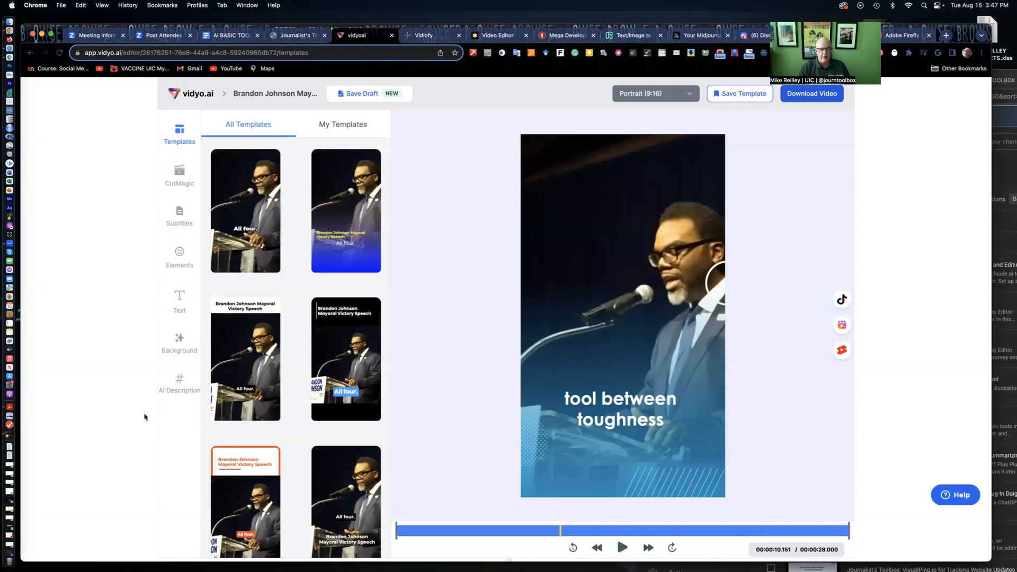
{"action": "scroll", "scroll_direction": "down", "scroll_amount": 3}
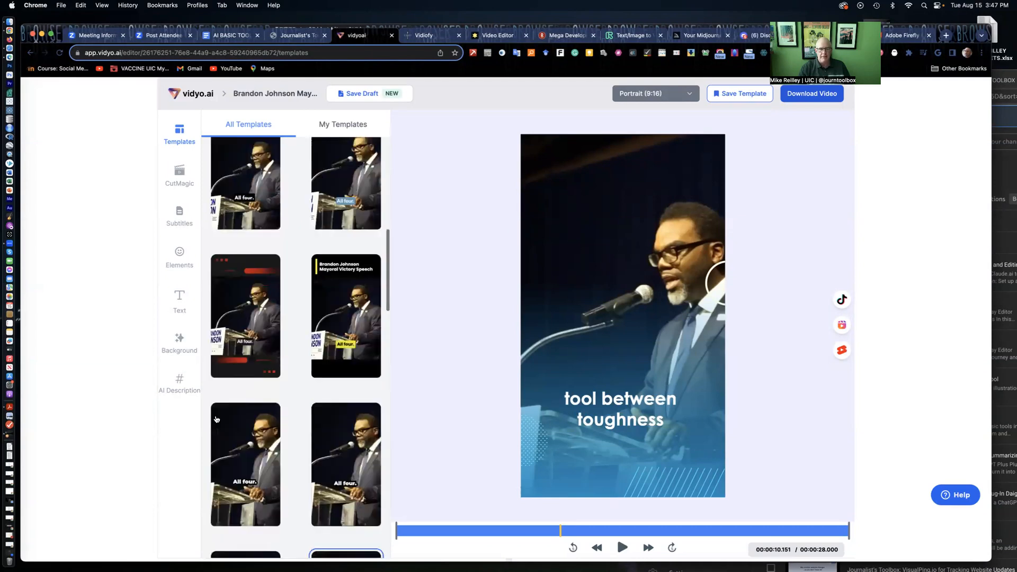
{"action": "scroll", "scroll_direction": "up", "scroll_amount": 3}
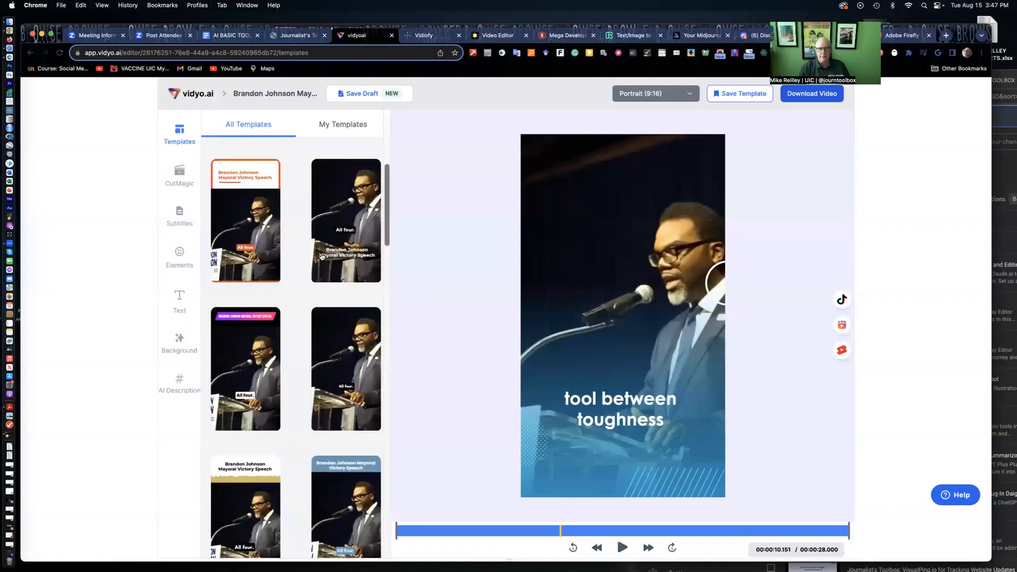
{"action": "scroll", "scroll_direction": "down", "scroll_amount": 3}
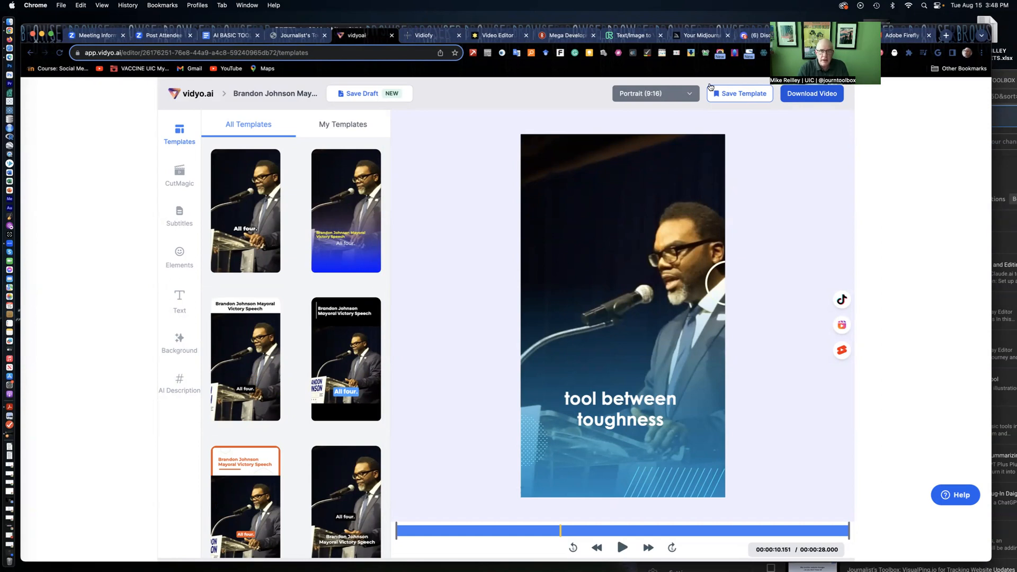
{"action": "mouse_move", "coordinate": [427, 216]}
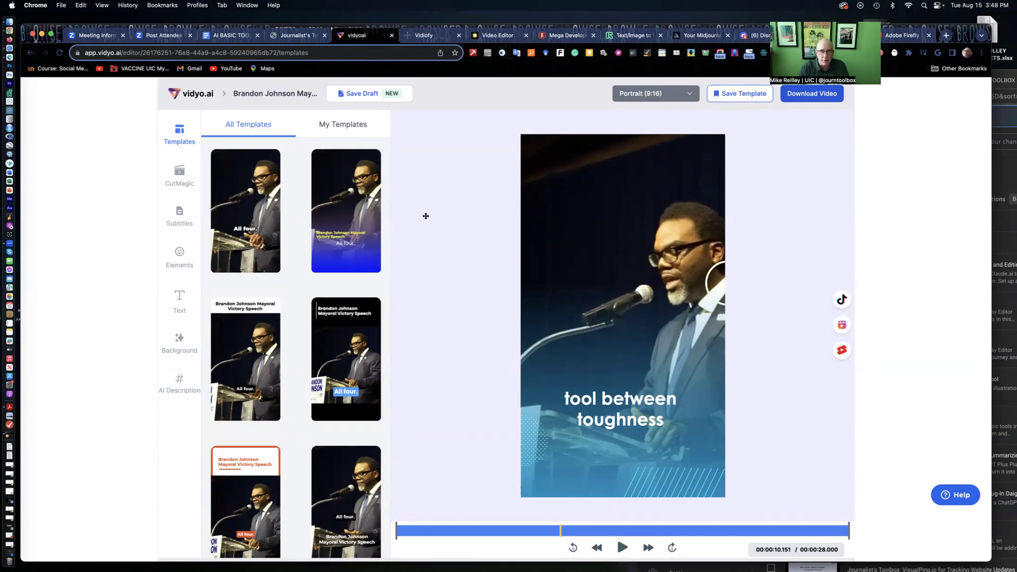
{"action": "mouse_move", "coordinate": [621, 403]}
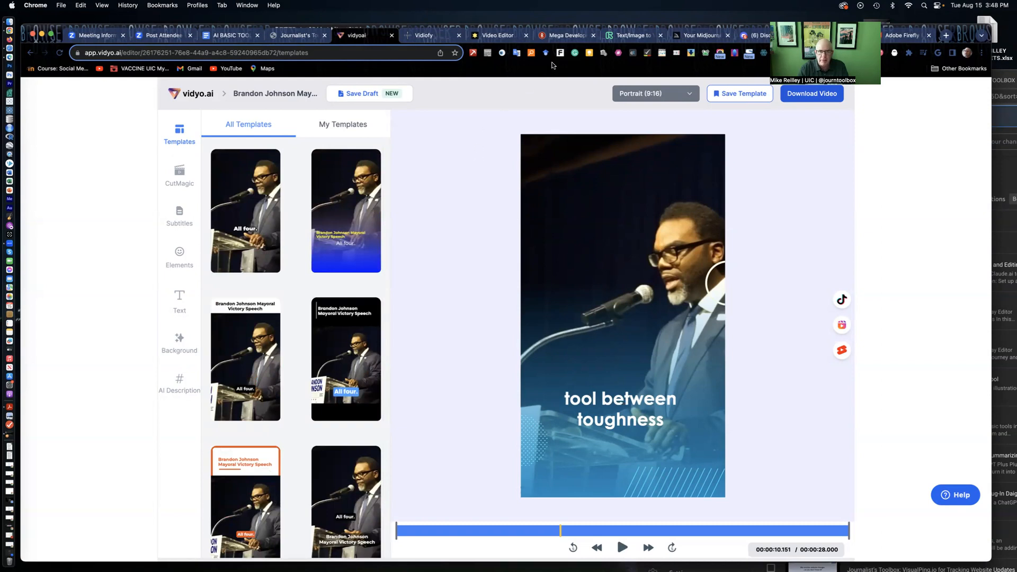
Return to Runway and play the finished 8-second blue BMW Gen-2 clip
{"action": "left_click", "coordinate": [633, 35]}
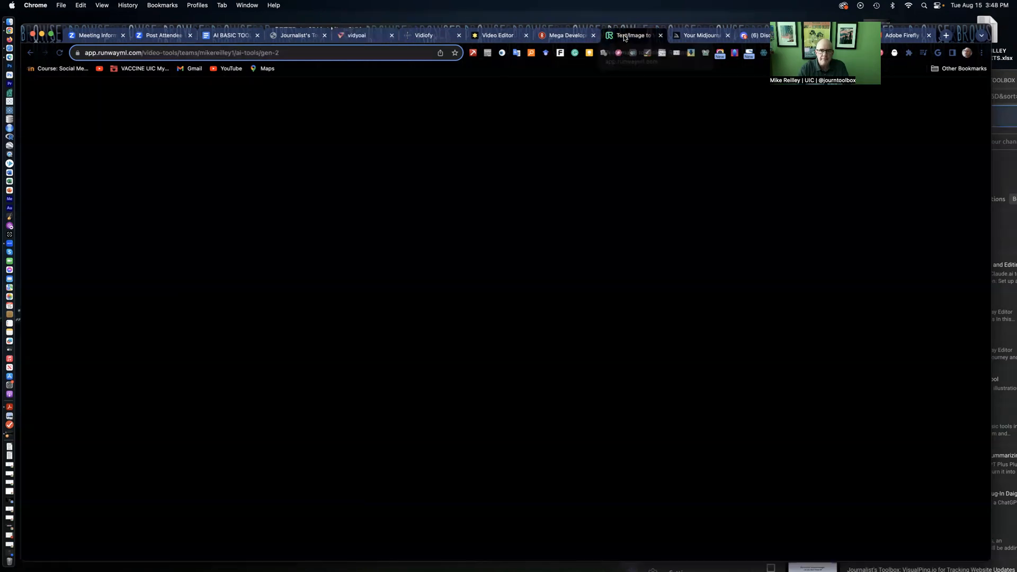
{"action": "left_click", "coordinate": [628, 35]}
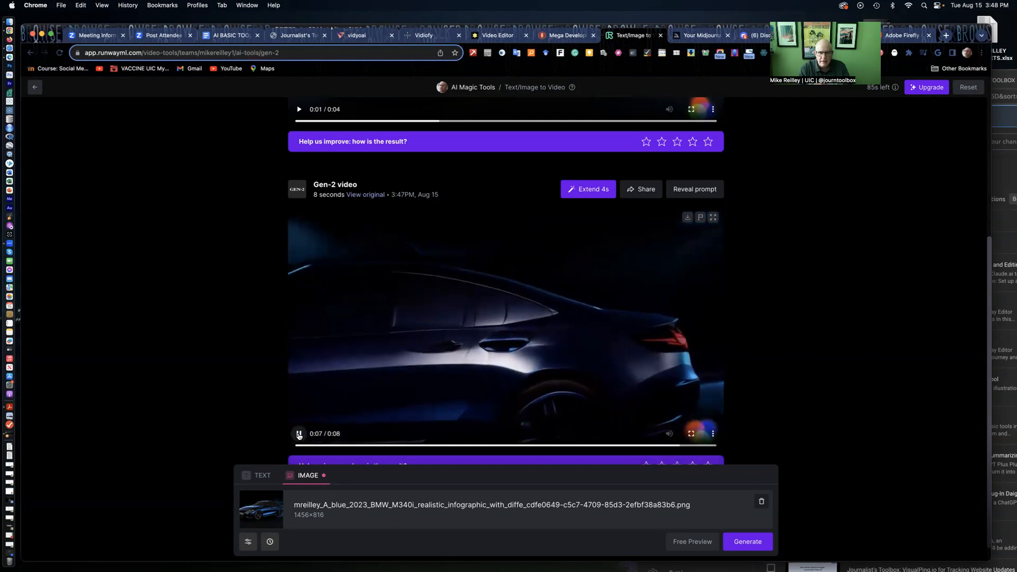
{"action": "left_click", "coordinate": [298, 433]}
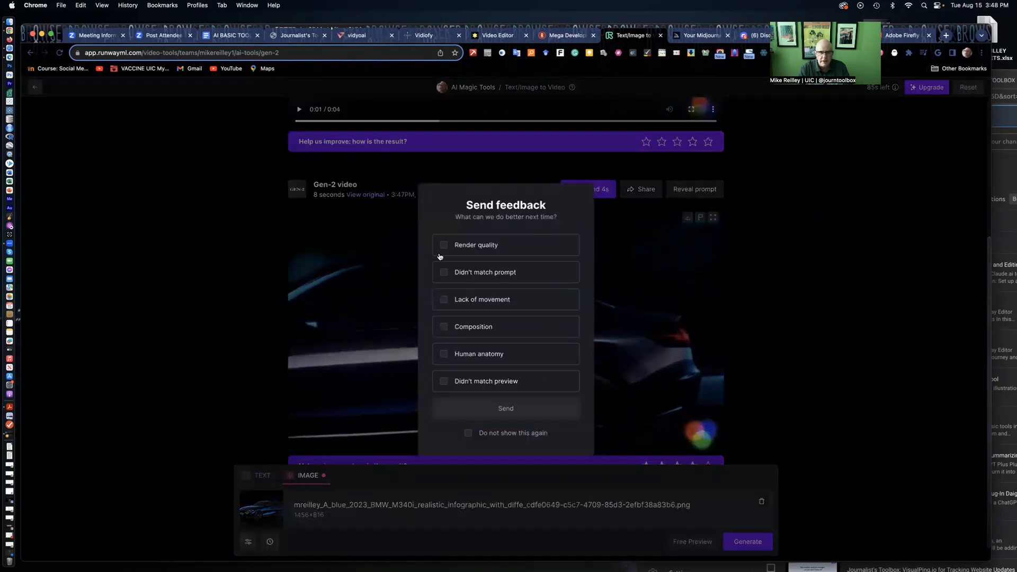
Send Render quality feedback on the clip, then return to the Journalist's Toolbox home page
{"action": "left_click", "coordinate": [444, 245]}
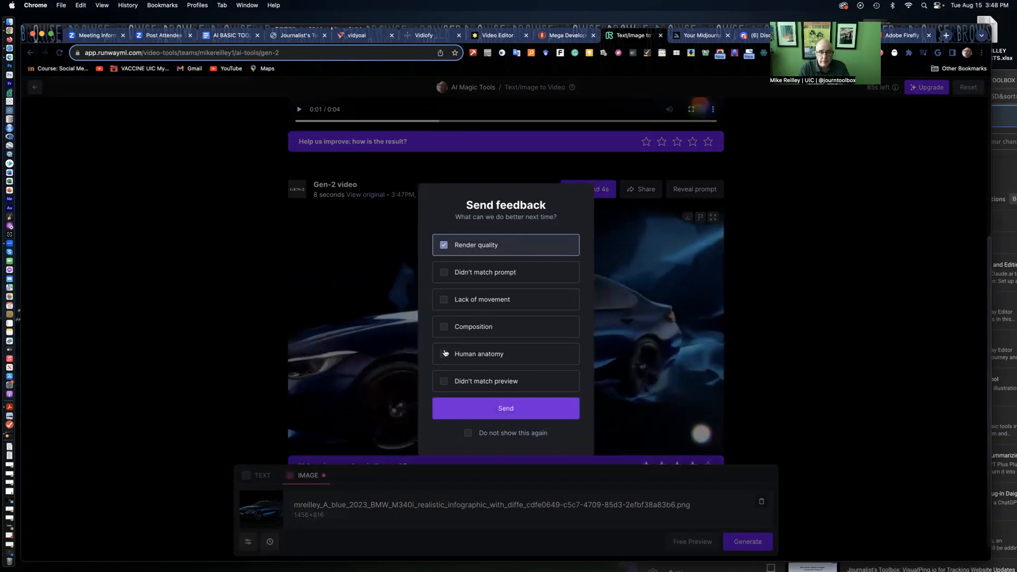
{"action": "left_click", "coordinate": [444, 326]}
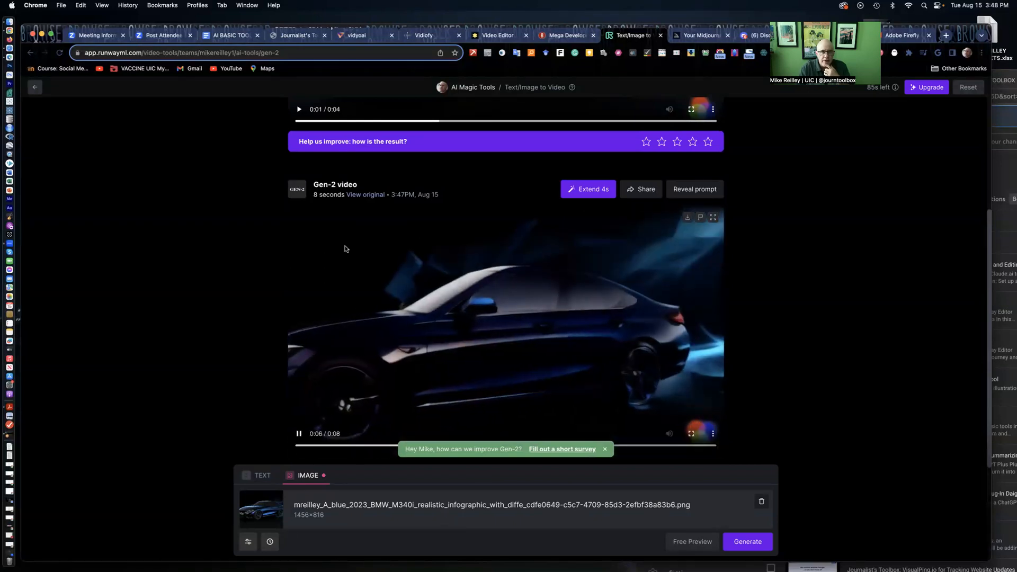
{"action": "left_click", "coordinate": [297, 35]}
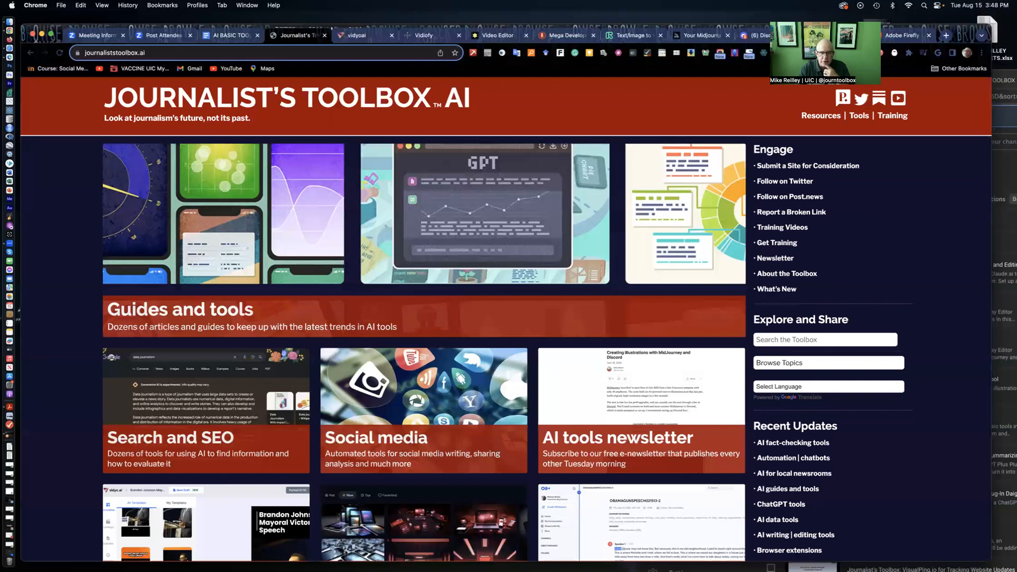